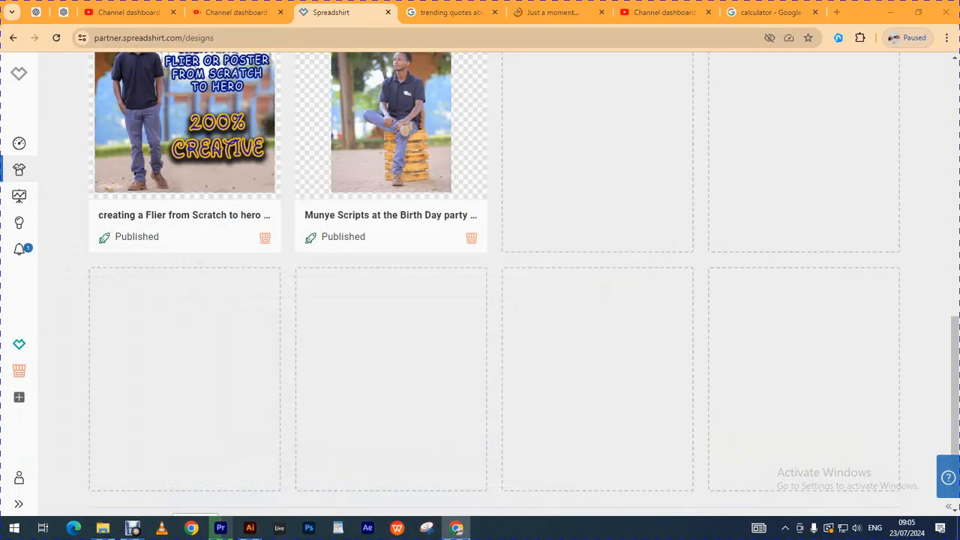
Scroll back to the top of the published designs list and open Chrome's three-dot menu
scroll("up", 3)
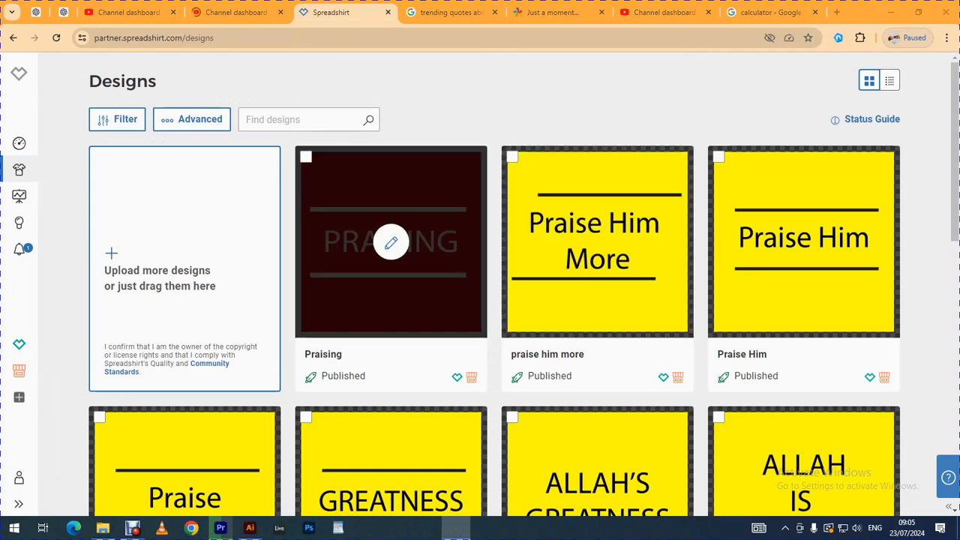
mouse_move(597, 241)
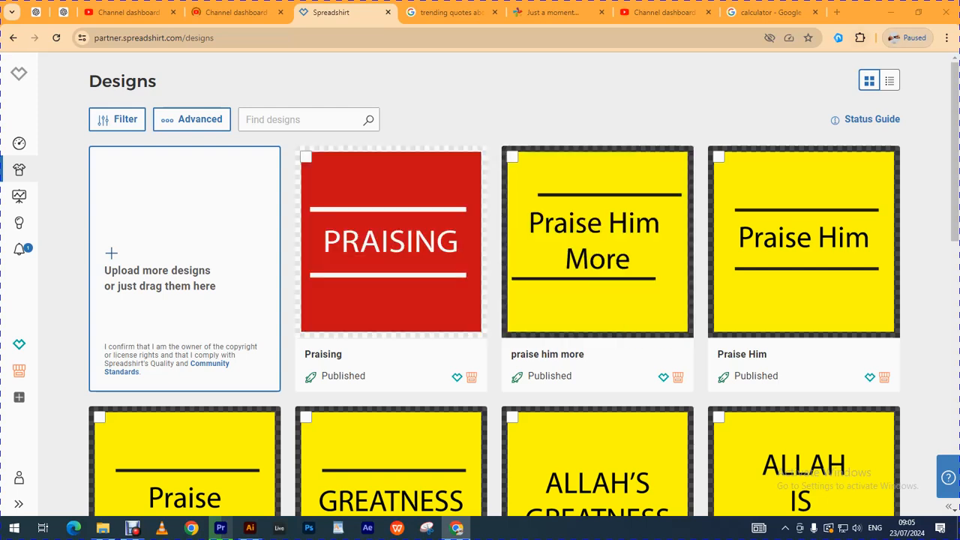
left_click(946, 38)
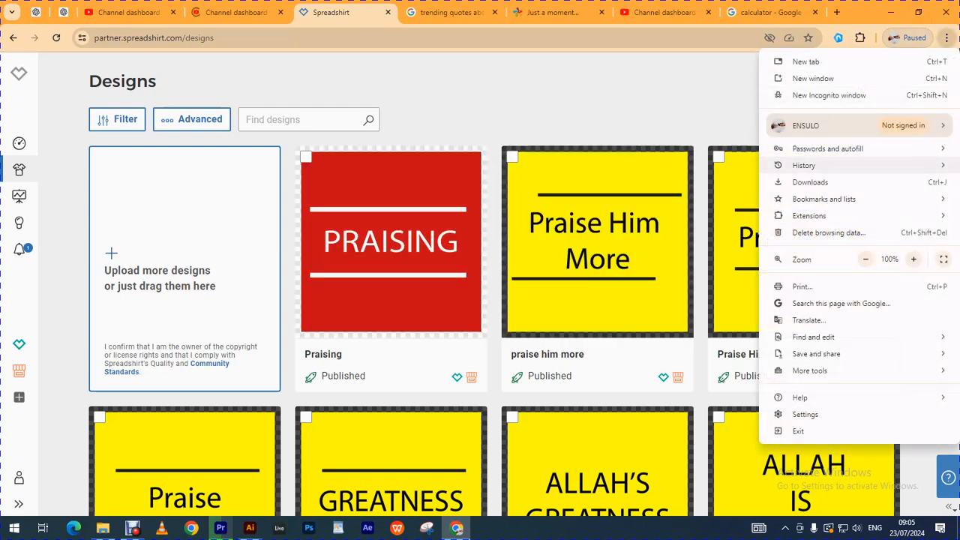
left_click(829, 95)
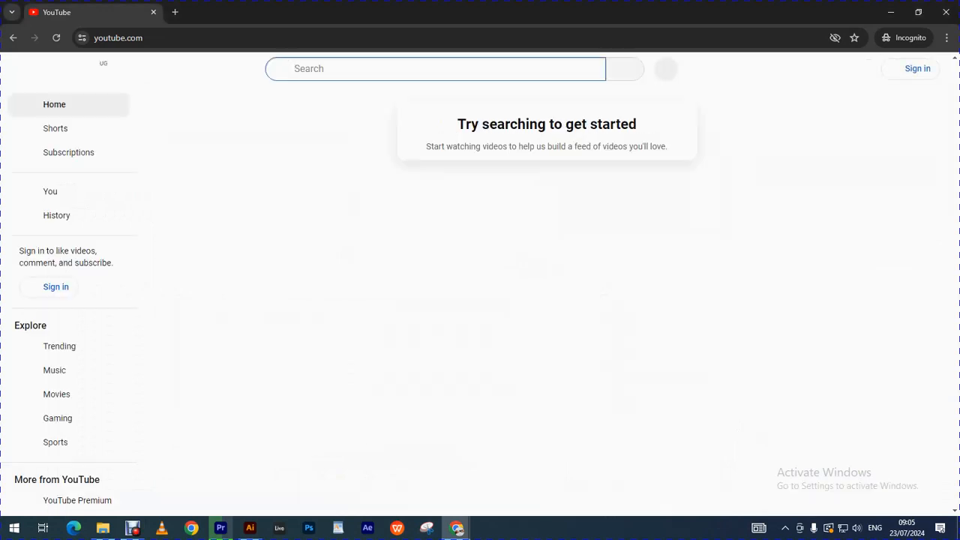
Enter 'munye scripts life' into the YouTube search box, correcting the extra letters
type("munye s")
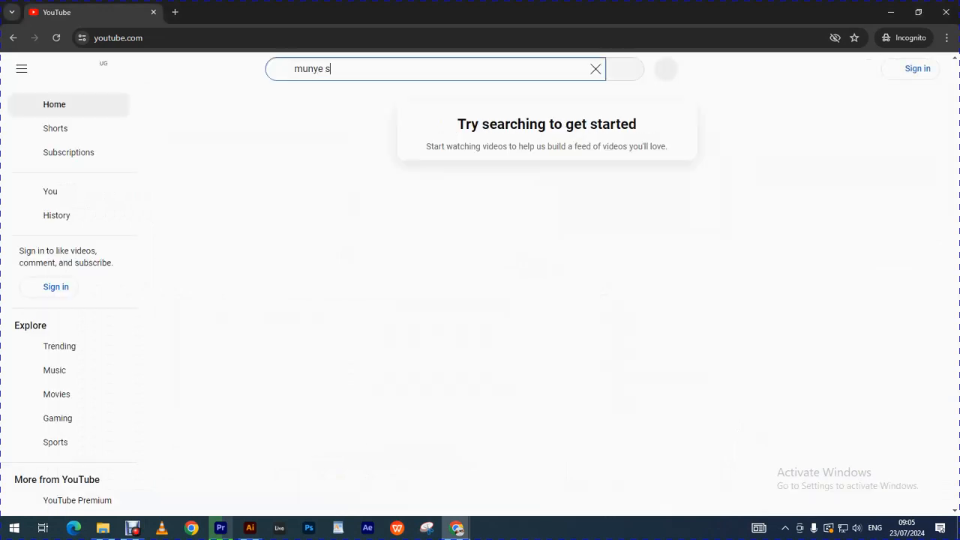
type("cripts")
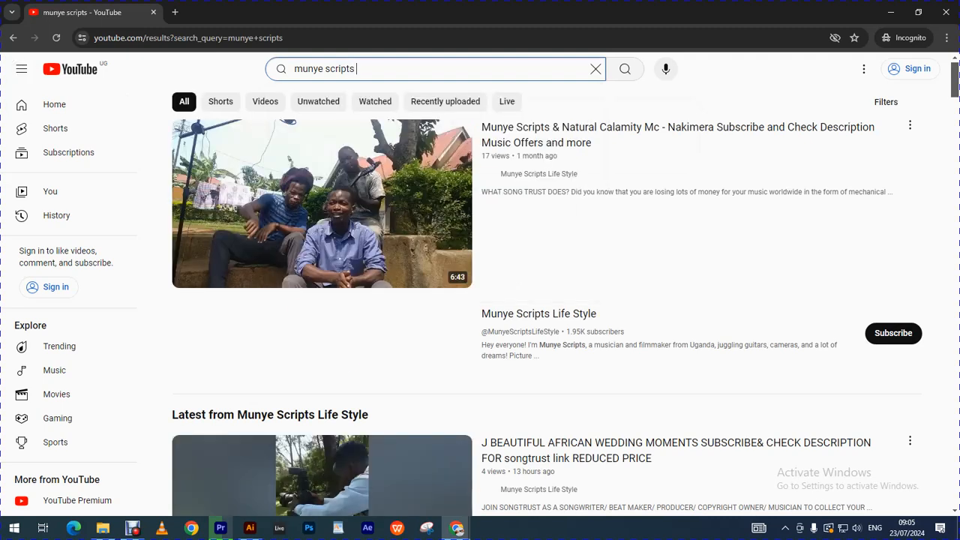
type("lifet")
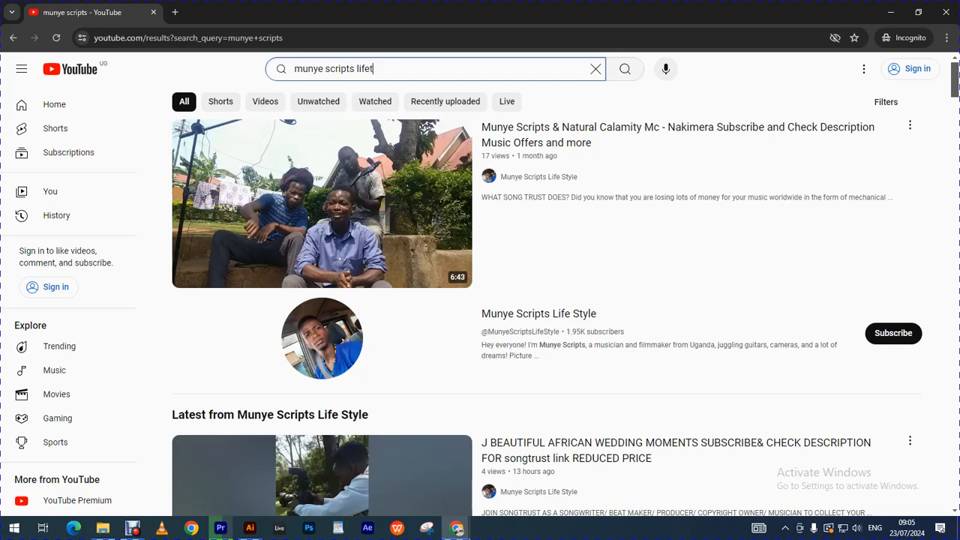
type("i")
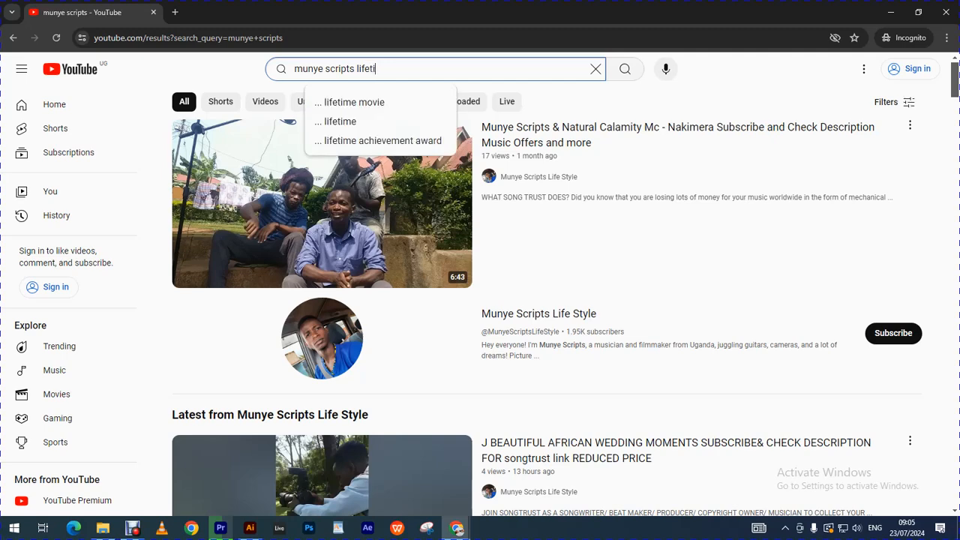
key("Backspace")
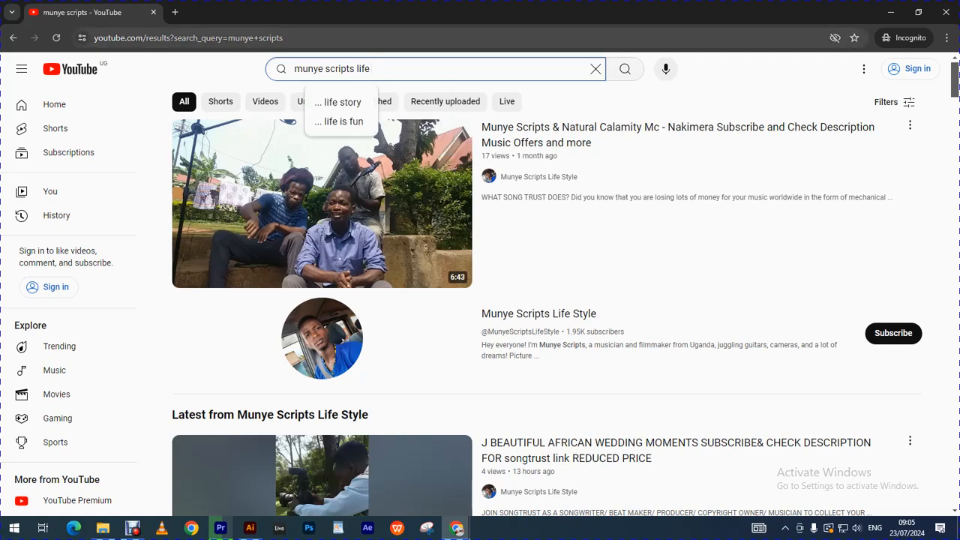
Browse the Munye Scripts results and open the Natural Calamity Mc Nakimera video
scroll("down", 3)
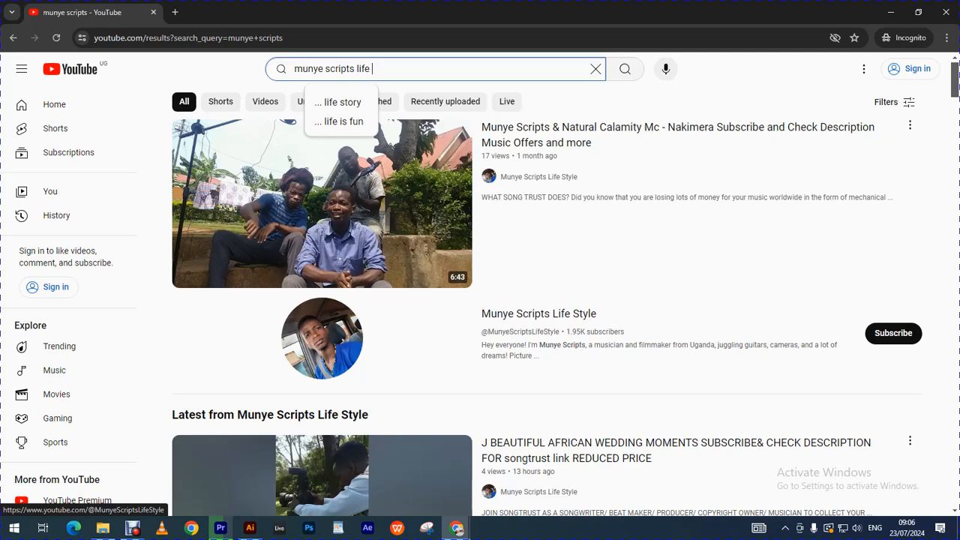
scroll("down", 3)
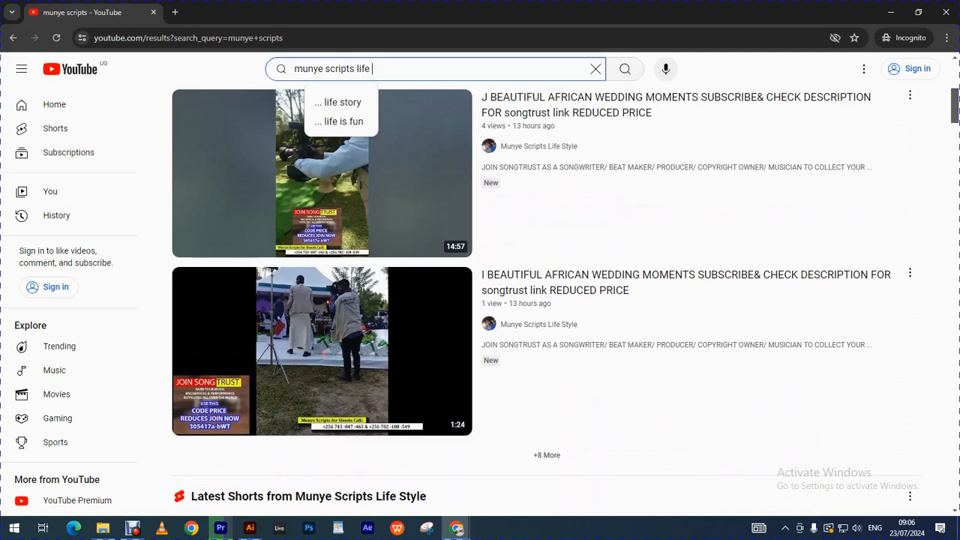
left_click(624, 68)
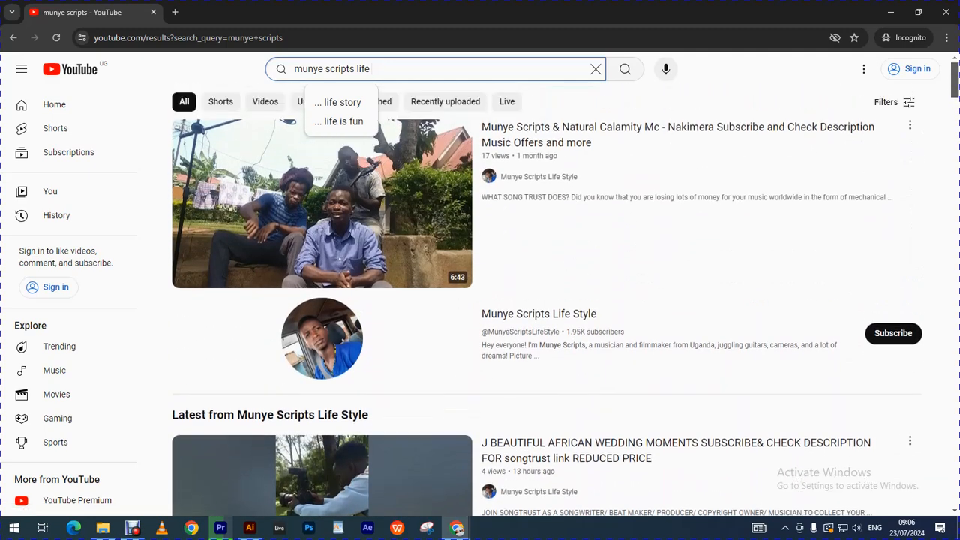
left_click(322, 202)
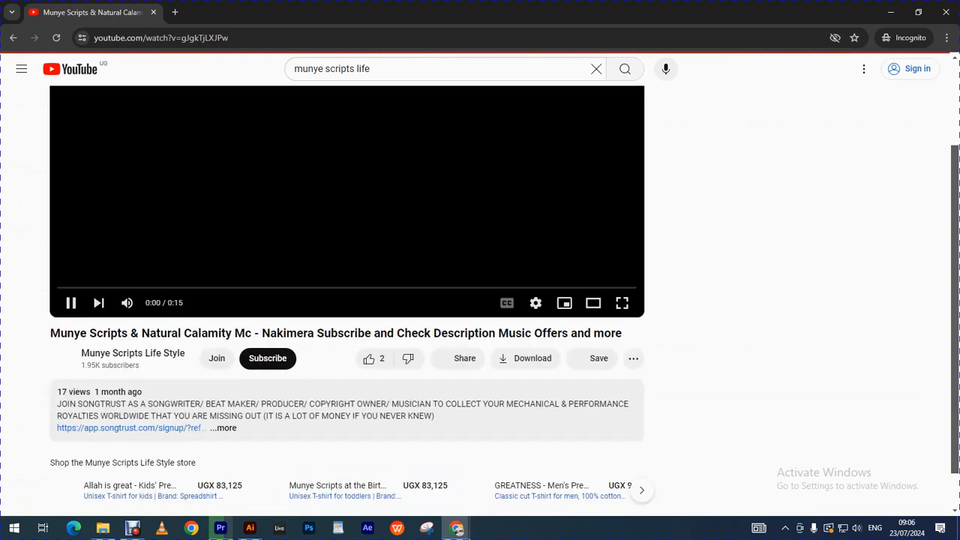
Pause the video and dismiss the desktop music app prompt with No thanks
left_click(71, 302)
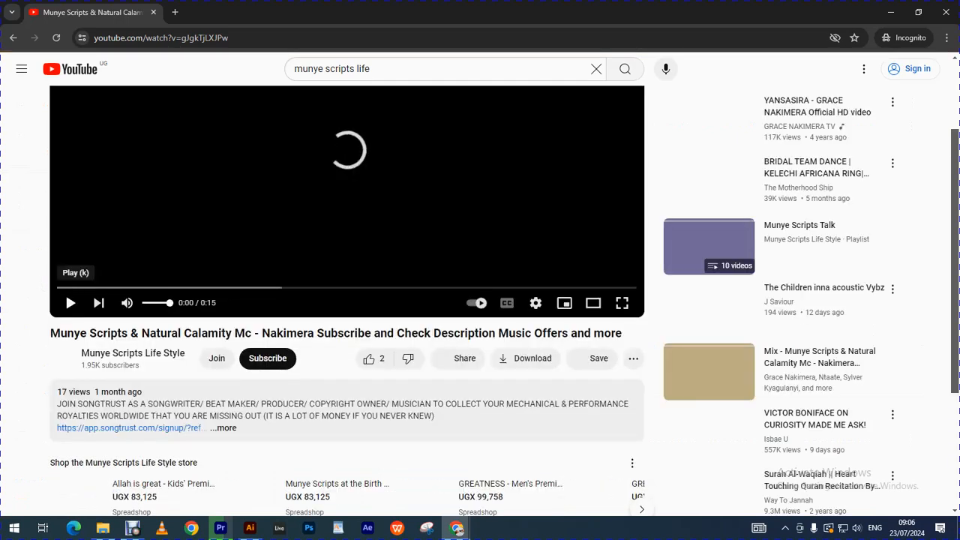
scroll("down", 3)
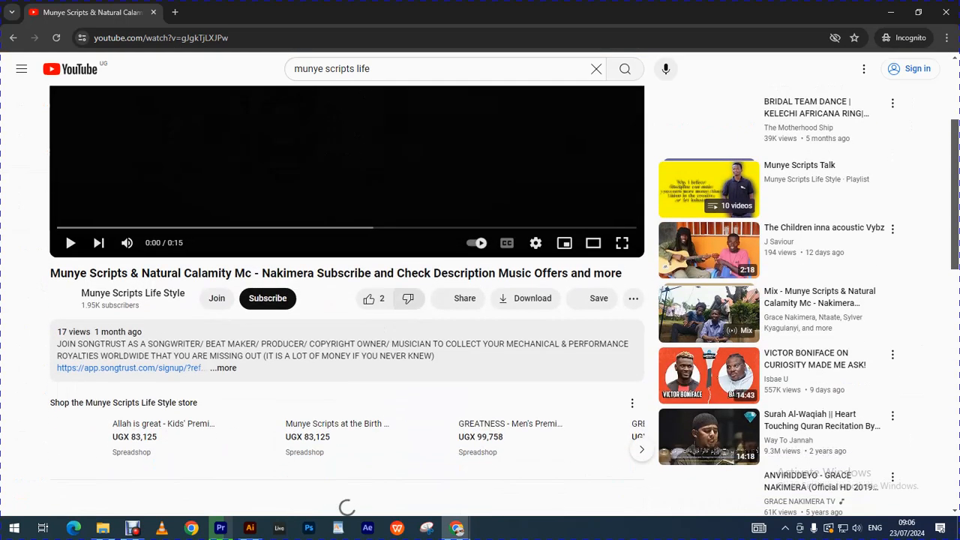
scroll("down", 3)
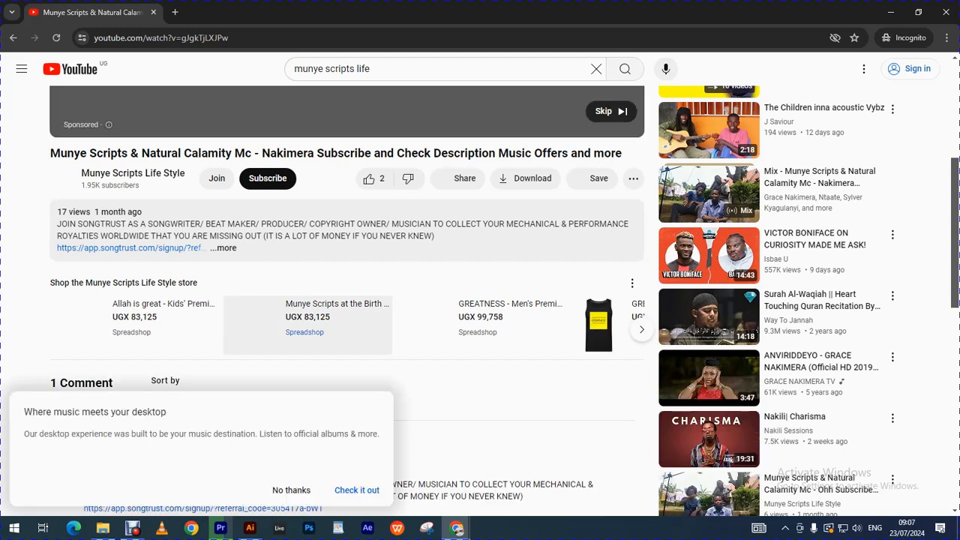
left_click(291, 490)
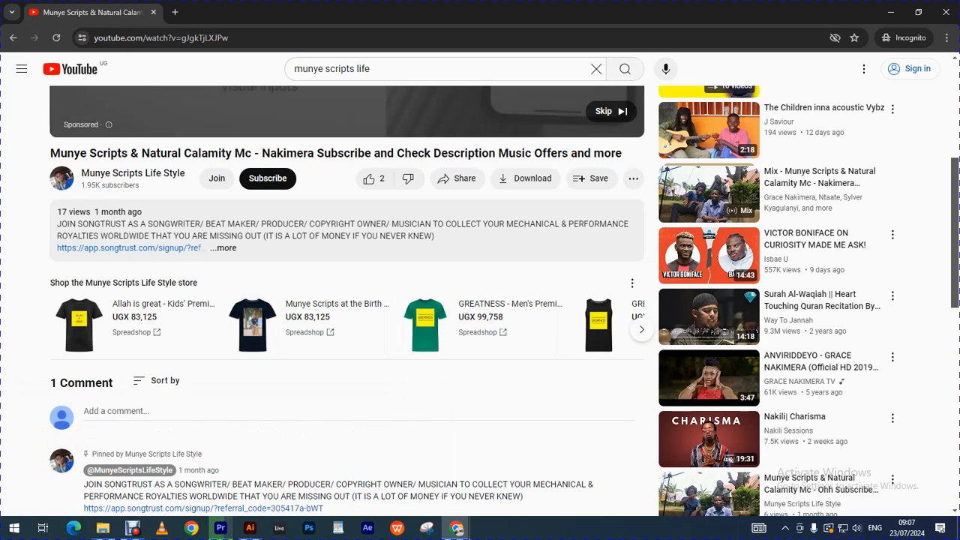
Browse the channel's store shelf and comments, then resume playing the video
scroll("down", 3)
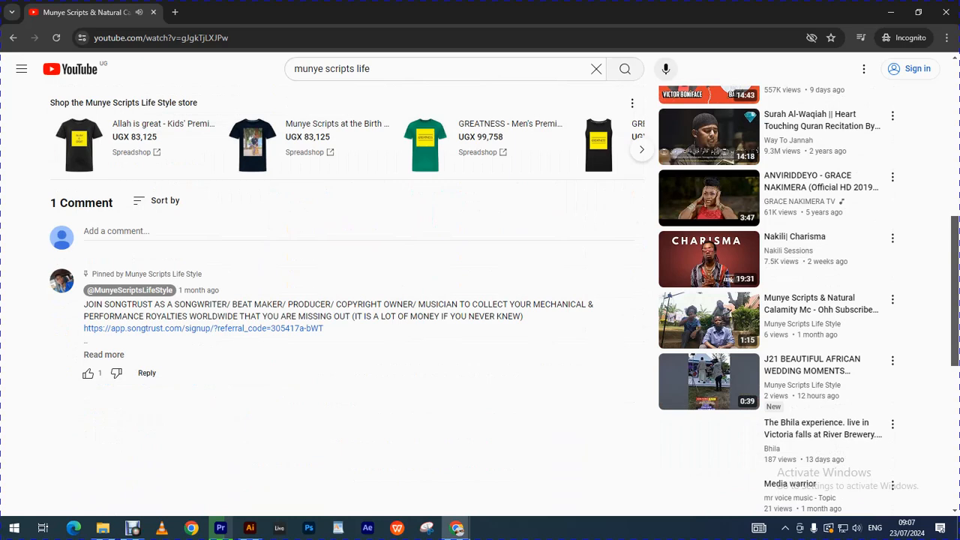
scroll("up", 3)
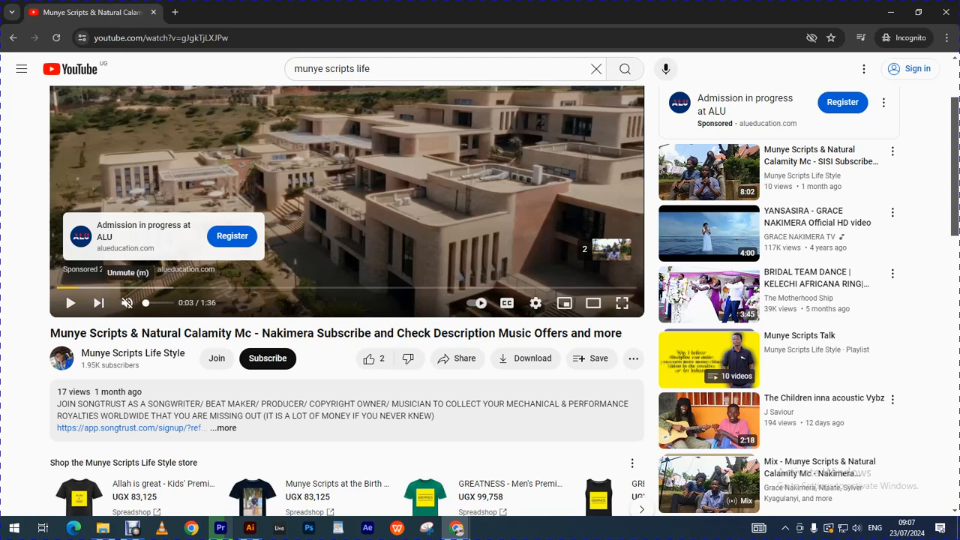
left_click(70, 302)
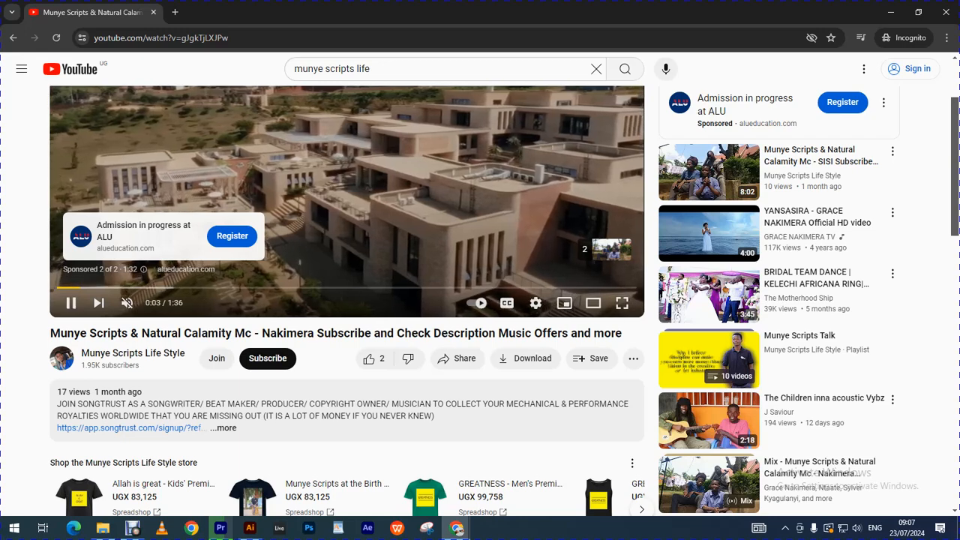
scroll("down", 3)
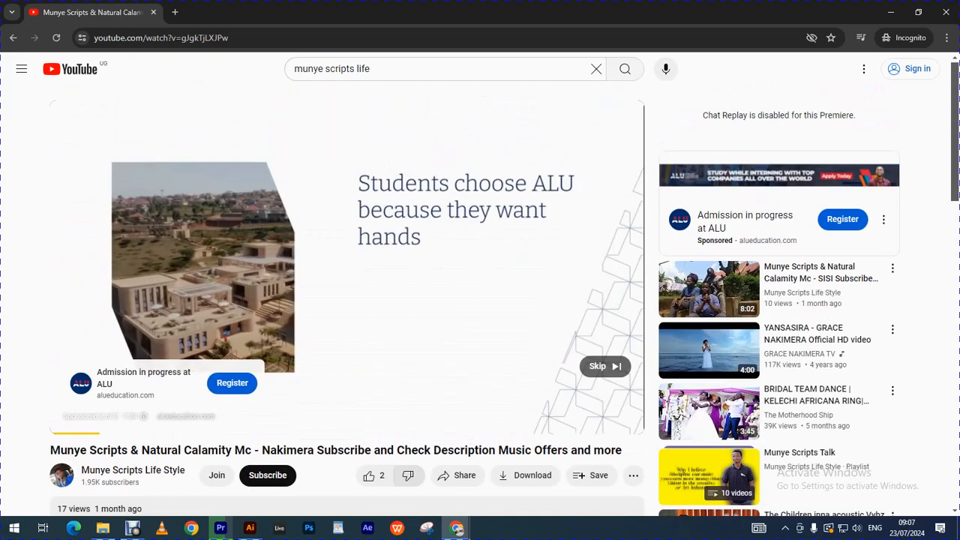
left_click(604, 366)
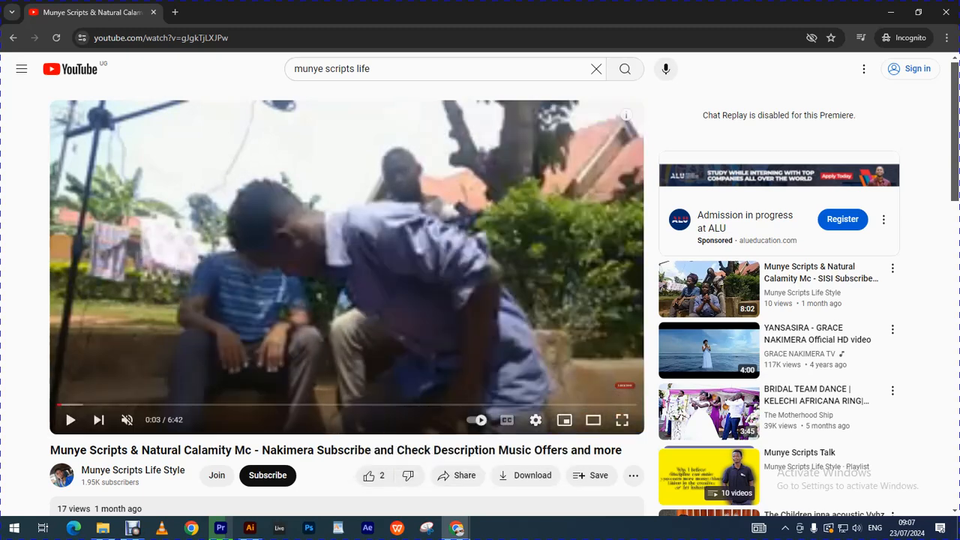
scroll("down", 3)
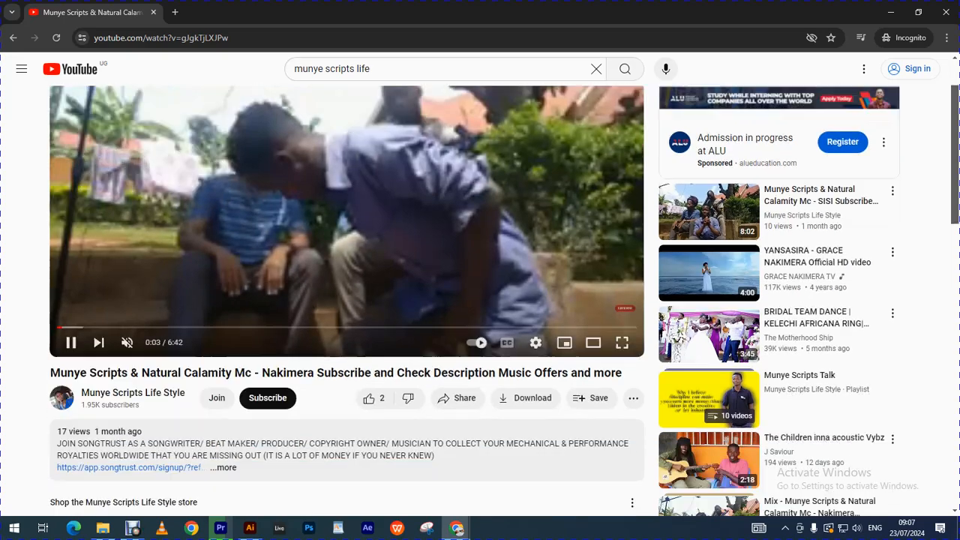
scroll("down", 3)
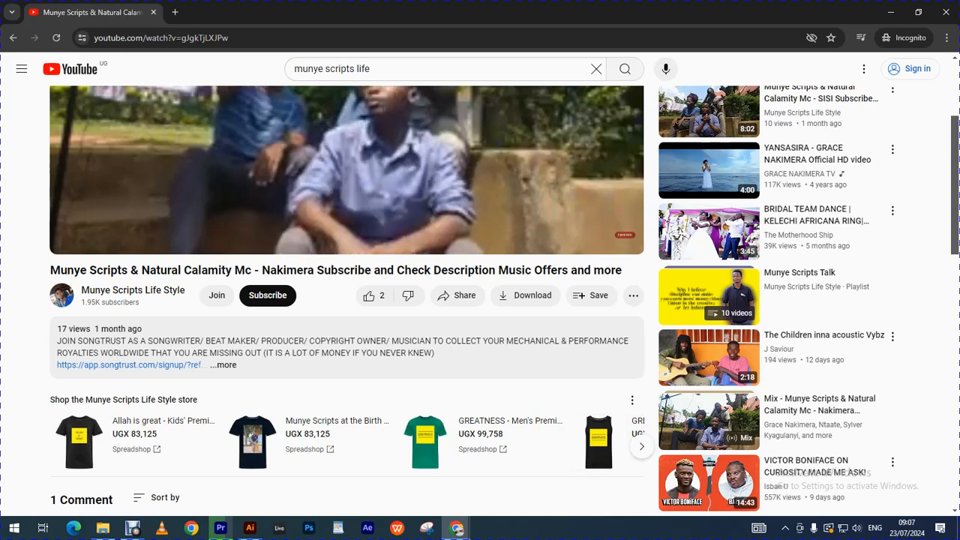
left_click(641, 446)
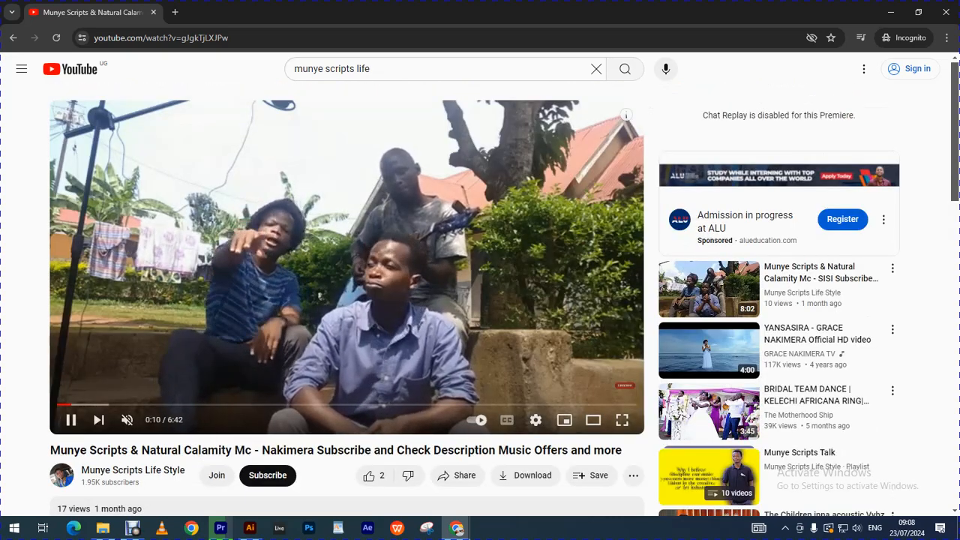
scroll("down", 3)
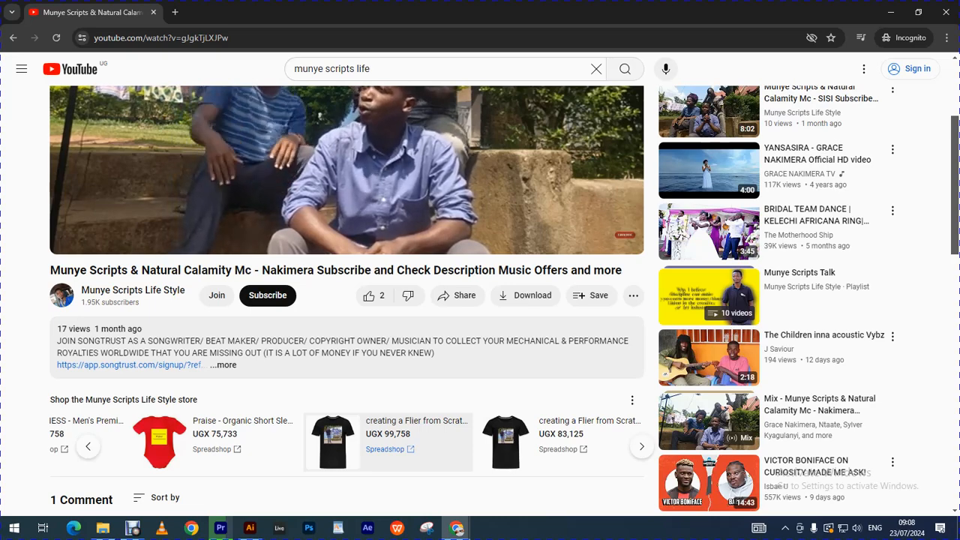
scroll("down", 3)
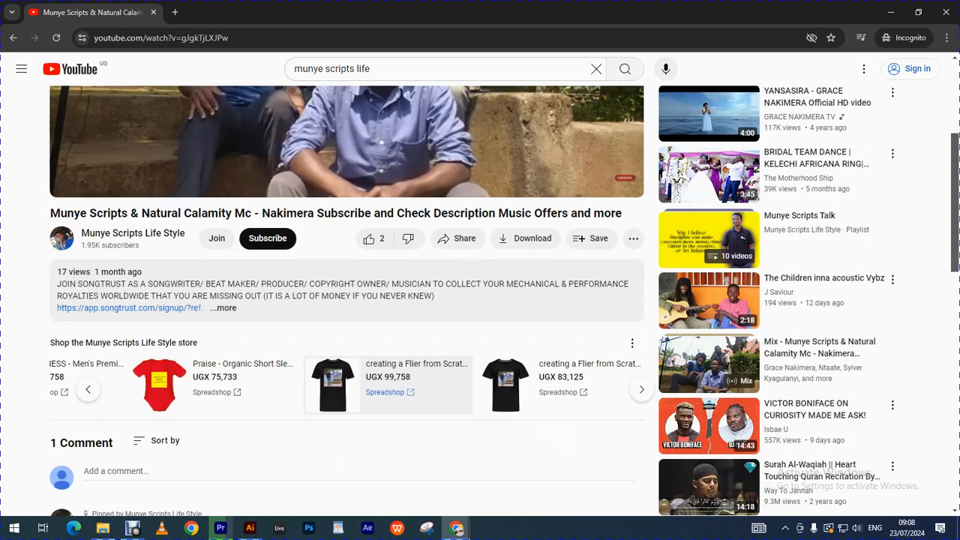
scroll("down", 3)
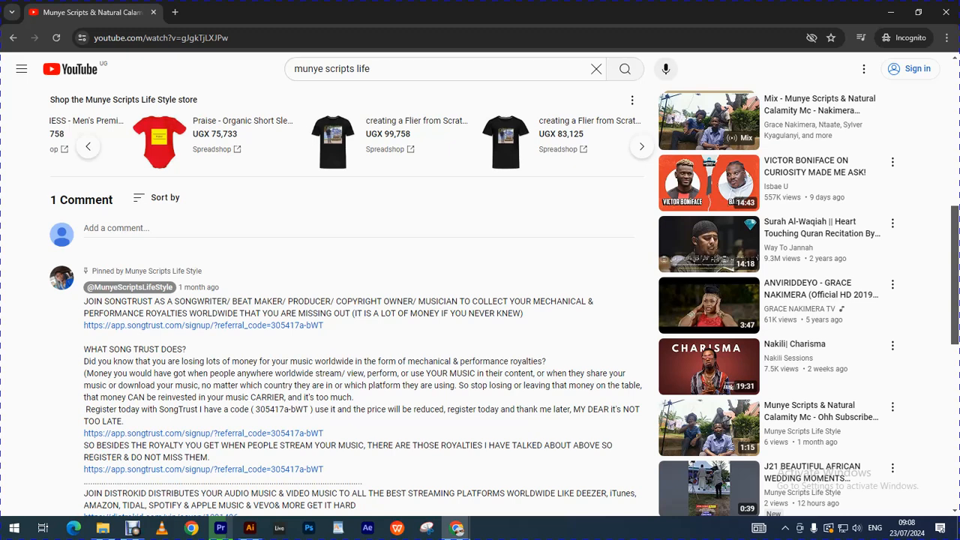
scroll("up", 3)
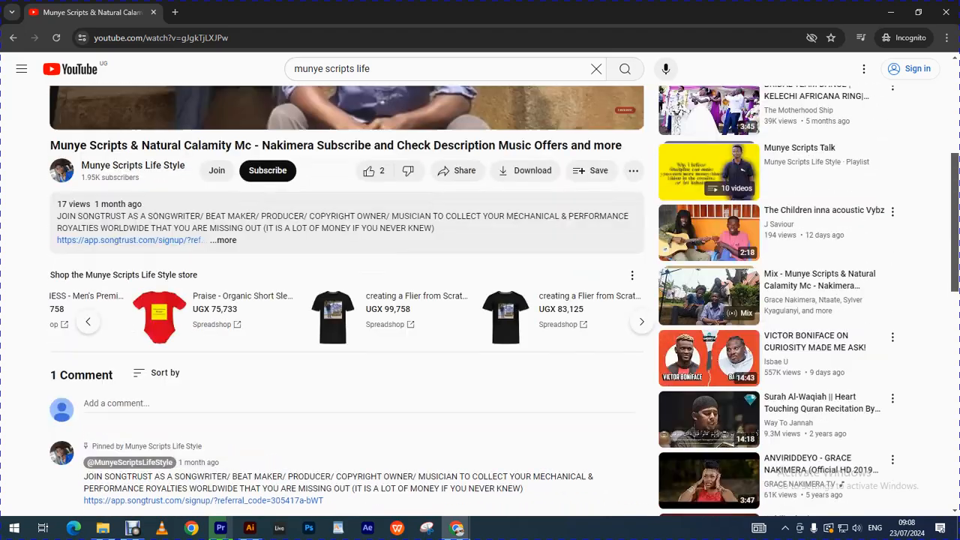
scroll("up", 3)
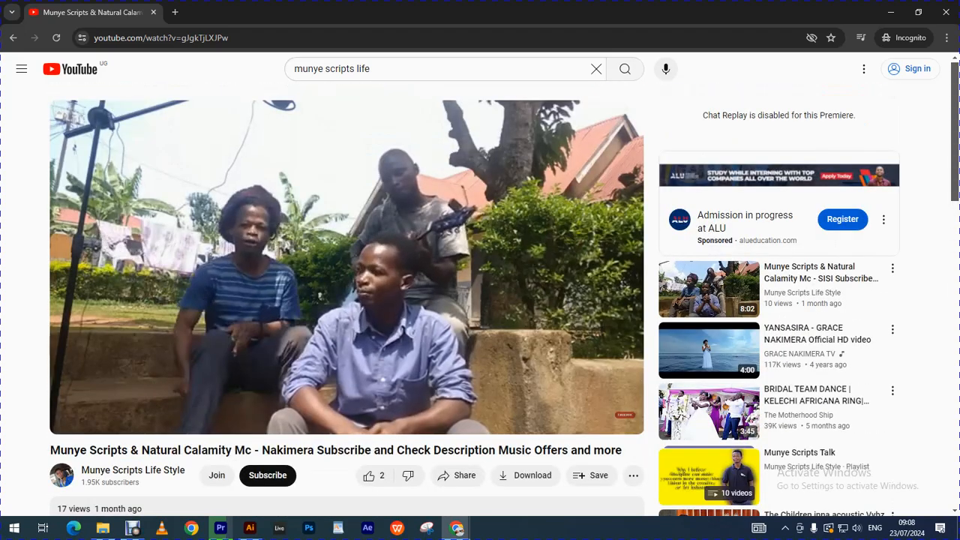
scroll("down", 3)
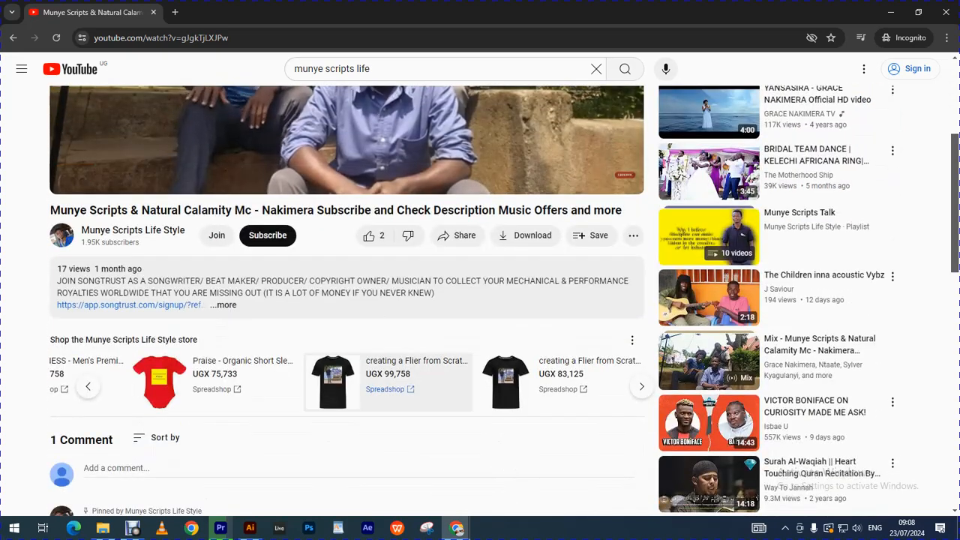
scroll("up", 3)
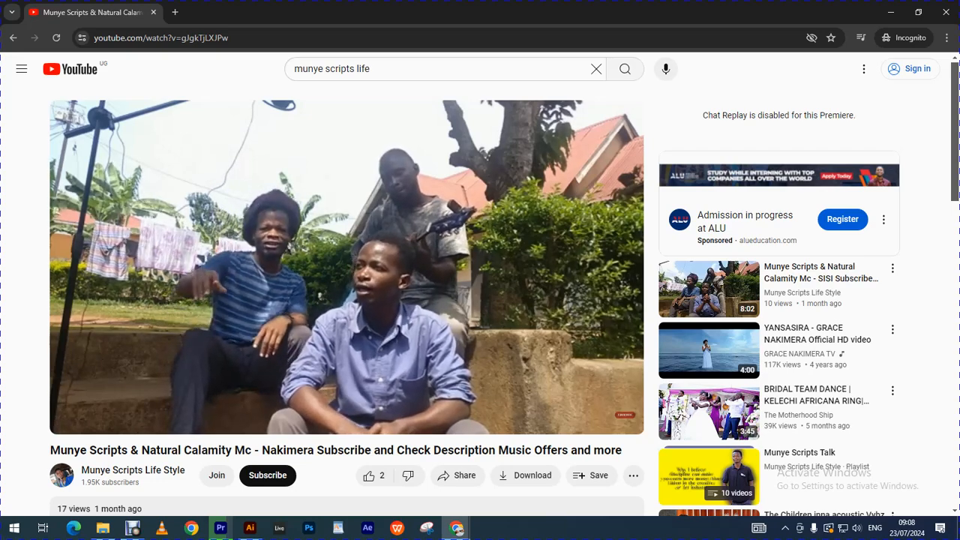
scroll("down", 3)
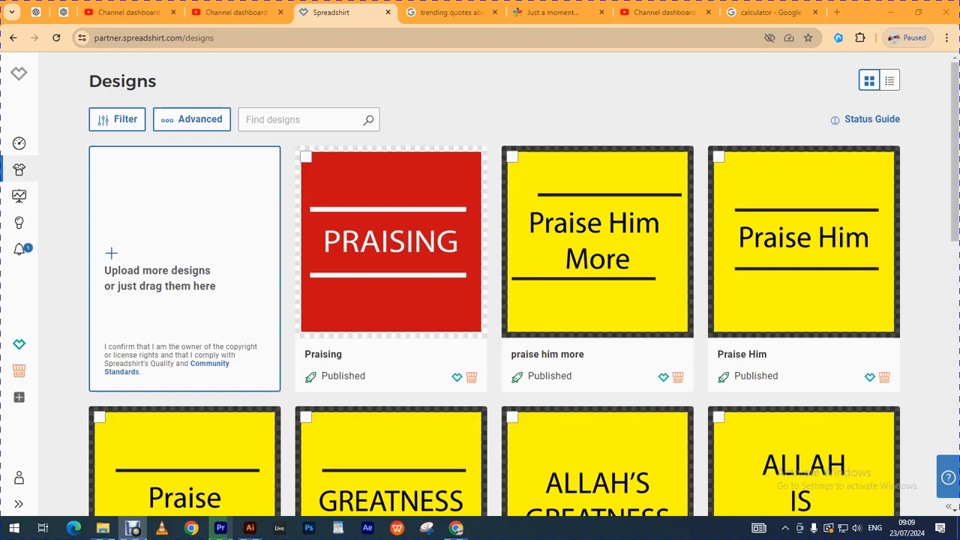
scroll("down", 3)
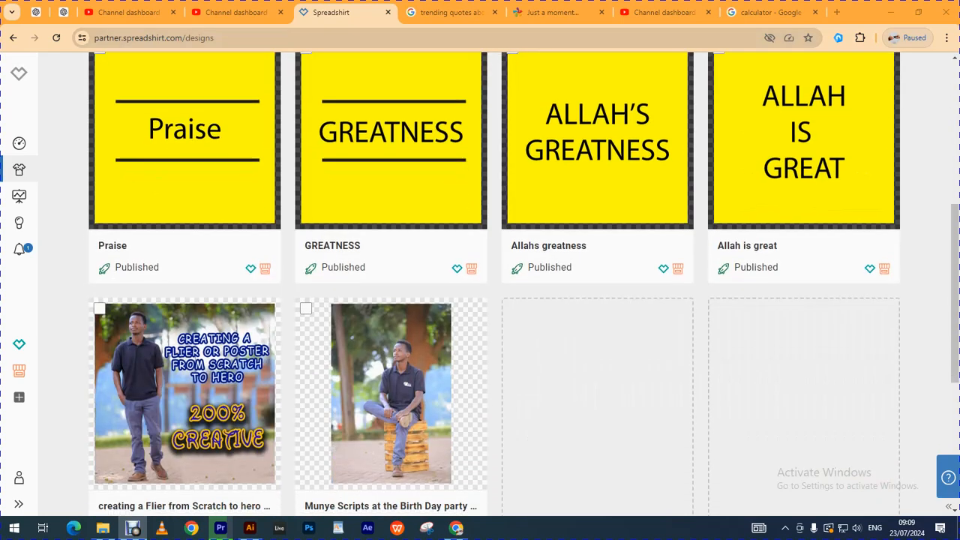
scroll("up", 3)
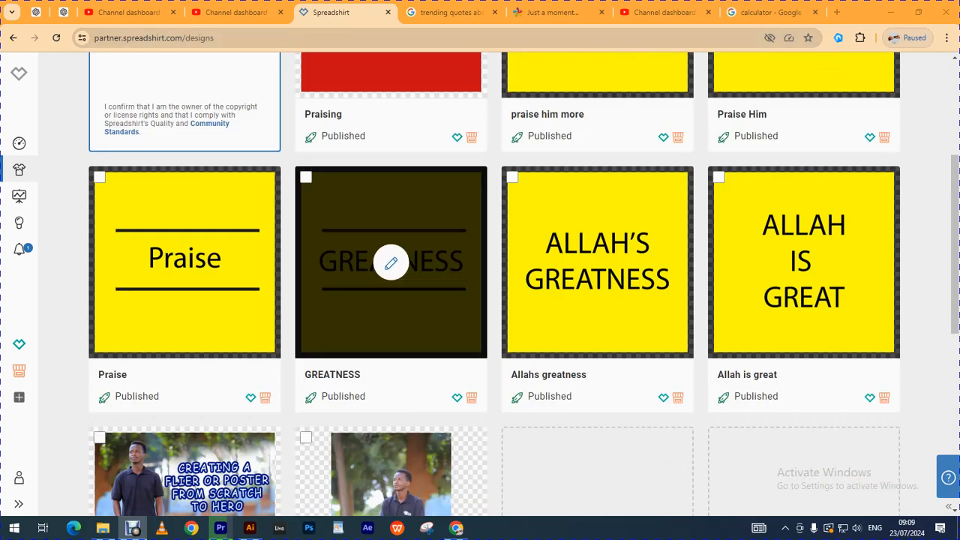
scroll("down", 3)
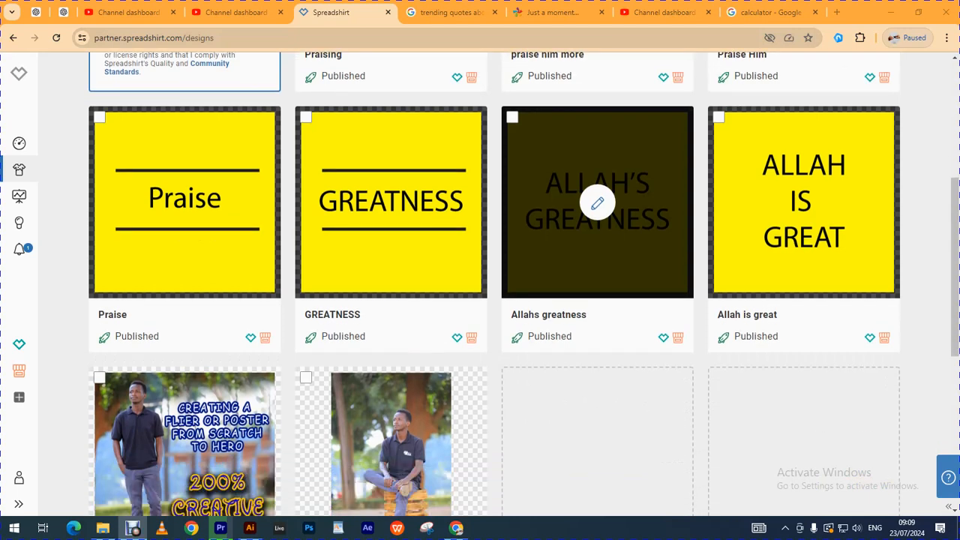
mouse_move(597, 201)
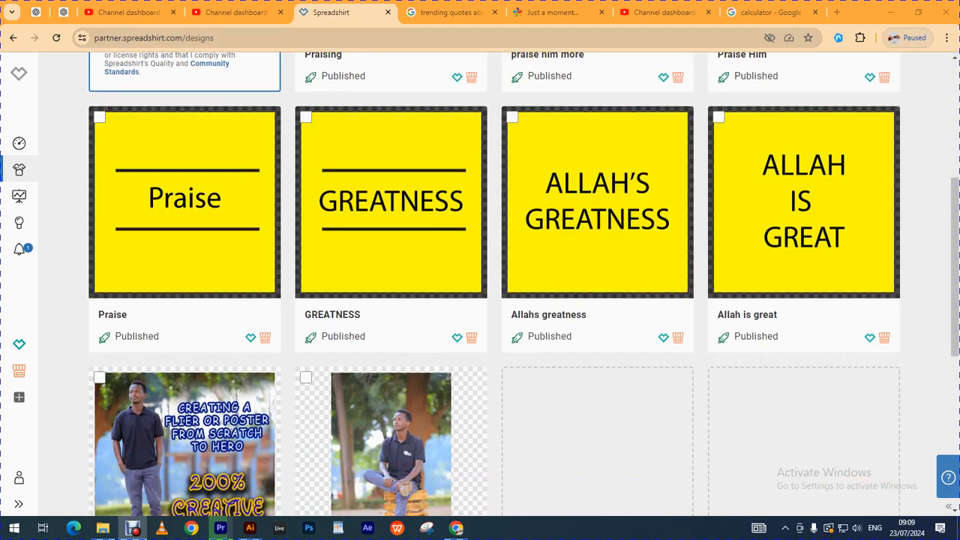
mouse_move(19, 143)
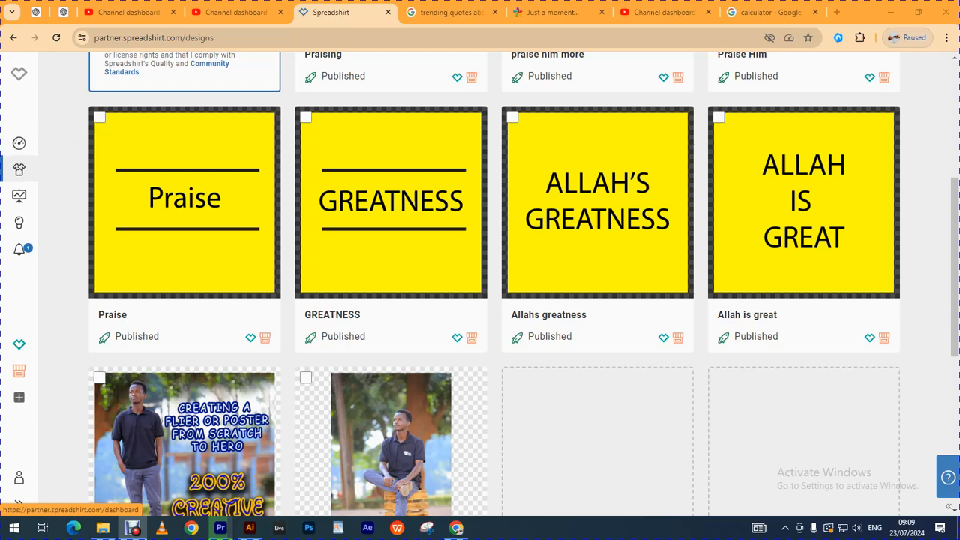
mouse_move(19, 222)
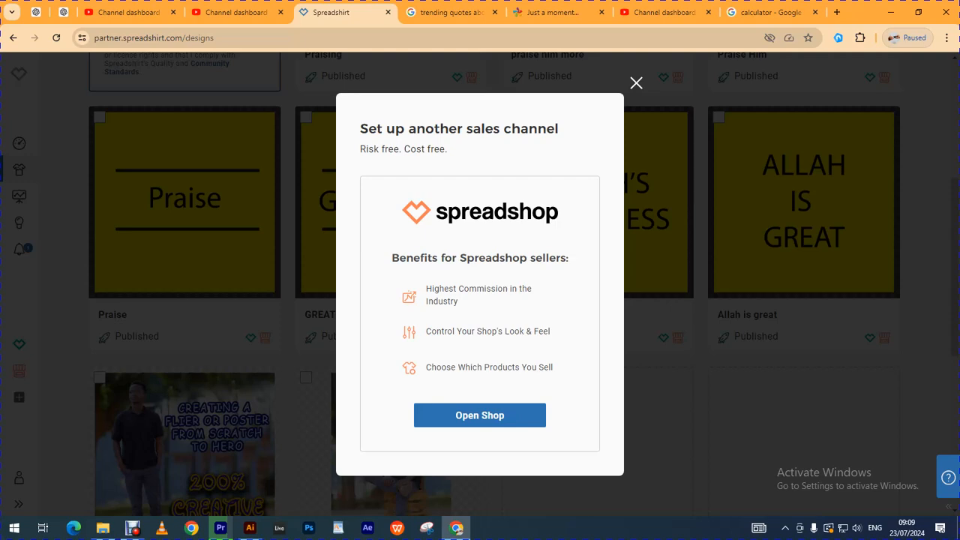
left_click(635, 82)
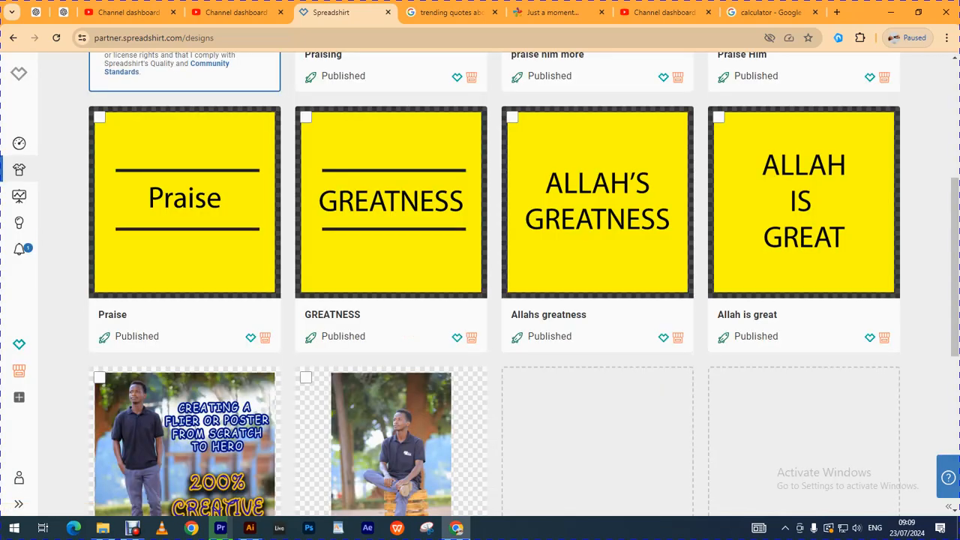
mouse_move(18, 142)
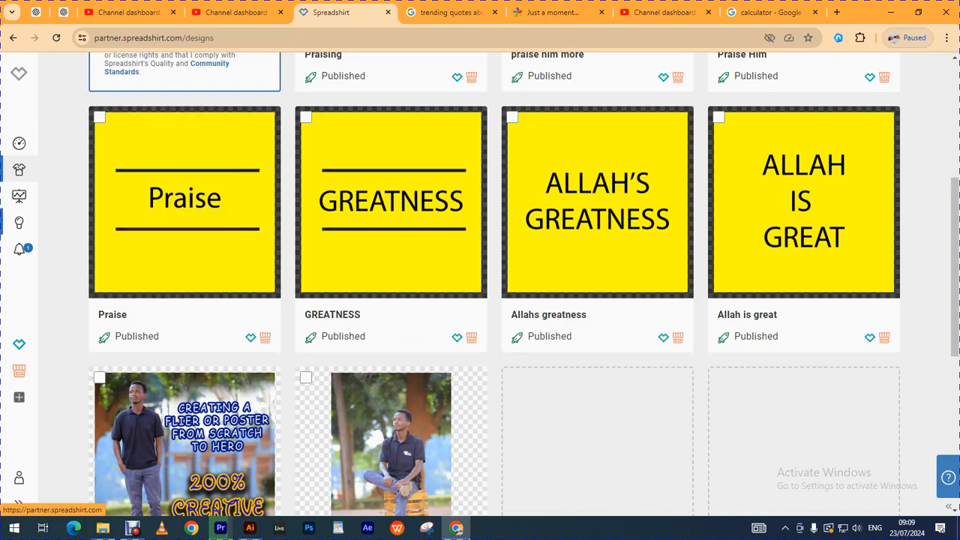
mouse_move(19, 249)
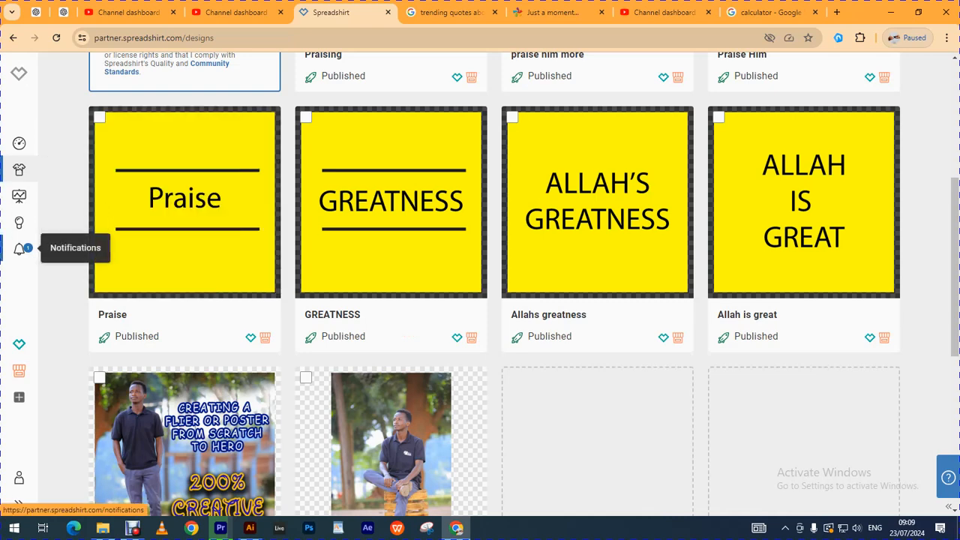
mouse_move(19, 222)
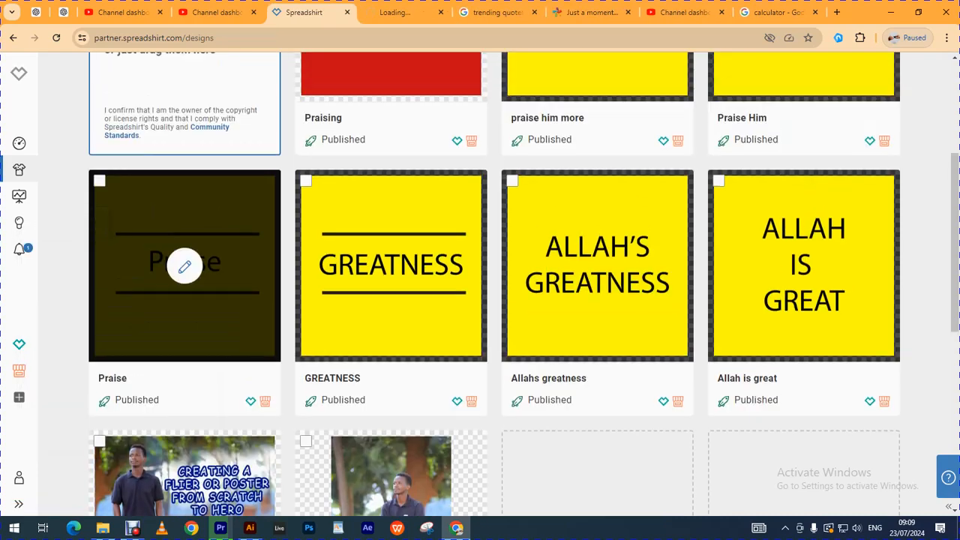
scroll("up", 3)
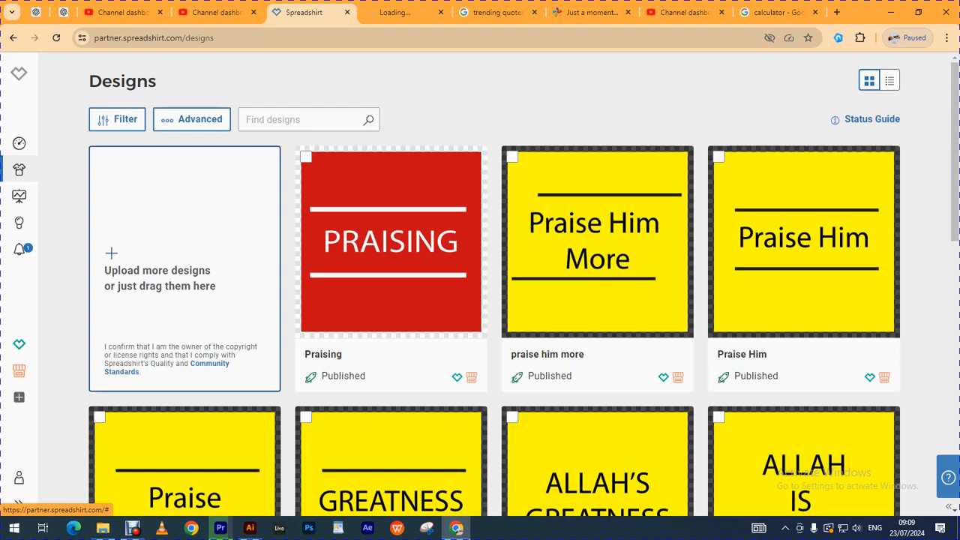
Start creating products from the 'Upload more designs' tile
left_click(111, 253)
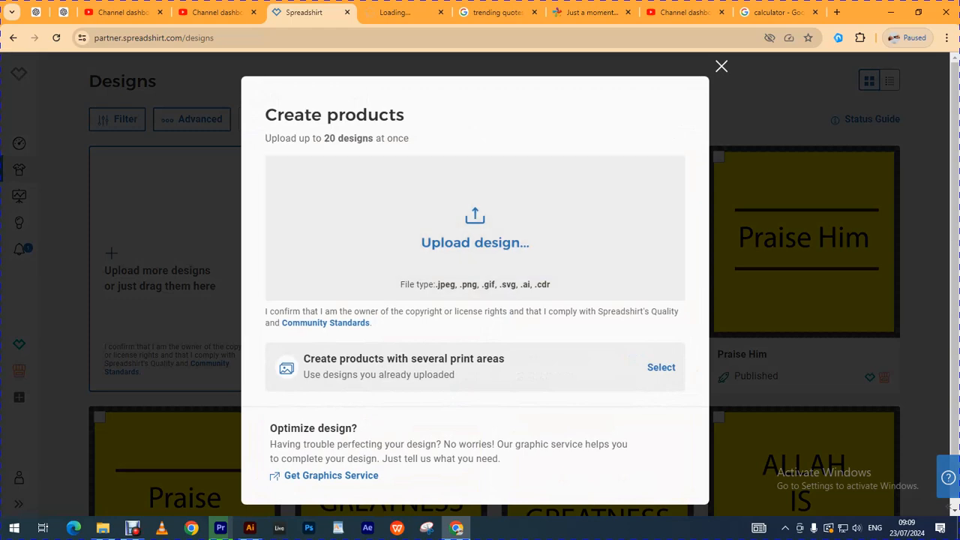
left_click(721, 66)
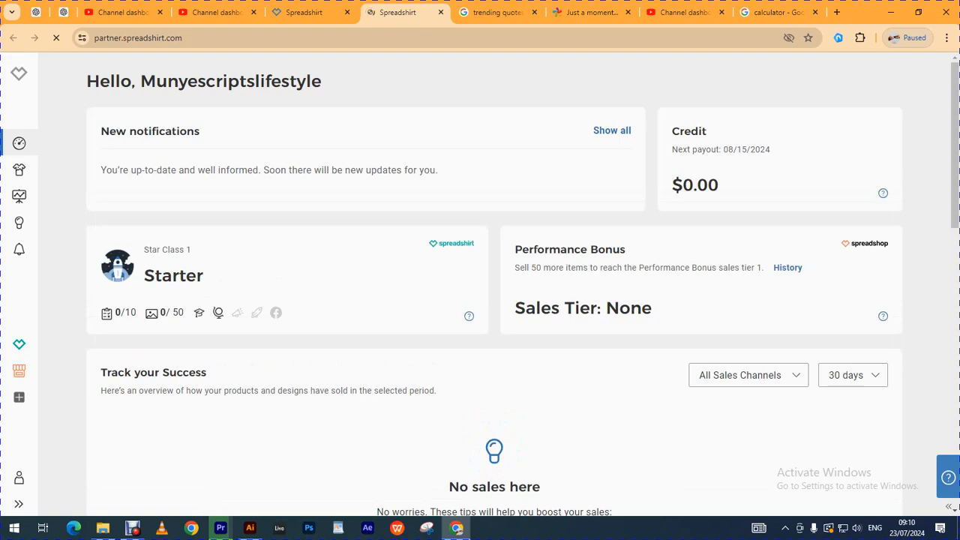
Scroll through the dashboard showing $0.00 credit, Starter status and no sales
scroll("down", 3)
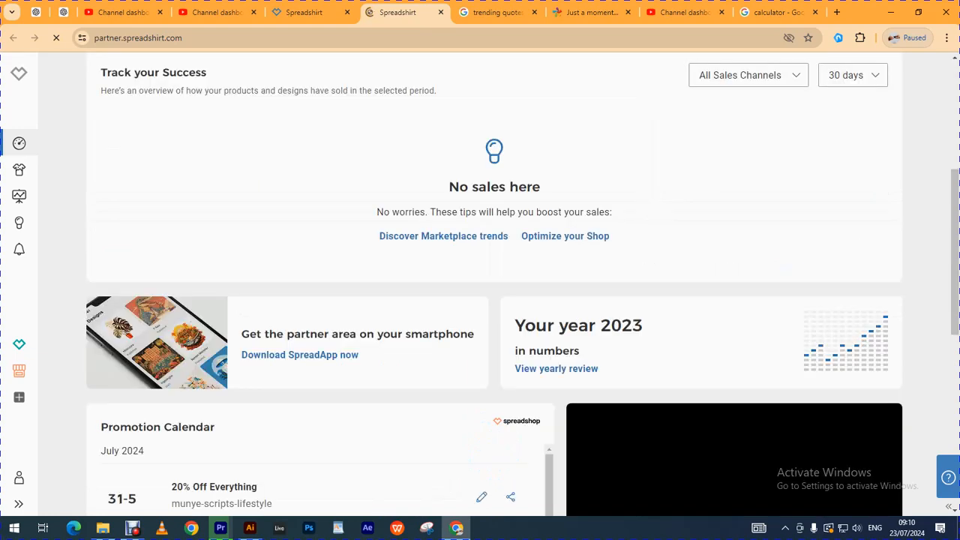
scroll("up", 3)
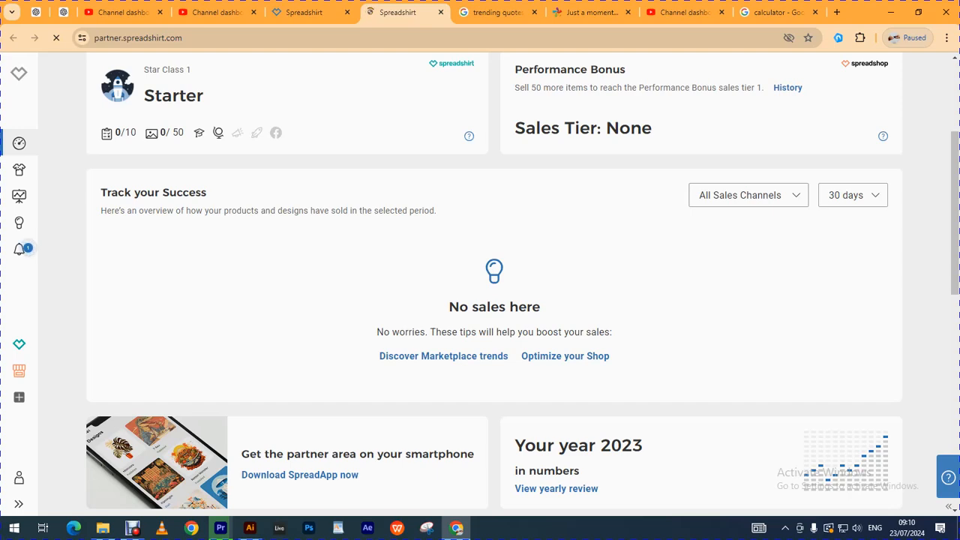
scroll("up", 3)
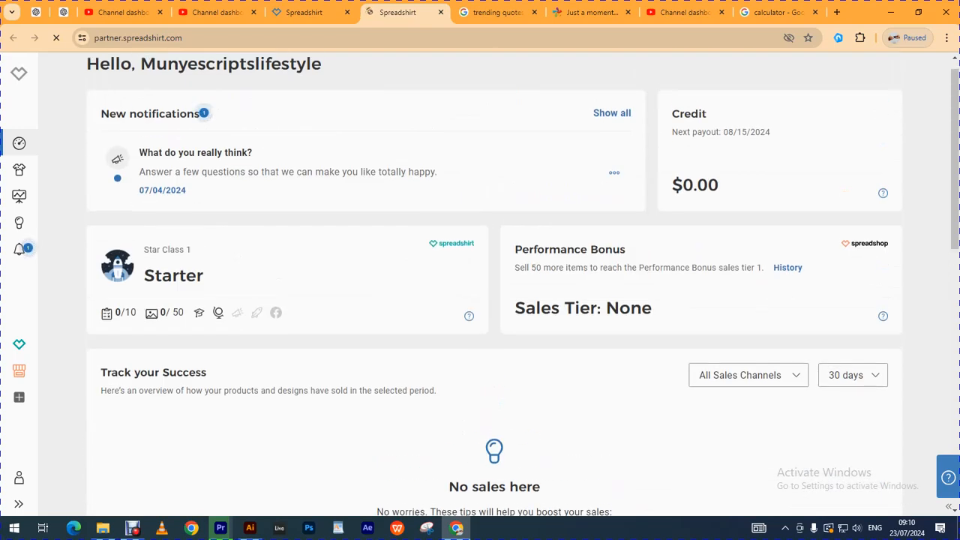
scroll("down", 3)
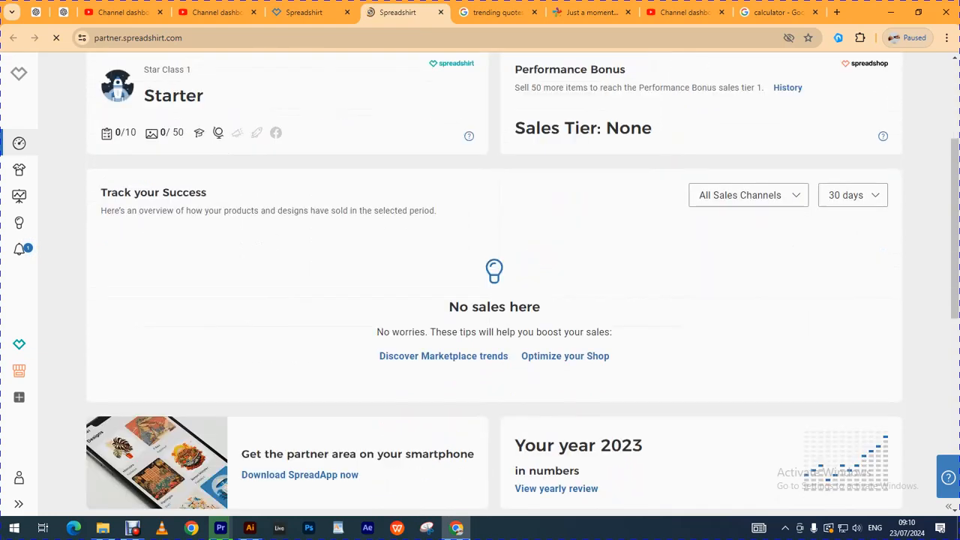
scroll("up", 3)
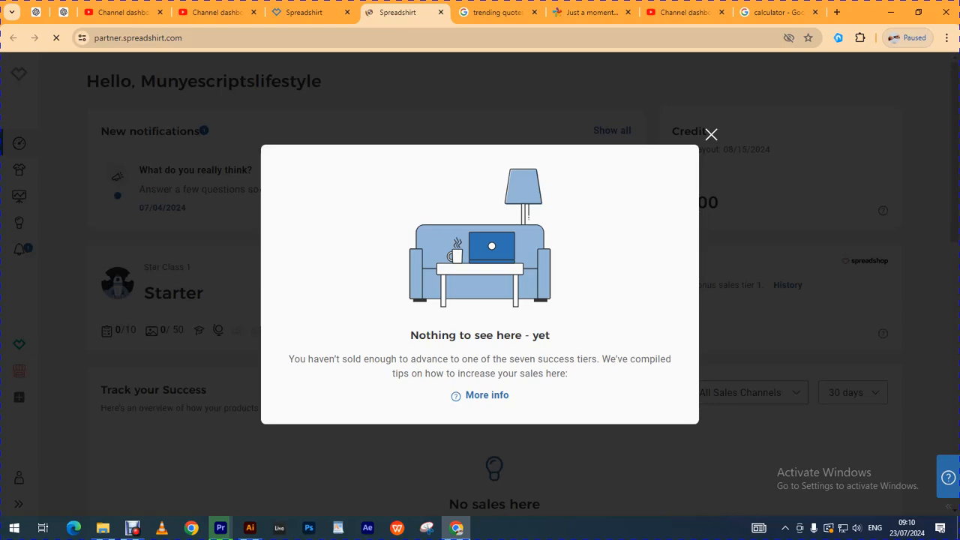
left_click(709, 134)
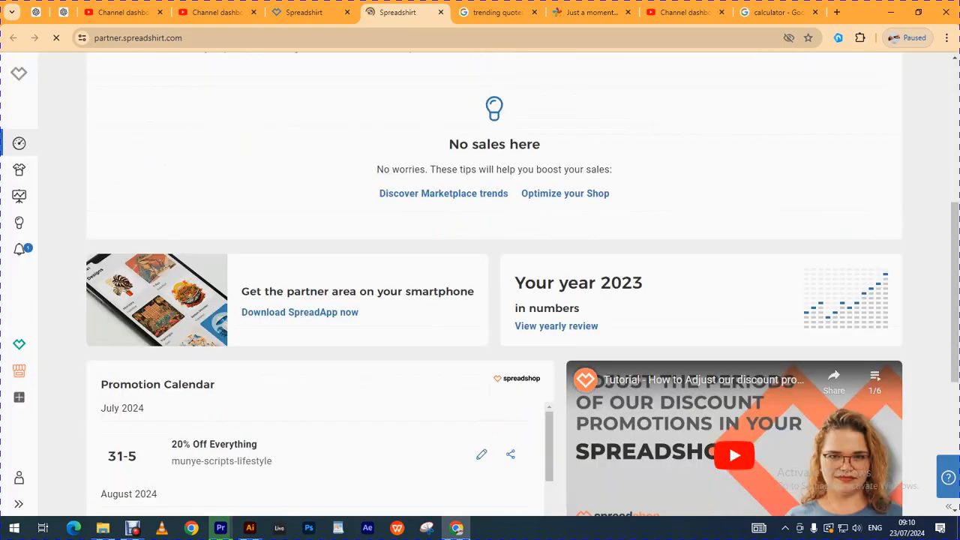
scroll("down", 3)
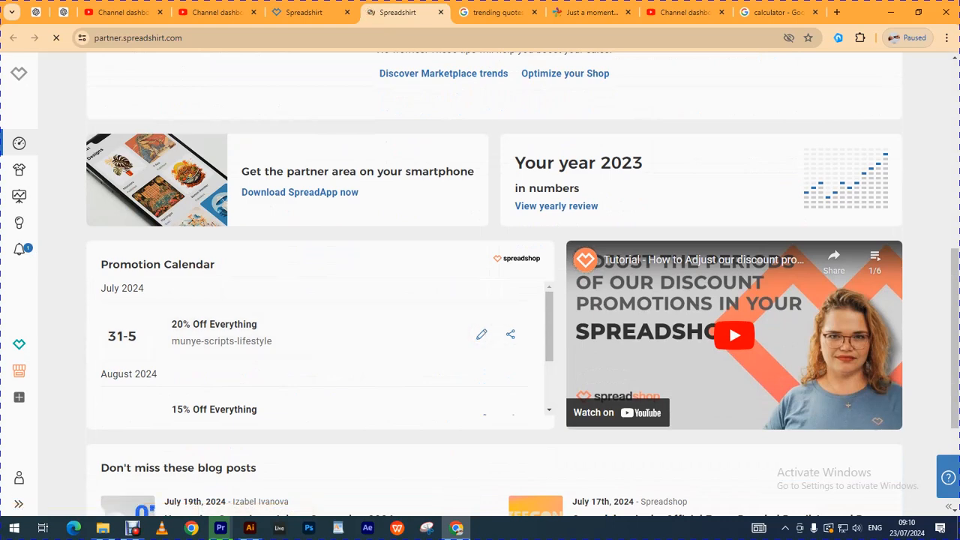
scroll("down", 3)
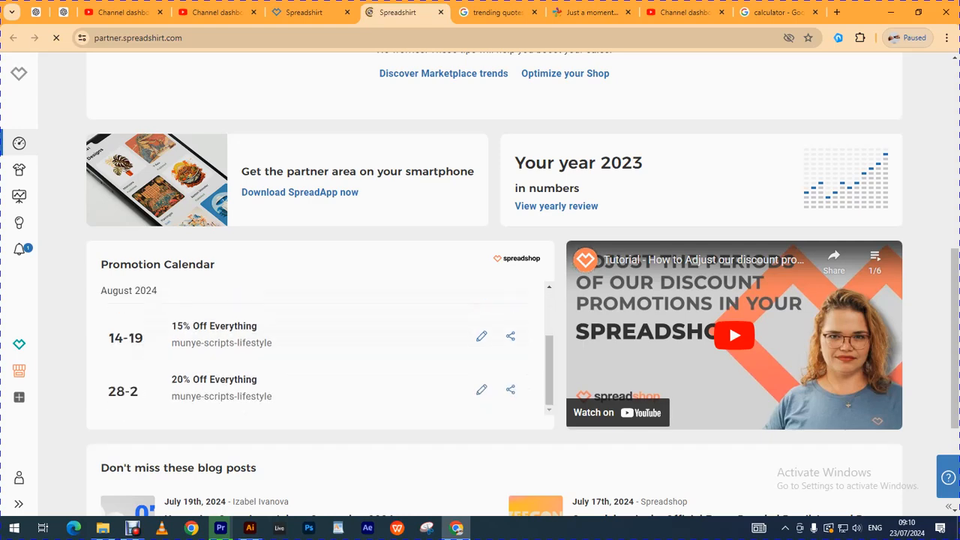
scroll("down", 3)
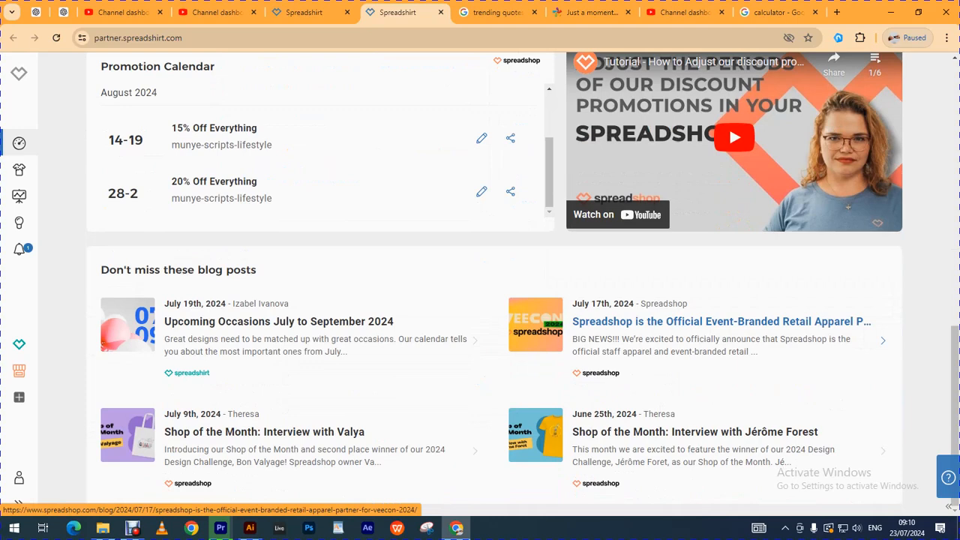
scroll("up", 3)
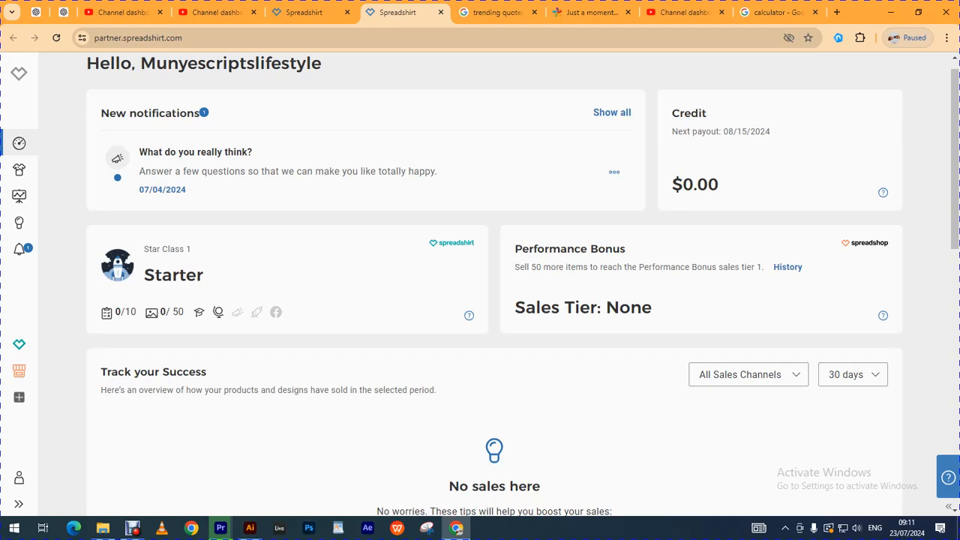
left_click(133, 528)
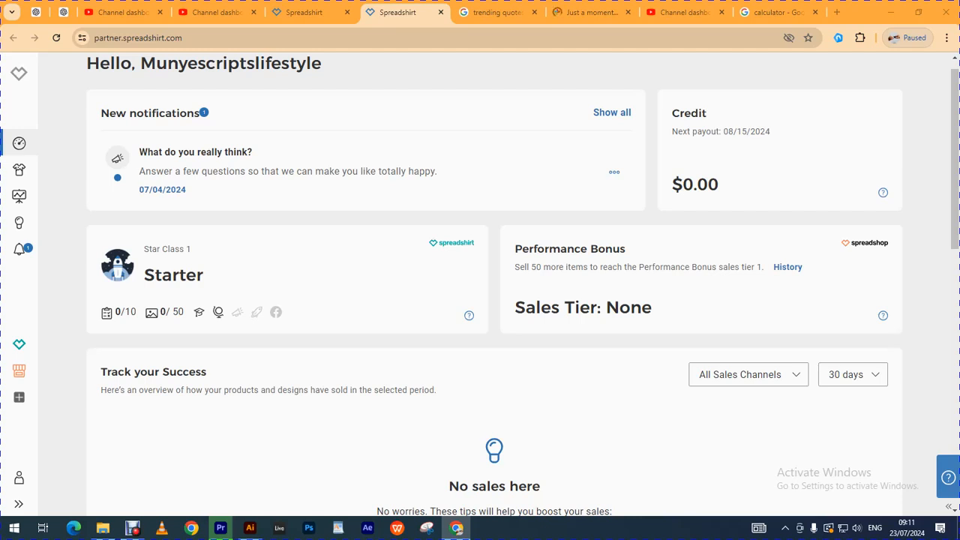
scroll("up", 3)
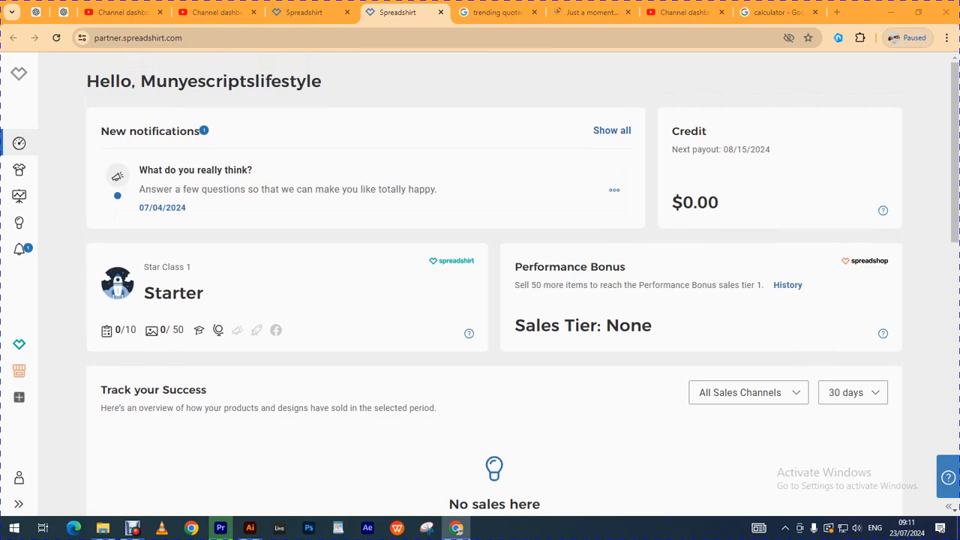
scroll("down", 3)
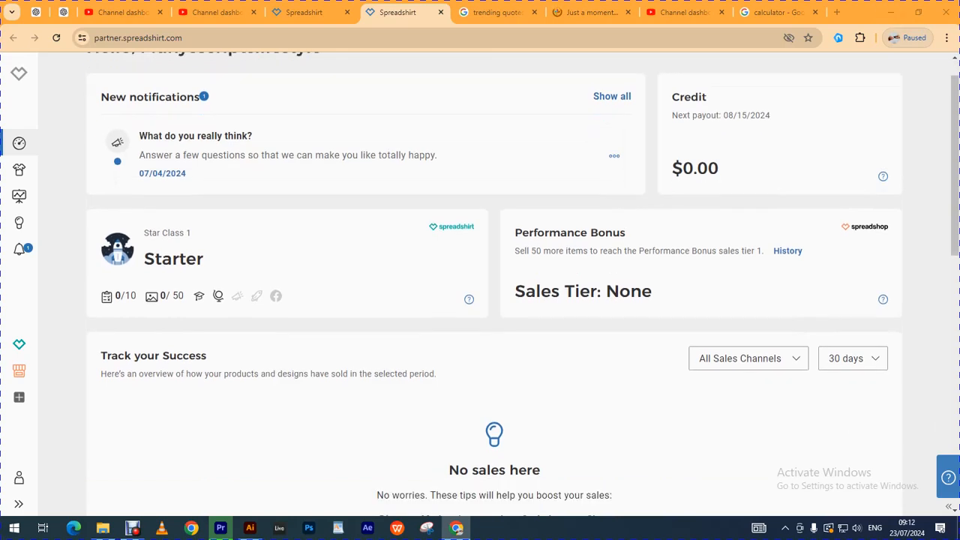
scroll("up", 3)
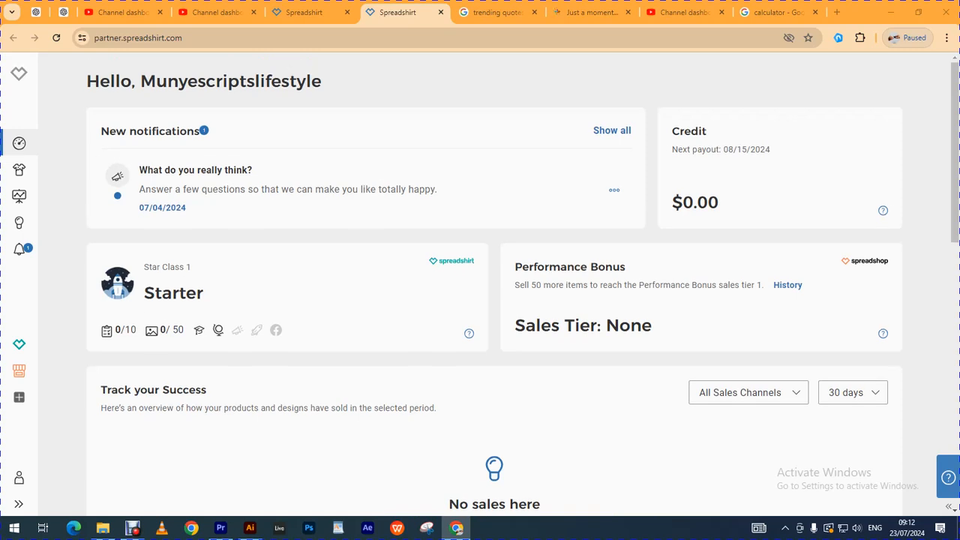
left_click(18, 169)
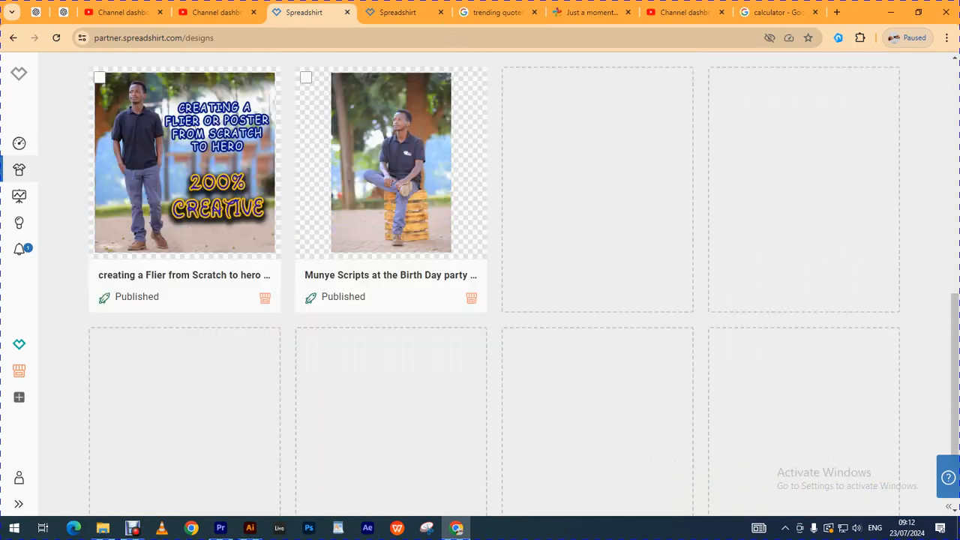
Browse the published designs grid, then switch to the BrainyQuote music quotes tab
scroll("down", 3)
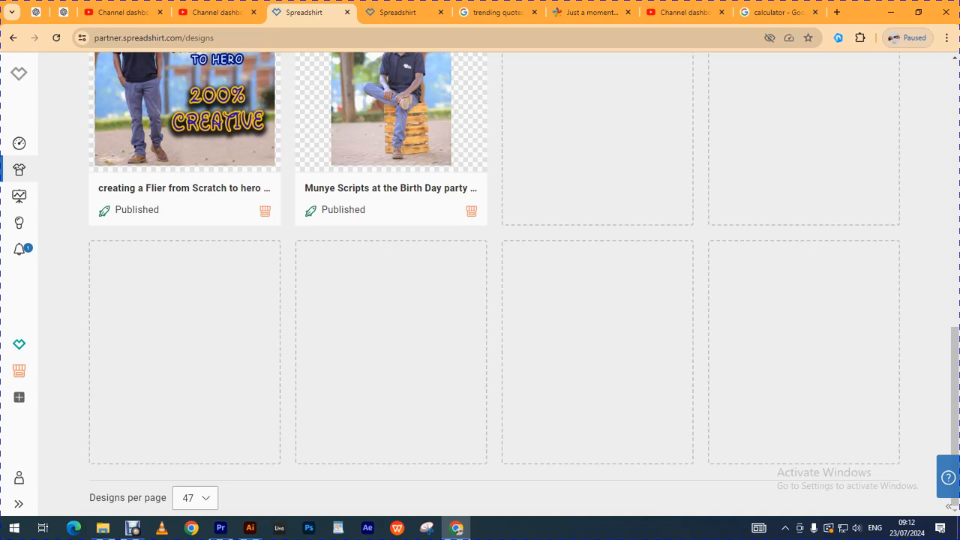
scroll("up", 3)
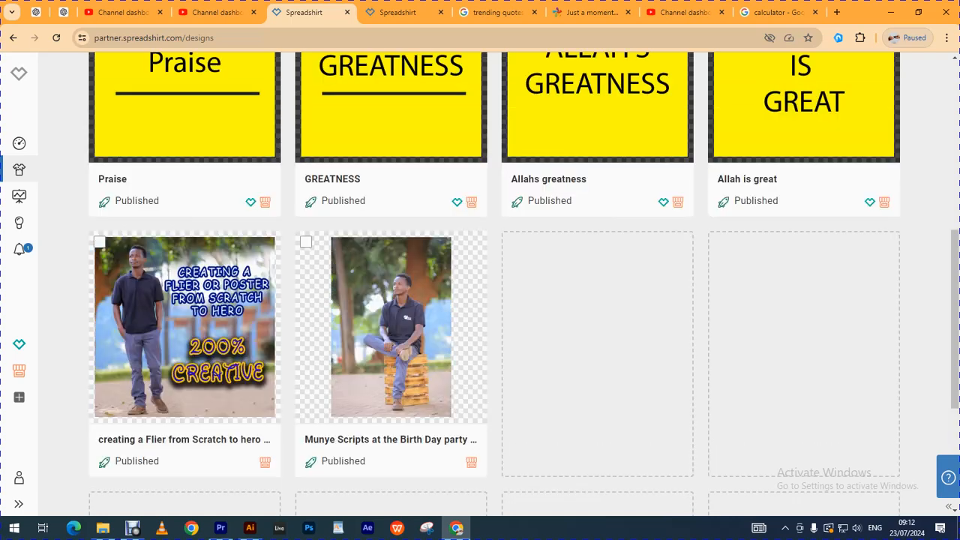
scroll("up", 3)
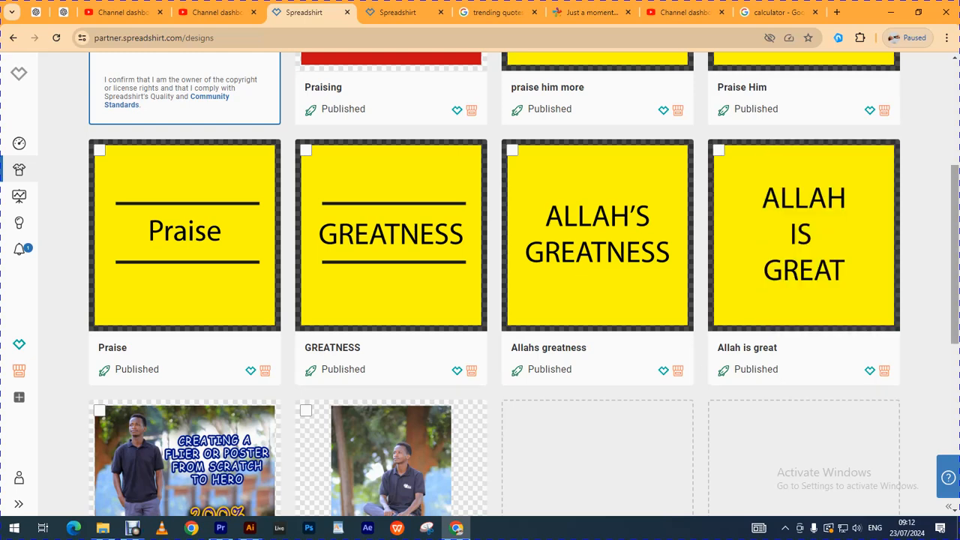
scroll("down", 3)
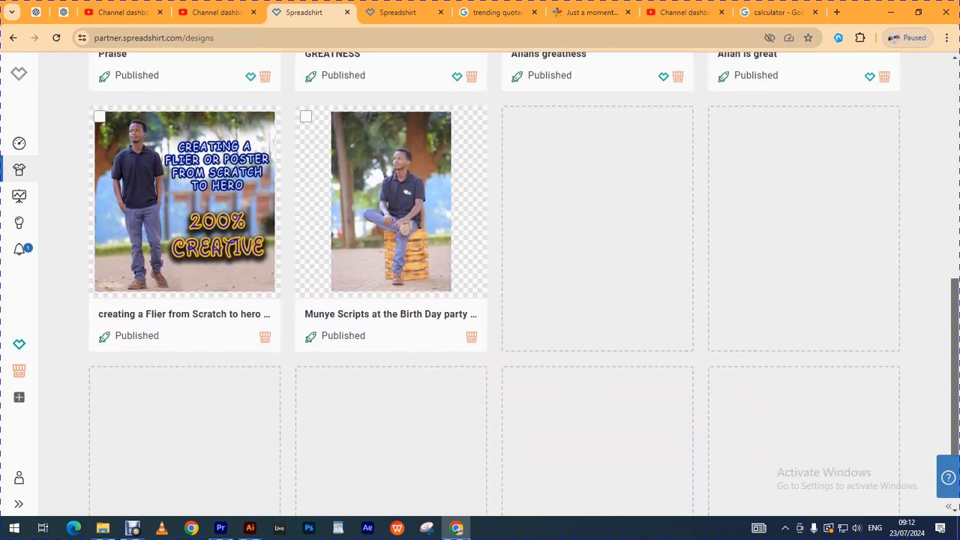
scroll("up", 3)
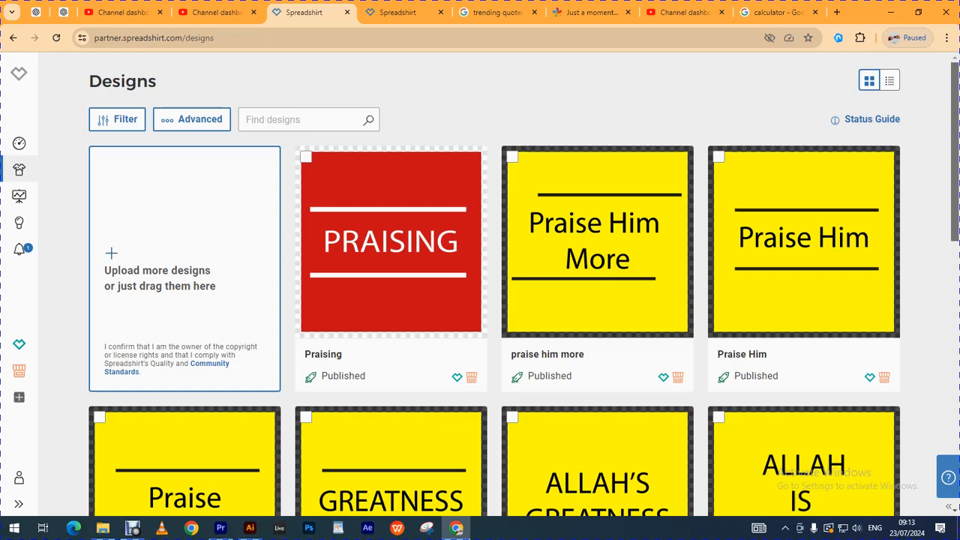
scroll("down", 3)
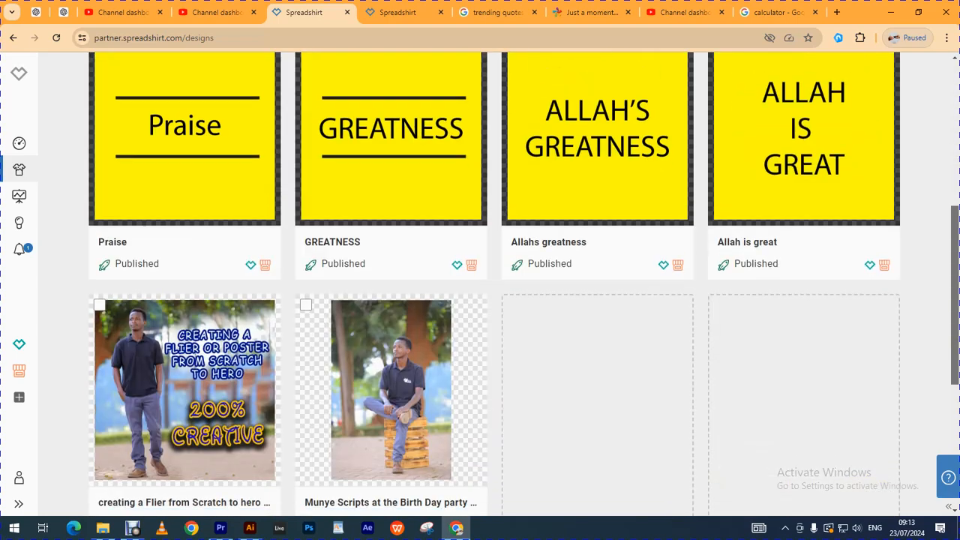
scroll("down", 3)
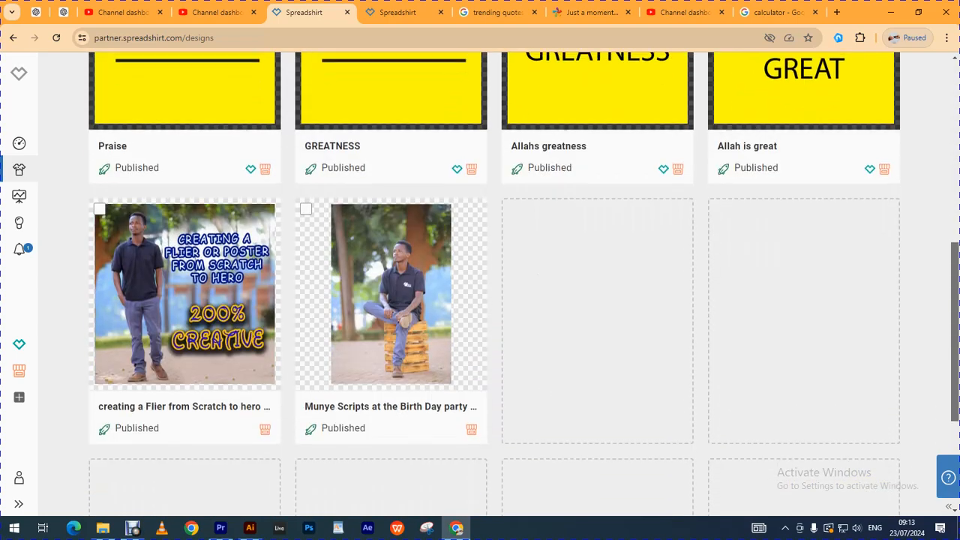
scroll("up", 3)
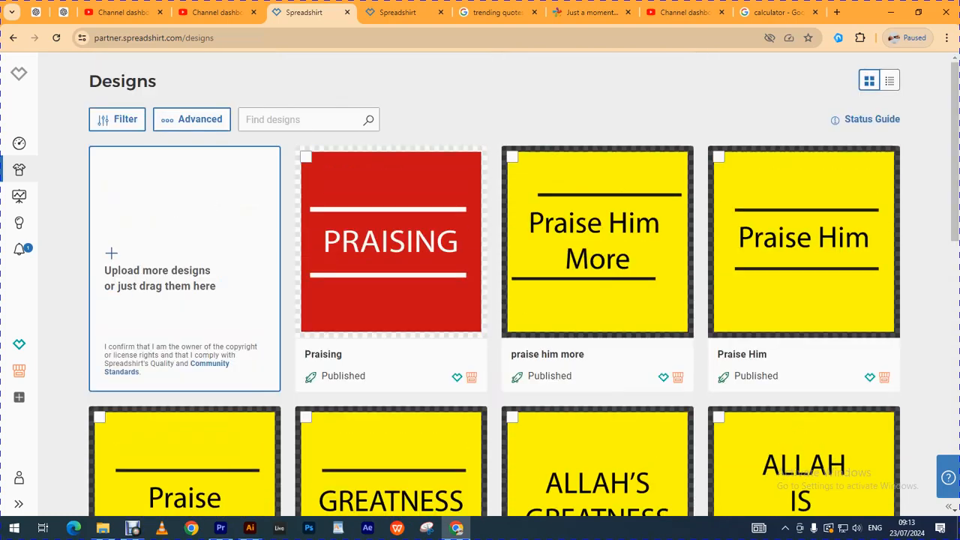
left_click(592, 12)
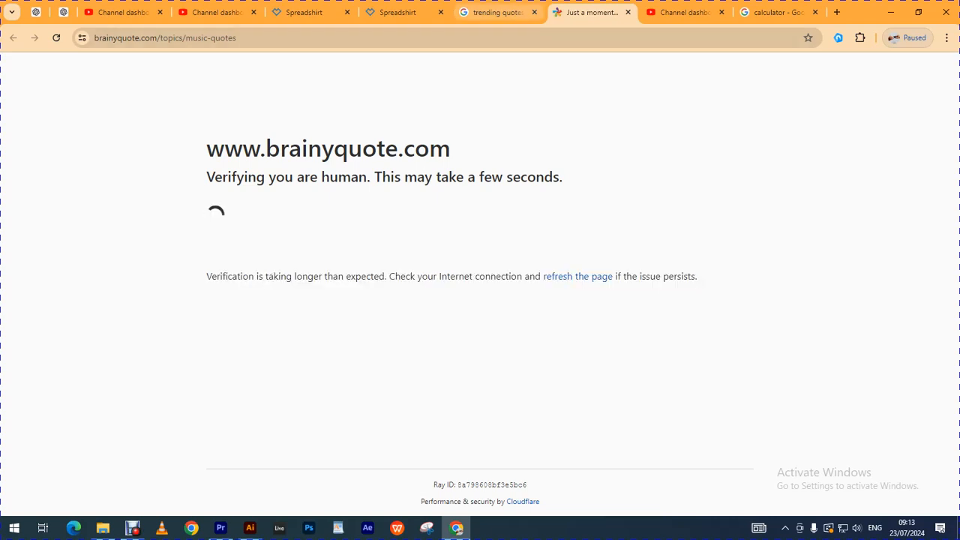
Search Google for 'trending wedding quotes', briefly checking the YouTube Studio tab
left_click(491, 12)
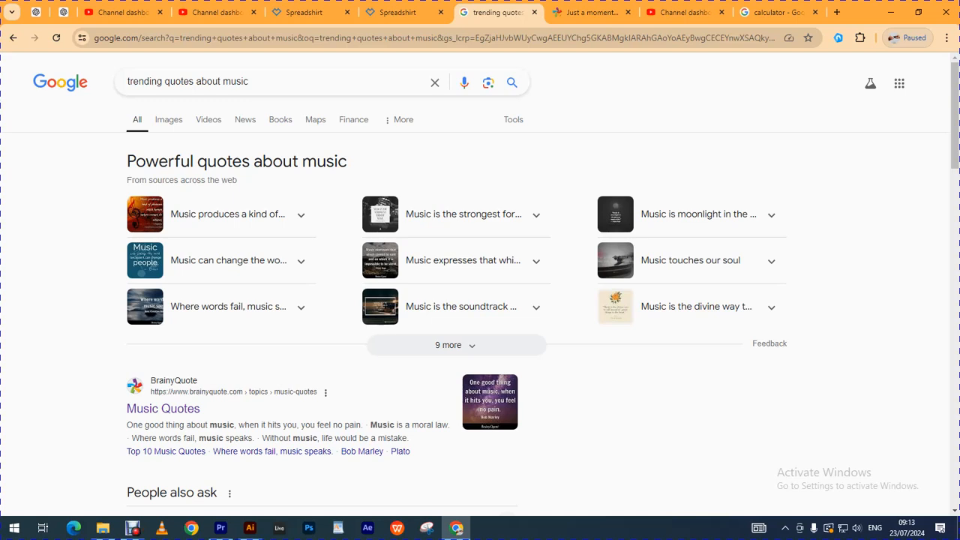
left_click(270, 81)
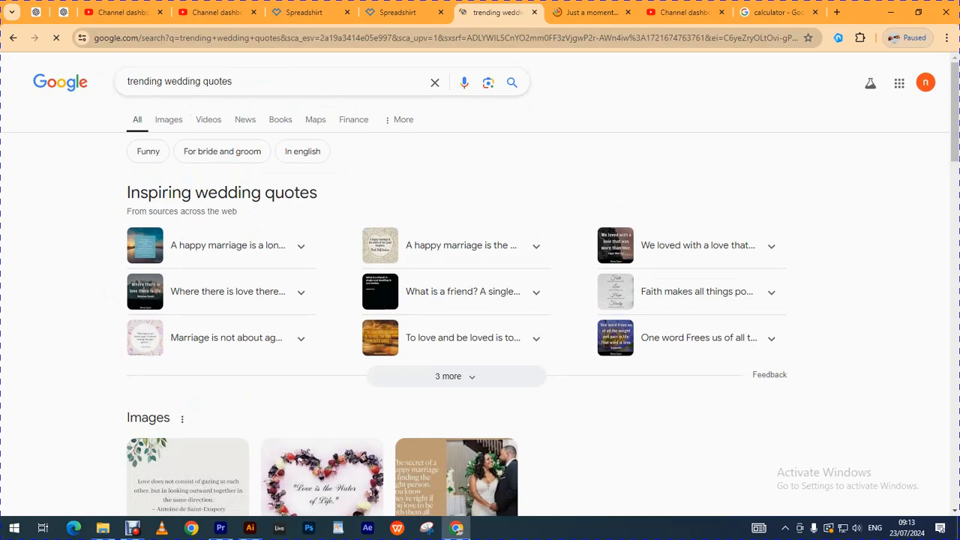
left_click(592, 12)
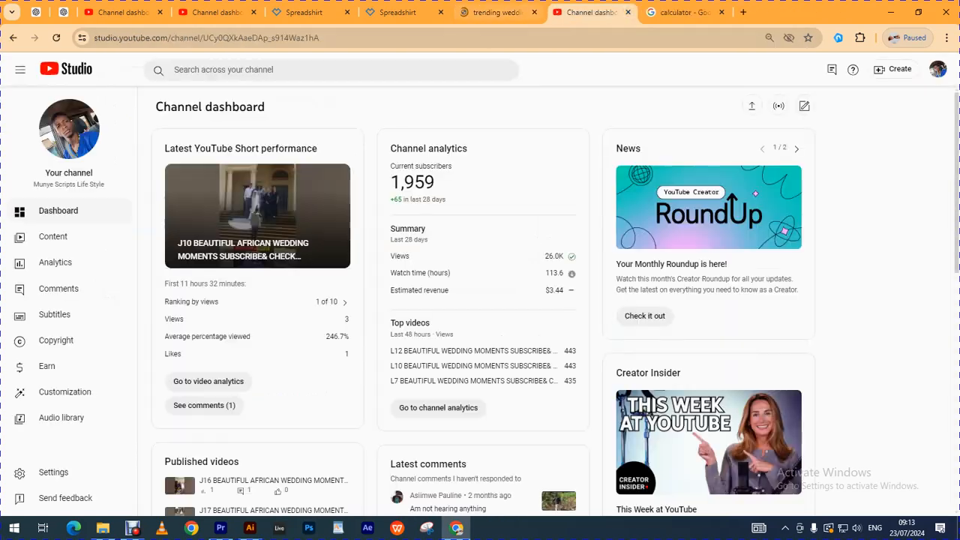
left_click(498, 12)
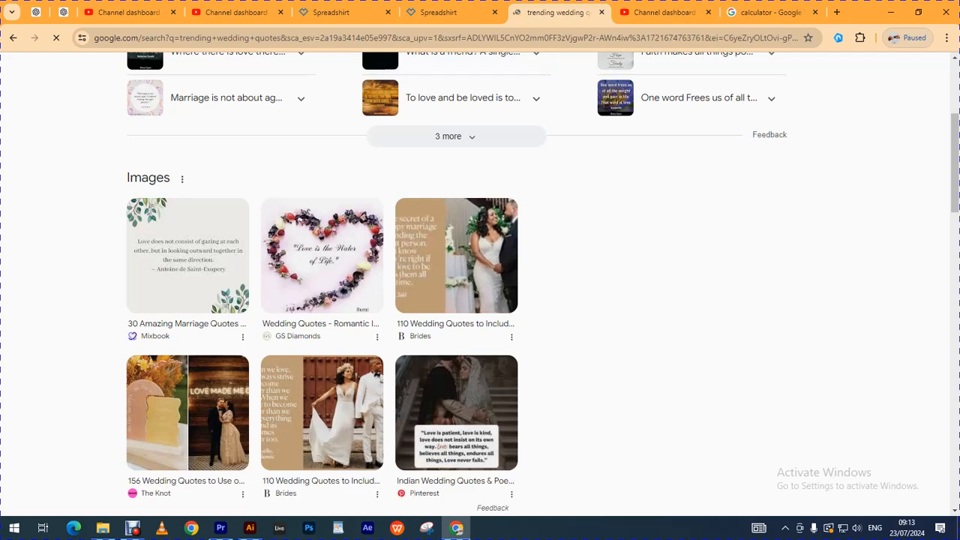
Open the 'Love is the Water of Life' heart image in a new tab and preview panel
right_click(321, 254)
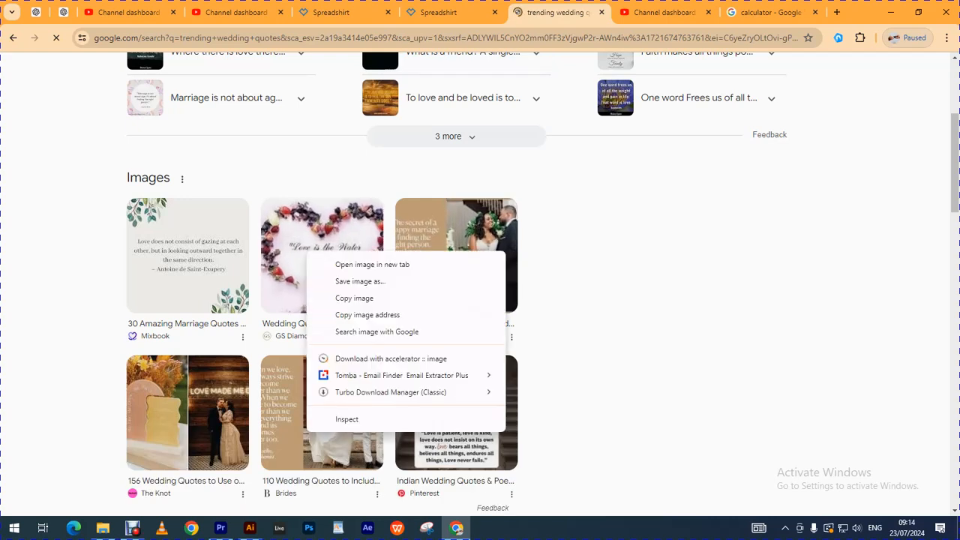
left_click(372, 264)
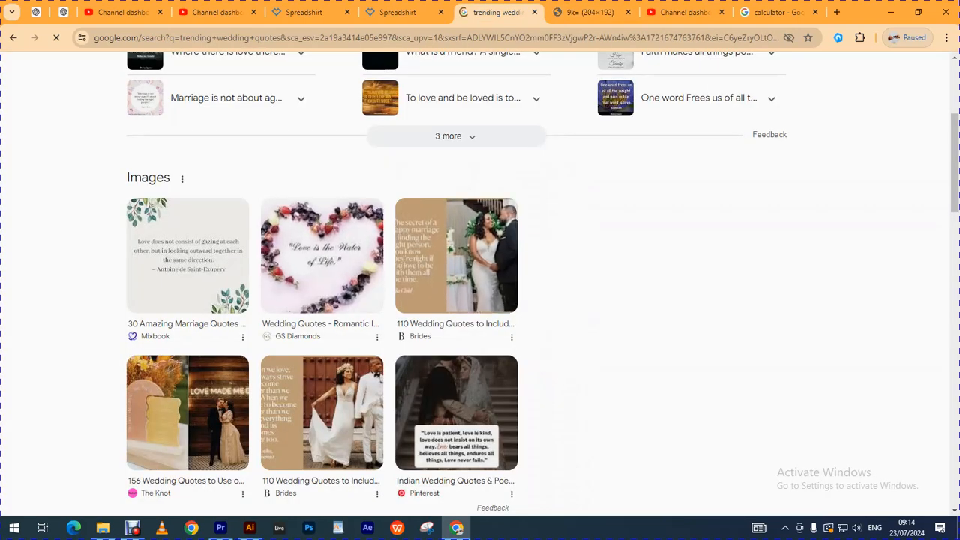
left_click(322, 255)
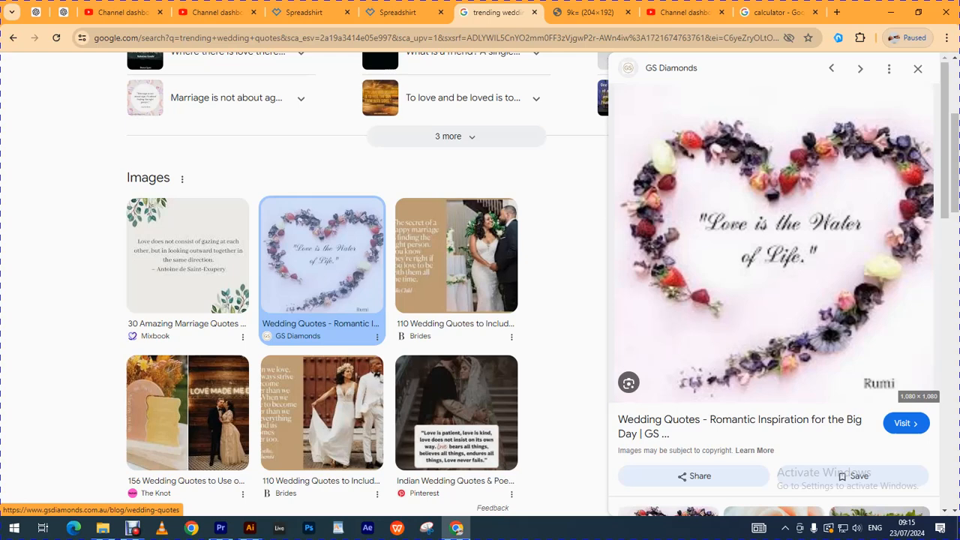
Scroll through the trending wedding quotes search results
scroll("up", 3)
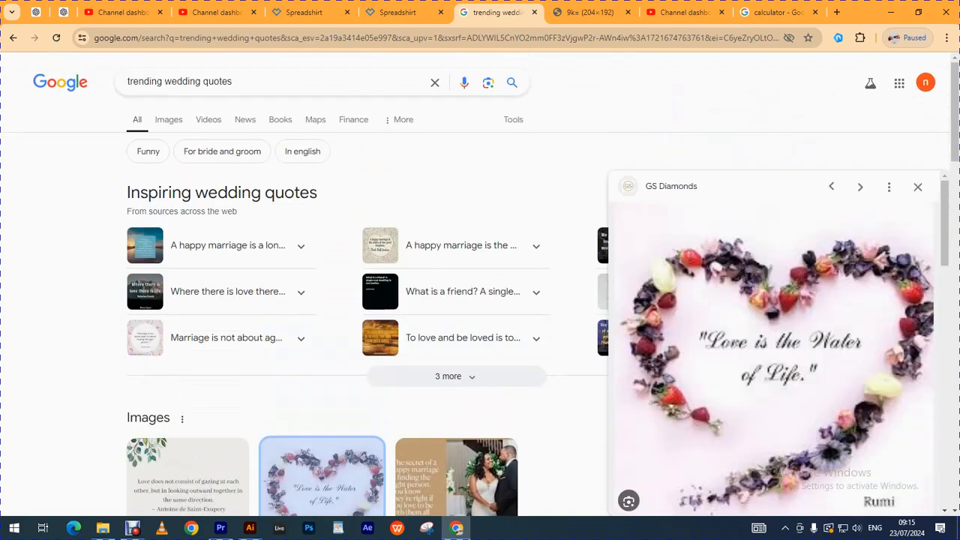
scroll("down", 3)
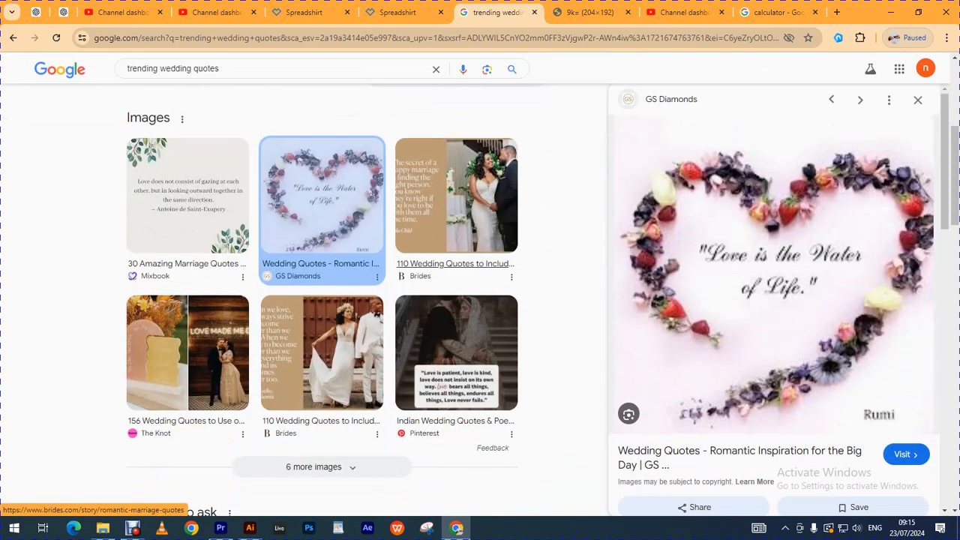
scroll("down", 3)
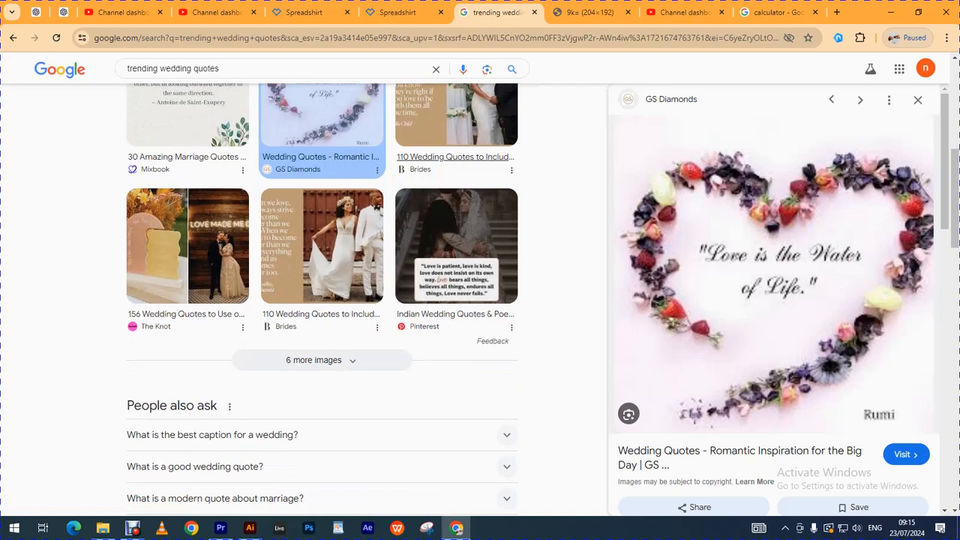
scroll("up", 3)
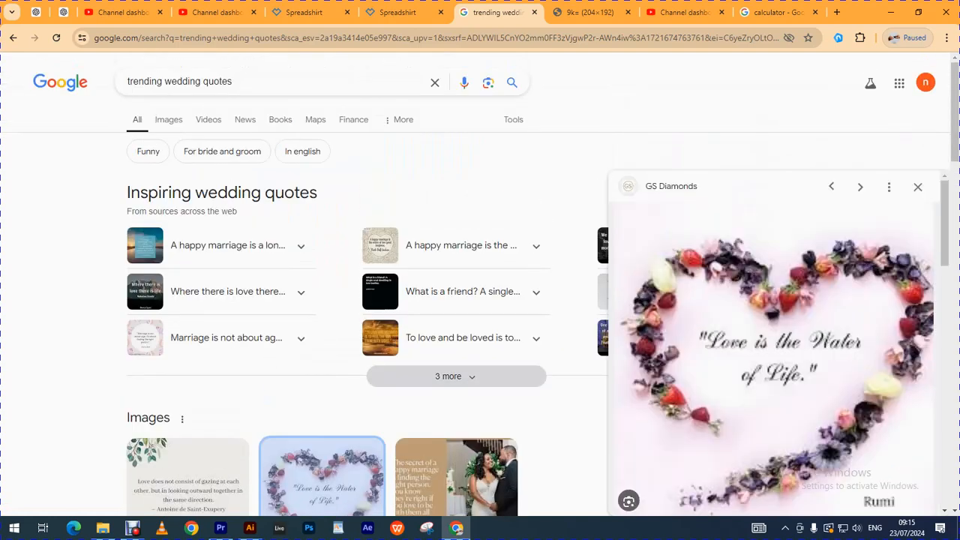
scroll("down", 3)
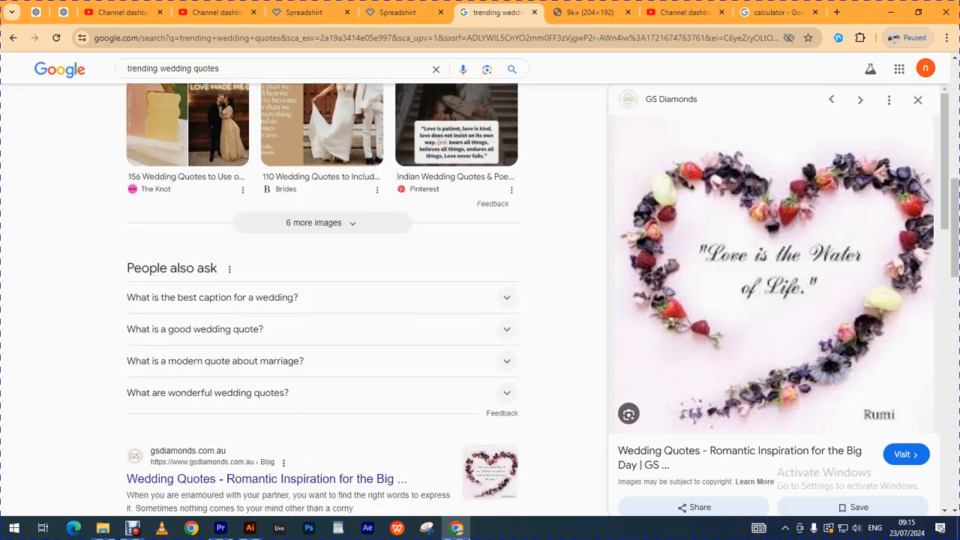
scroll("down", 3)
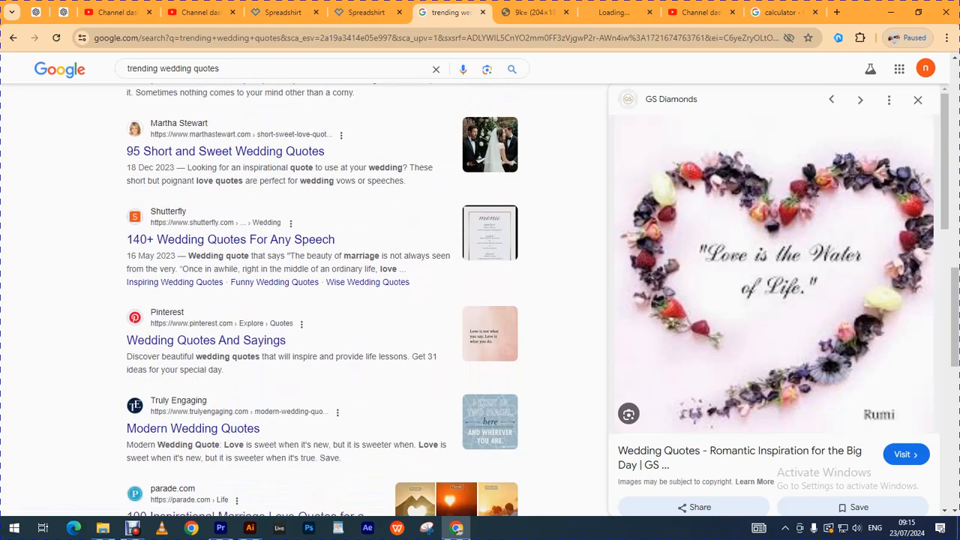
Open the Shutterfly result and another quotes link in new tabs
right_click(230, 239)
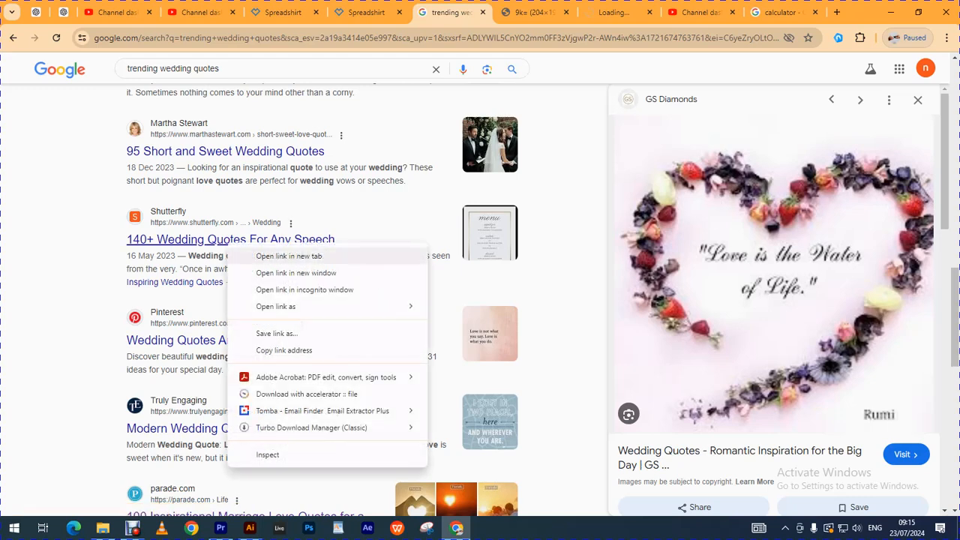
left_click(288, 256)
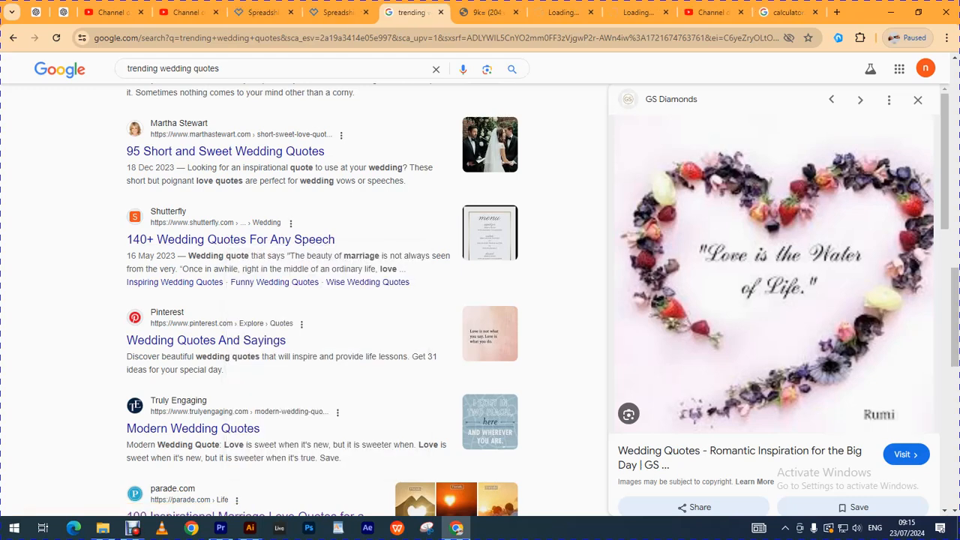
scroll("down", 3)
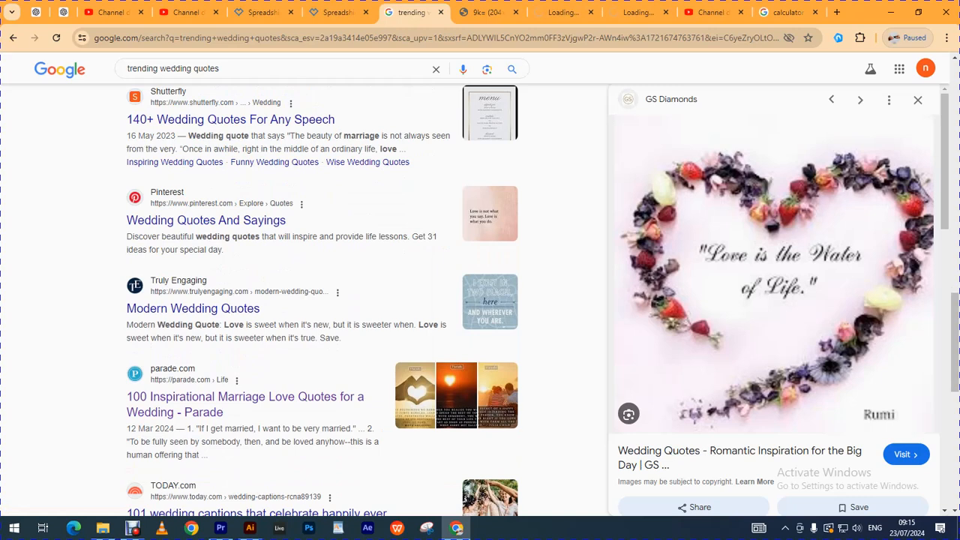
right_click(192, 308)
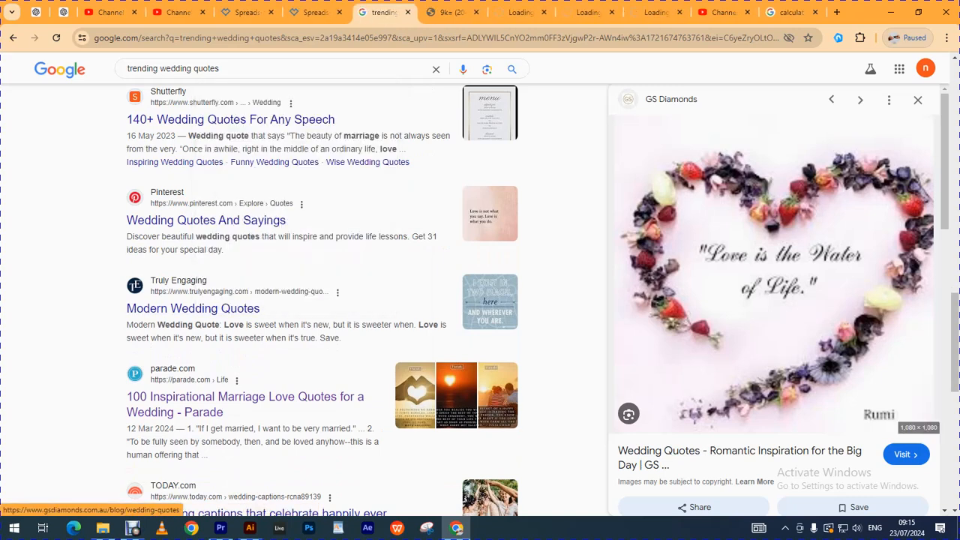
Switch to the Modern Wedding Quotes page and scroll to the invitation quotes
left_click(192, 309)
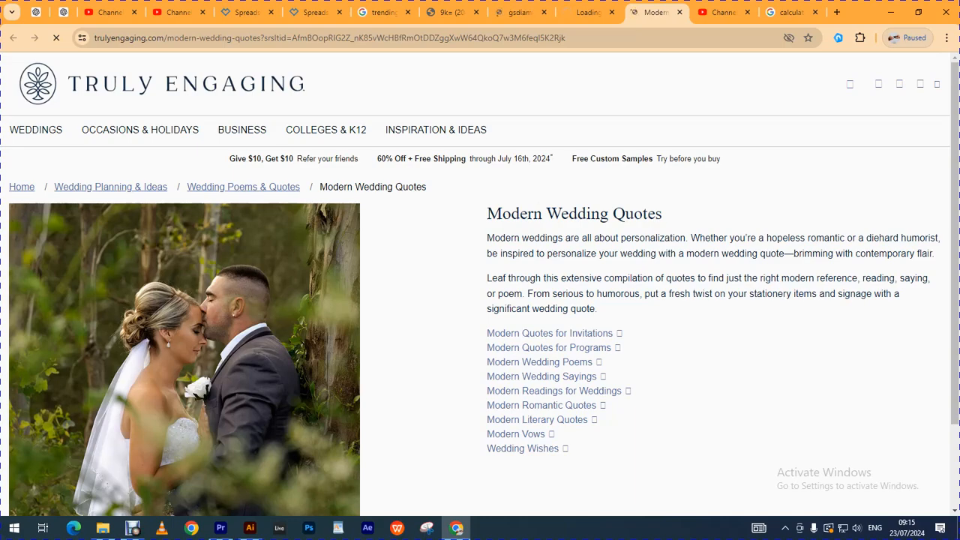
scroll("down", 3)
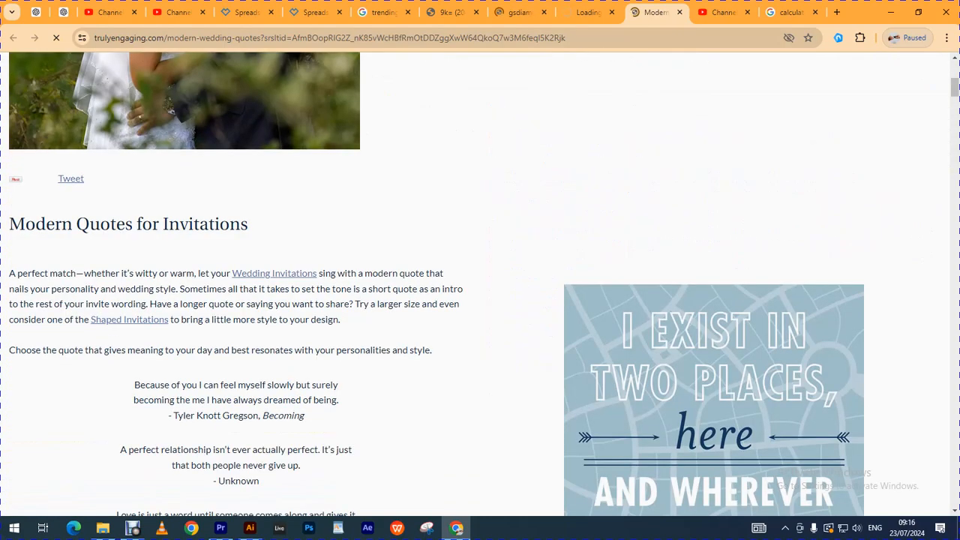
scroll("down", 3)
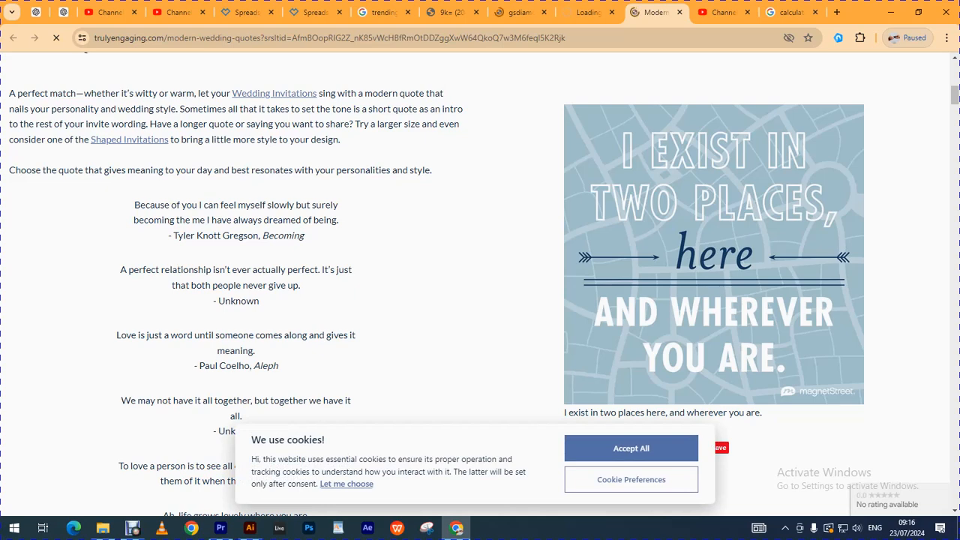
Select and copy the quote 'Love is just a word until someone comes along and gives it meaning.'
double_click(236, 334)
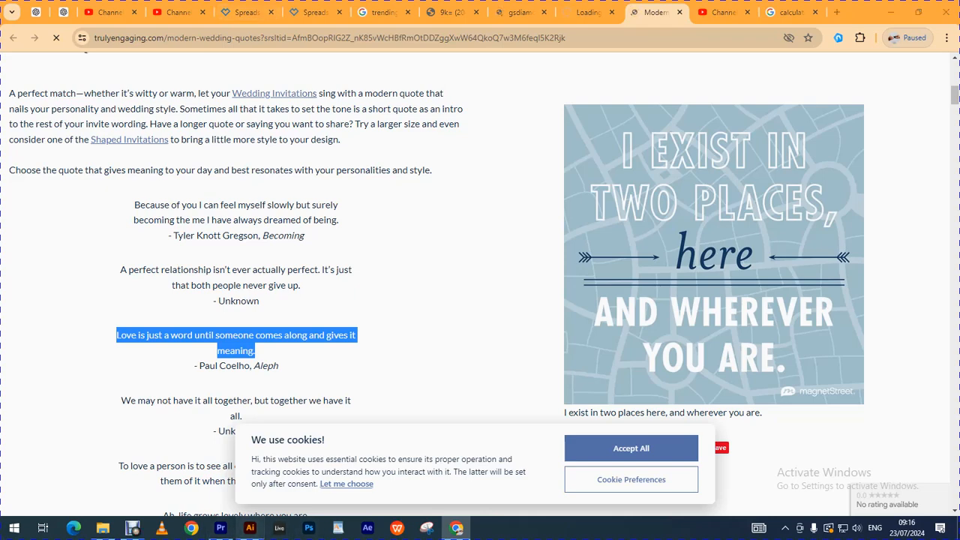
left_click(250, 528)
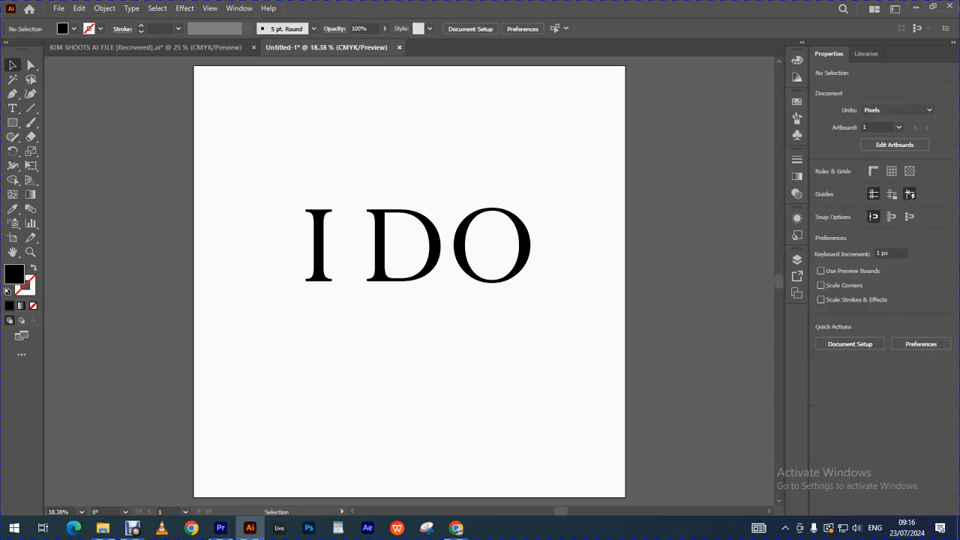
Paste the copied love quote as a new text line on the artboard
left_click(12, 109)
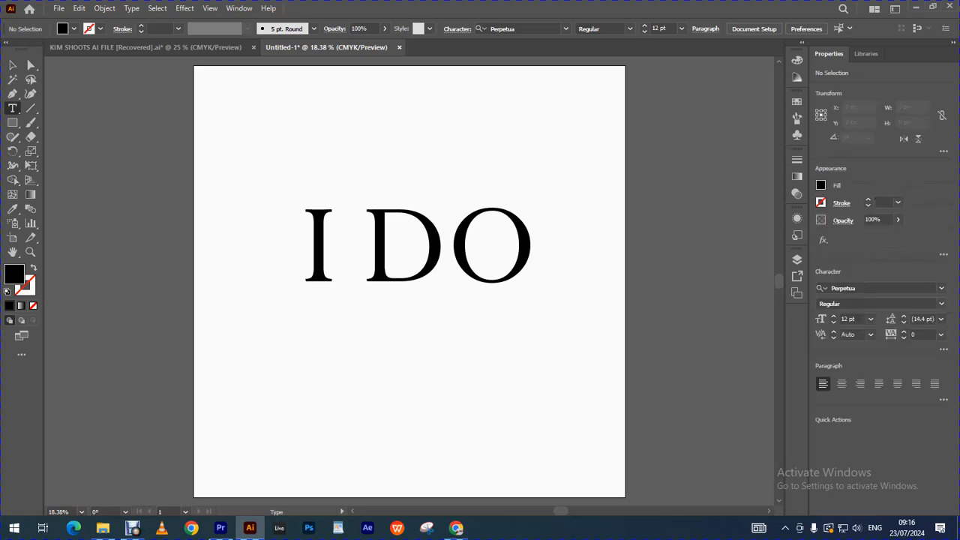
left_click(272, 324)
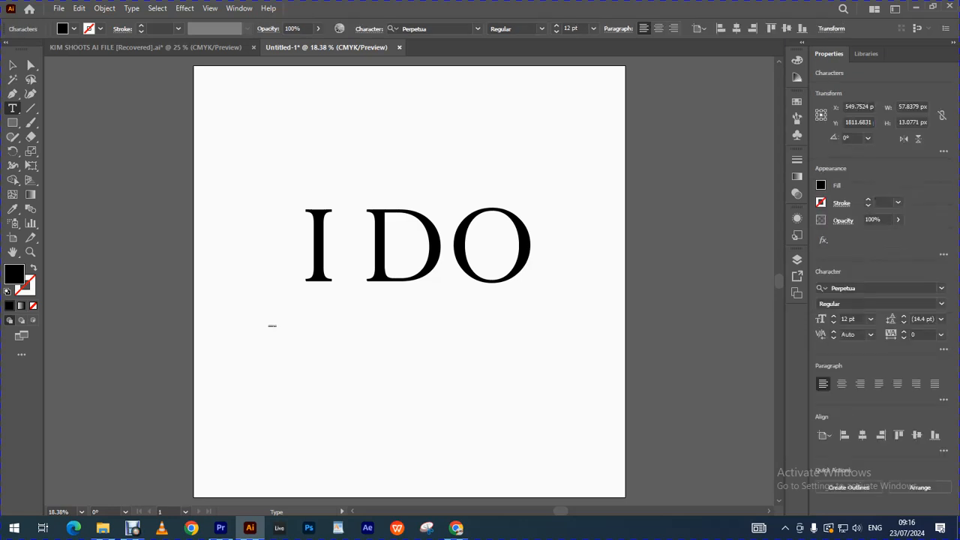
left_click(272, 325)
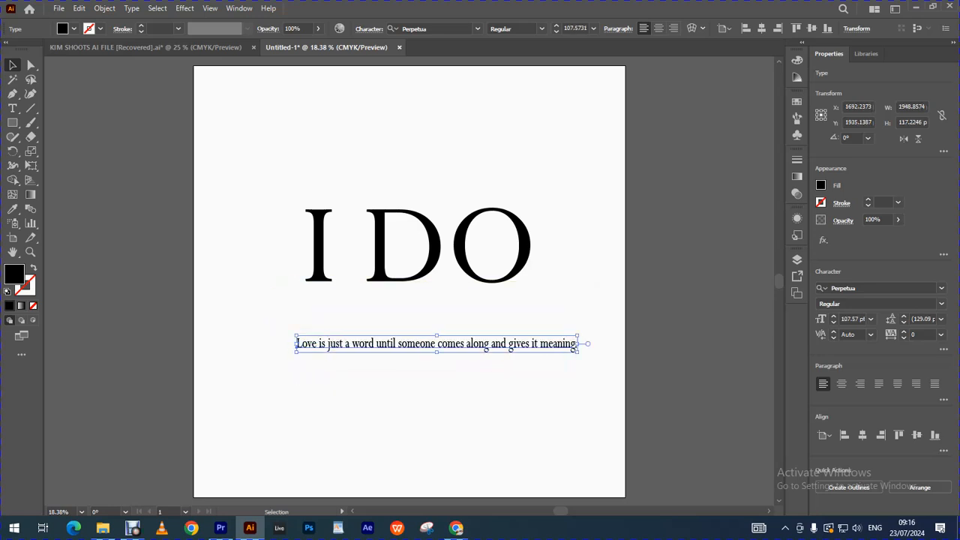
Move the quote line up just beneath I DO and align it
left_click_drag(435, 344, 418, 295)
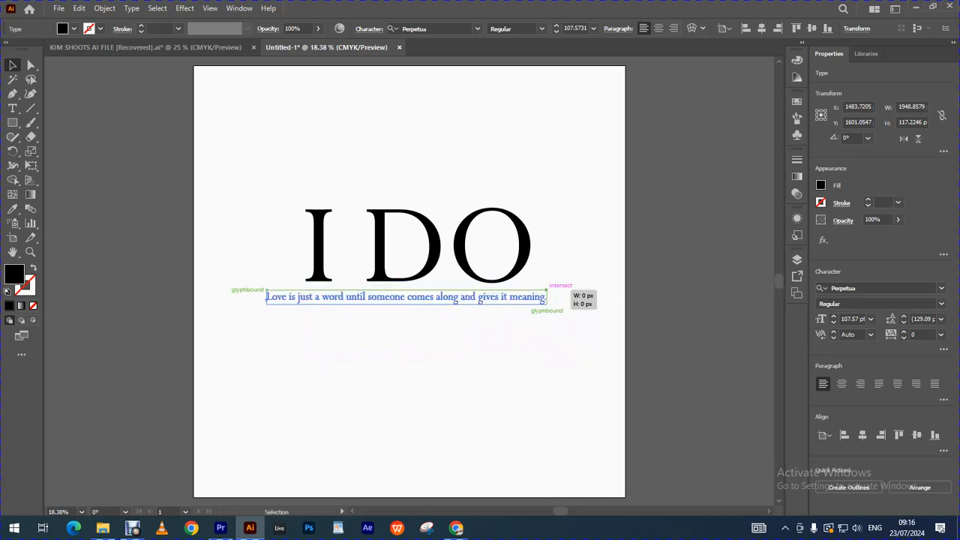
left_click_drag(405, 296, 393, 296)
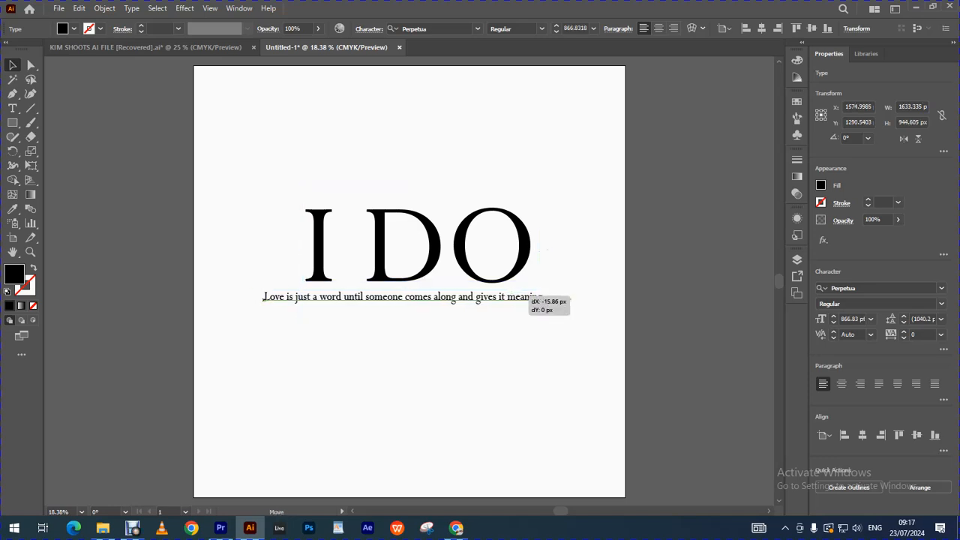
left_click(401, 297)
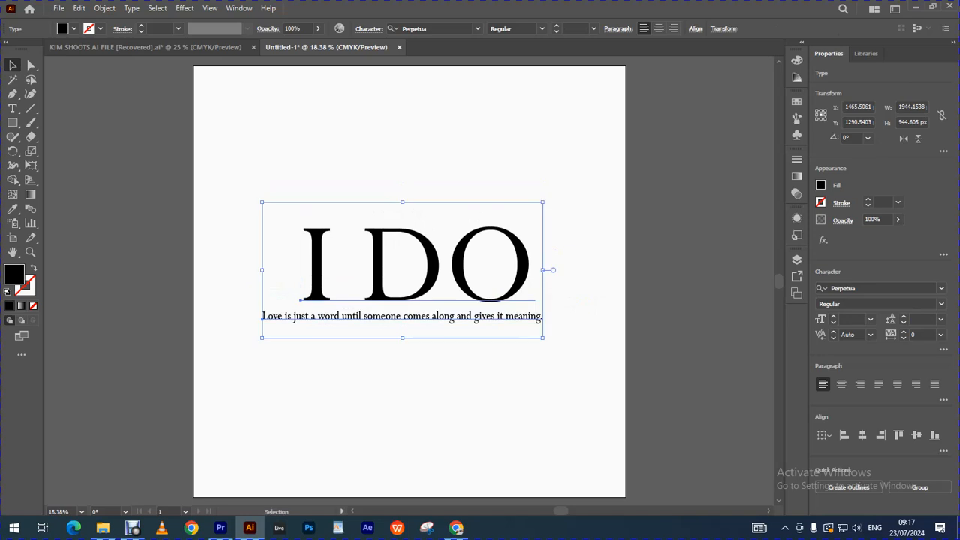
left_click(408, 435)
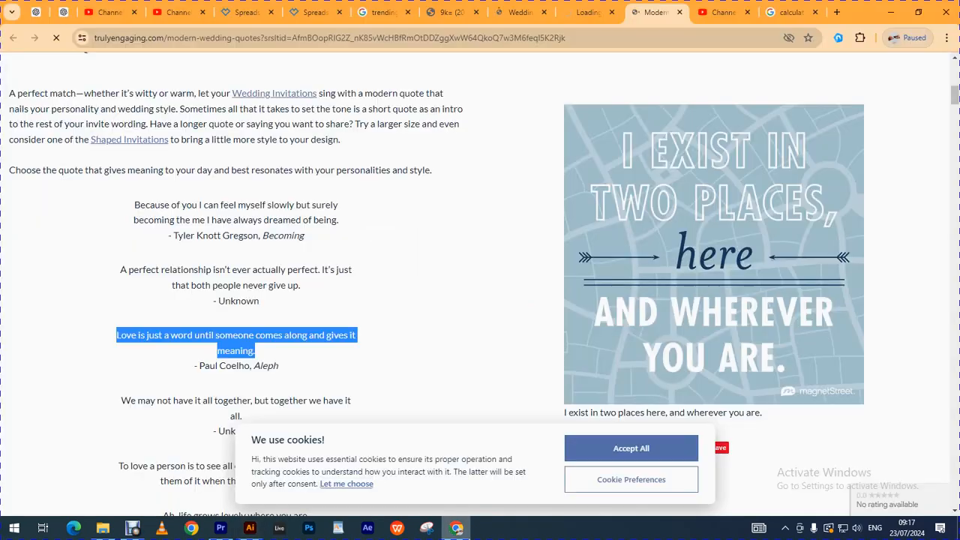
Open a new Chrome tab and search for 'pexels.com'
left_click(787, 12)
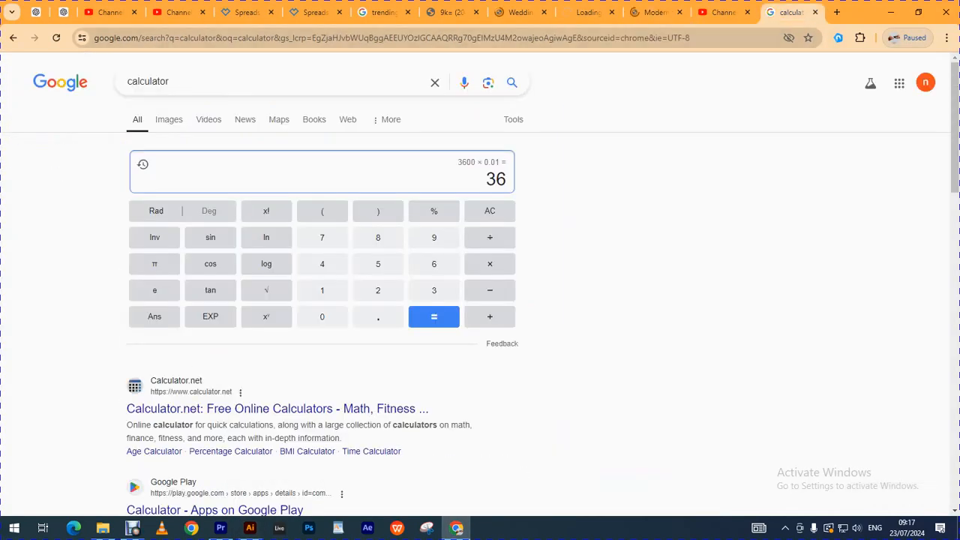
left_click(836, 12)
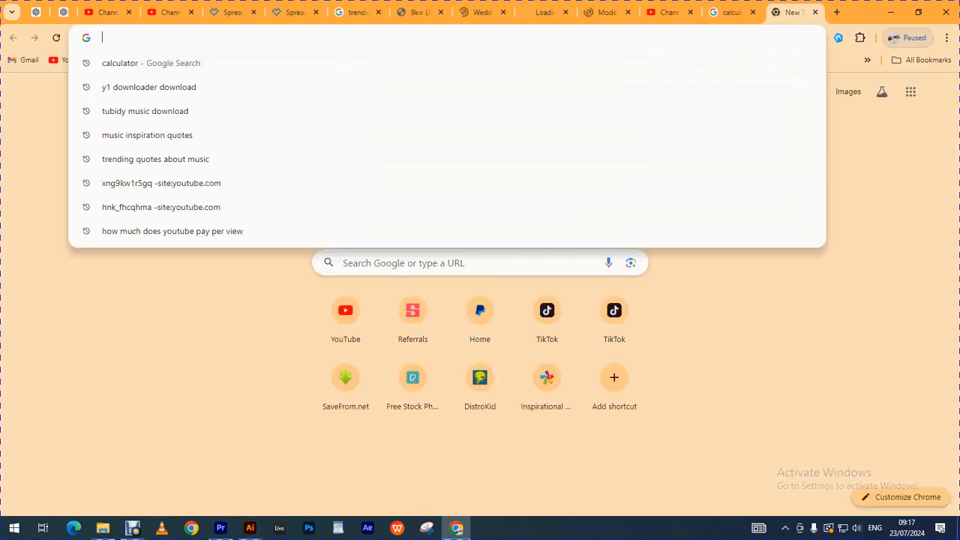
type("pexels.com")
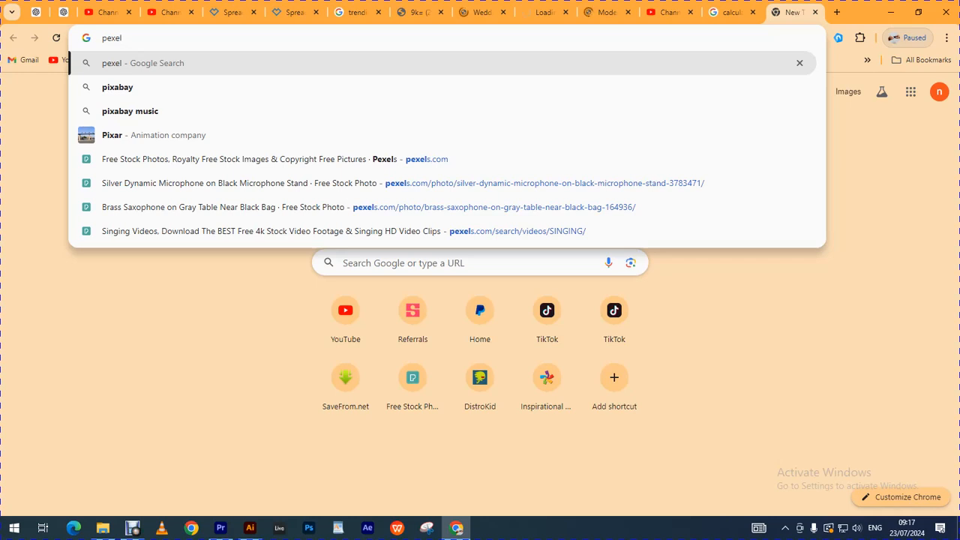
key("Return")
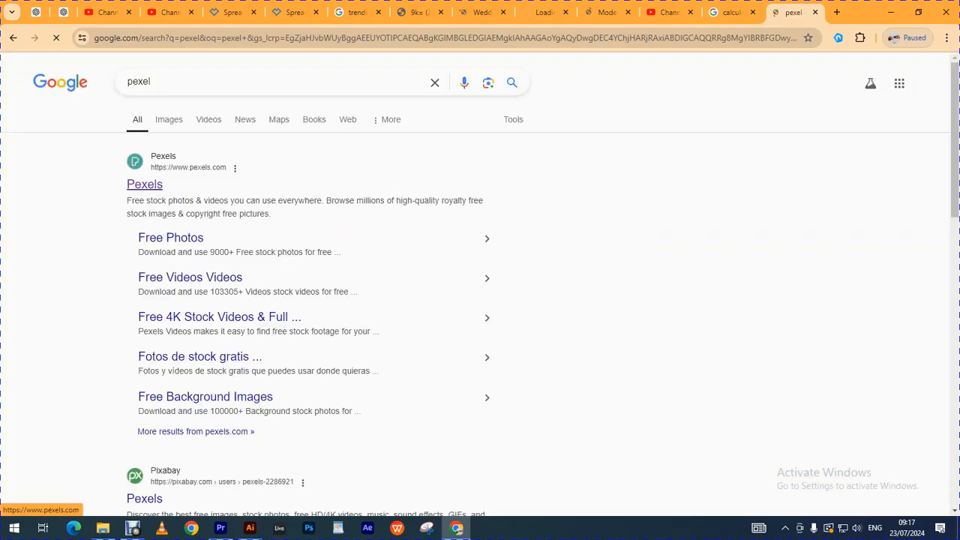
Open the Pexels site and search its free photos for 'bride and groom'
left_click(144, 183)
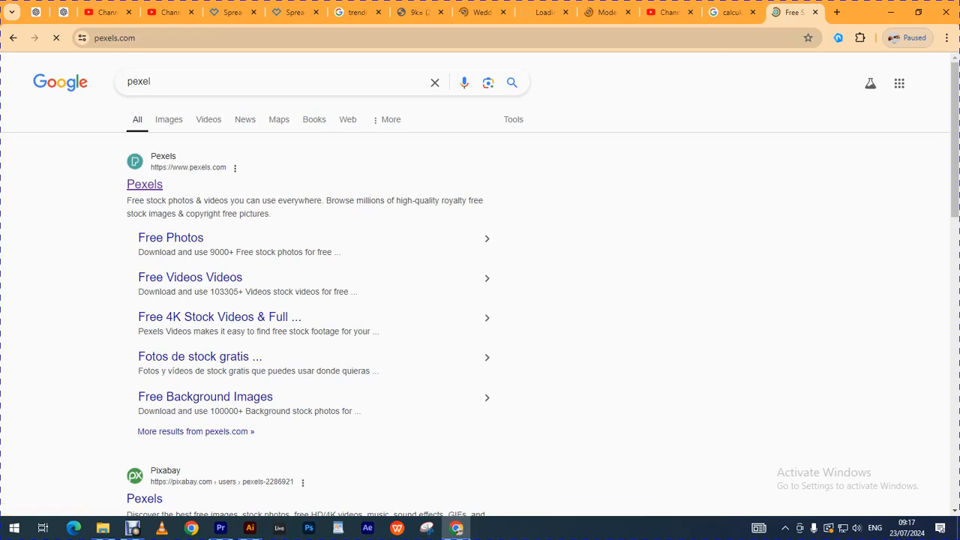
left_click(144, 184)
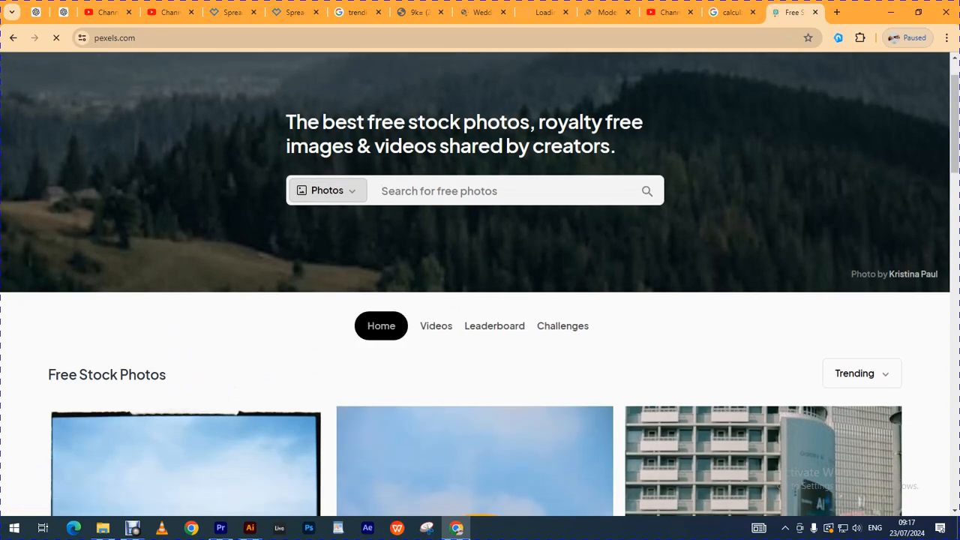
scroll("down", 3)
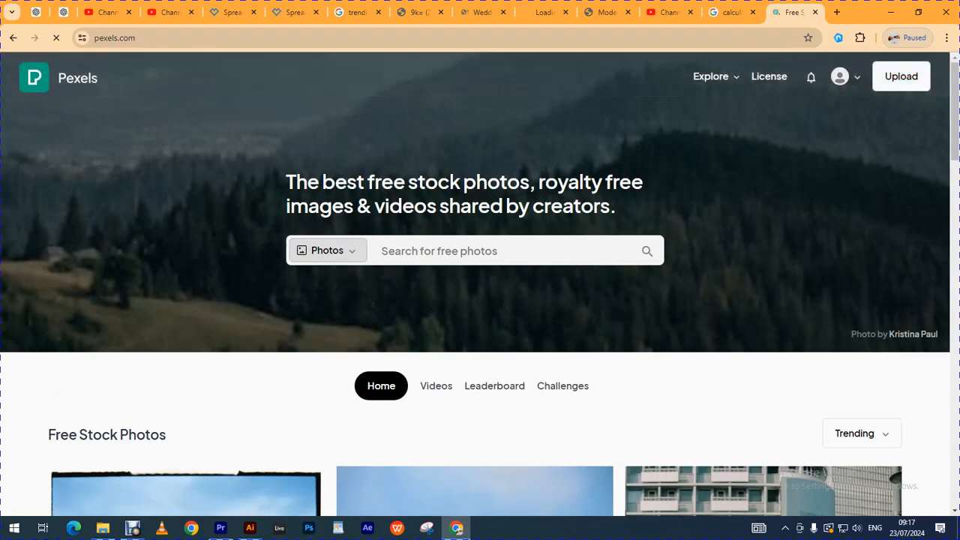
scroll("down", 3)
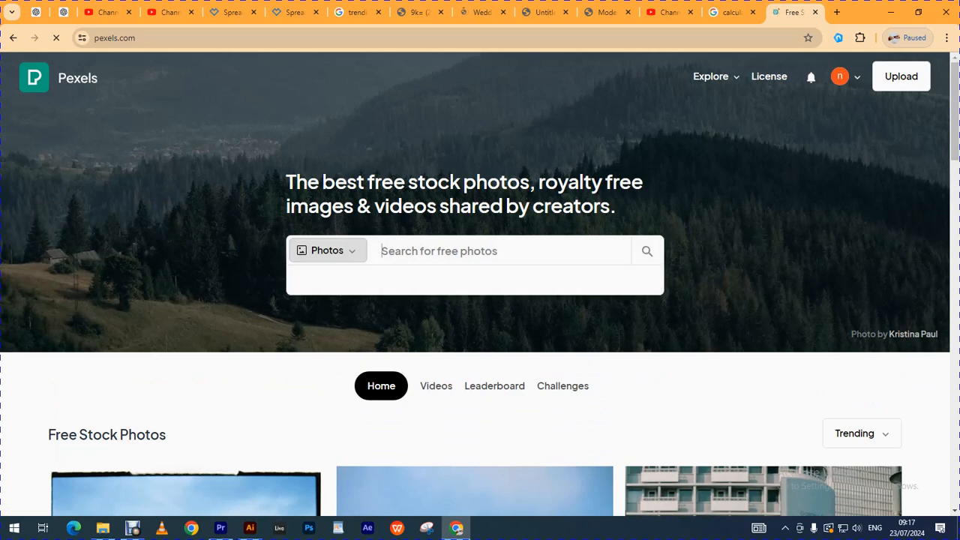
type("bride and gr")
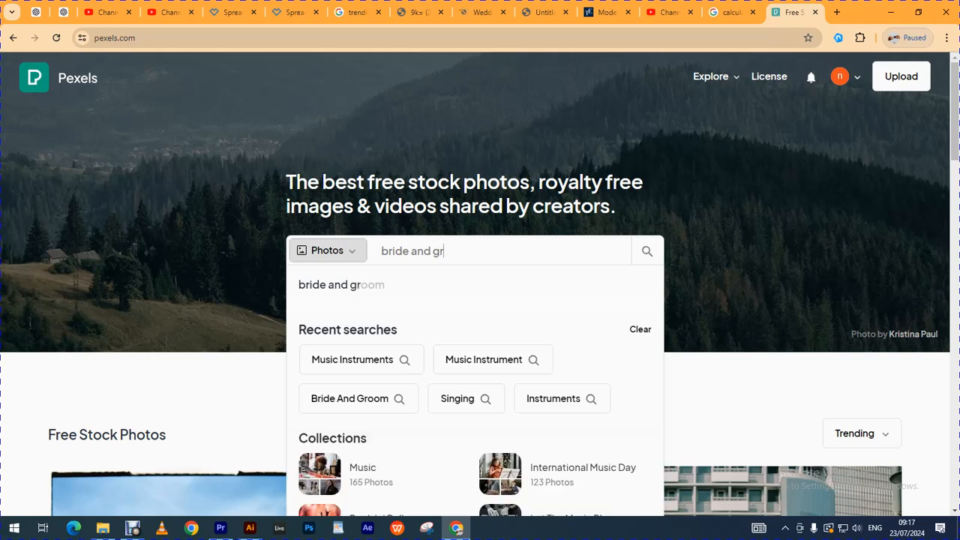
type("oom")
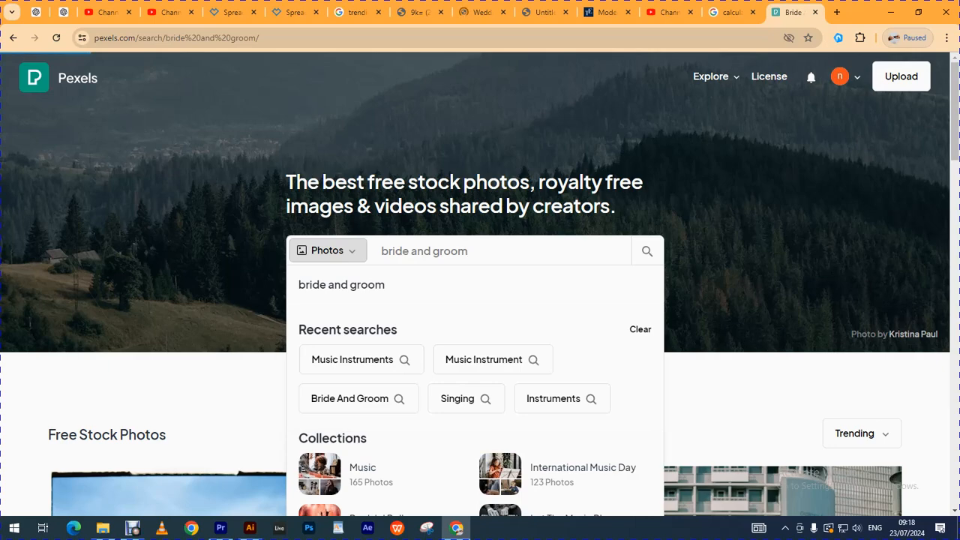
left_click(646, 251)
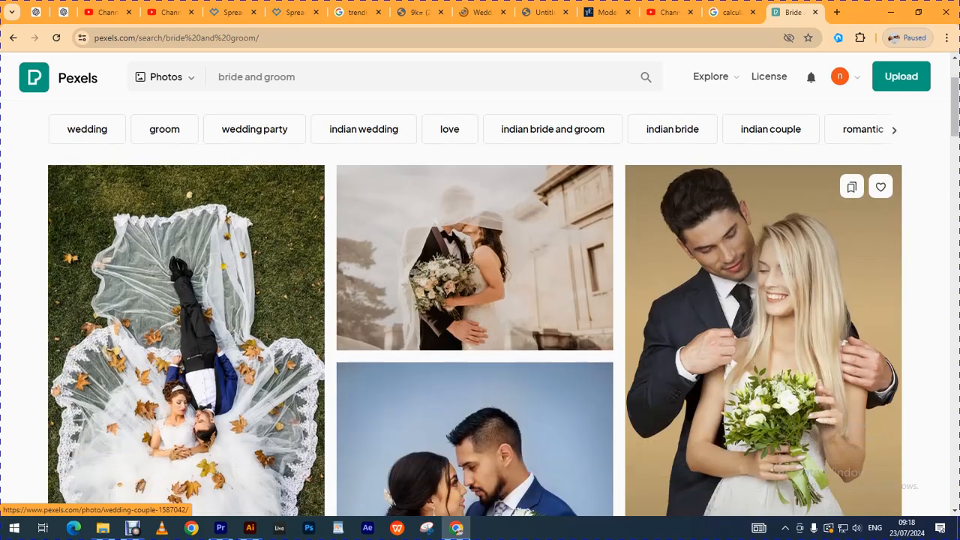
Scroll the bride-and-groom results to the couple hugging with a handwritten letter
scroll("down", 3)
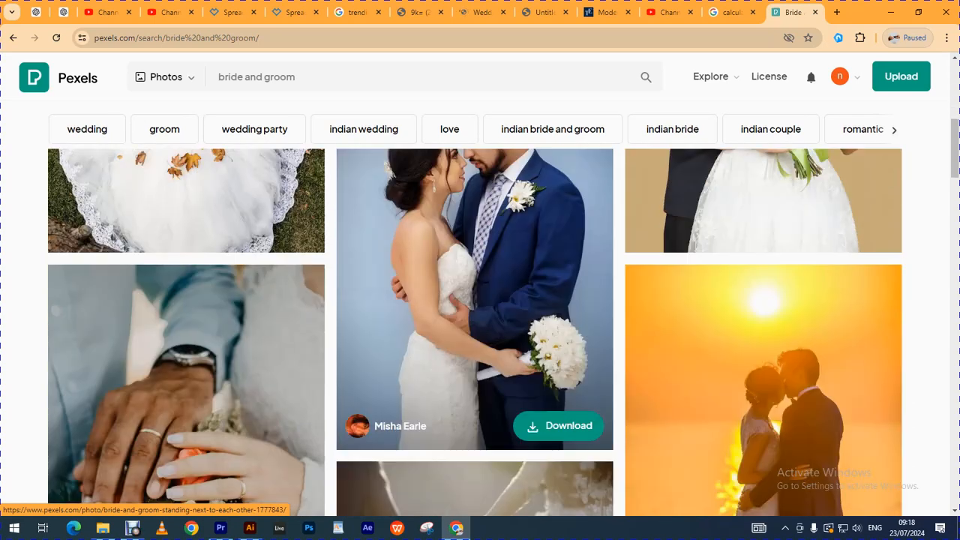
scroll("down", 3)
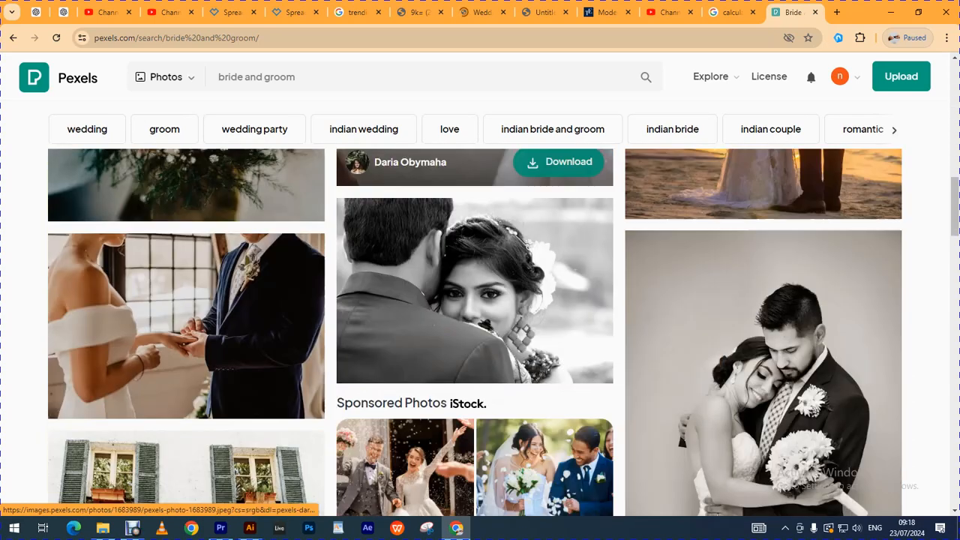
scroll("down", 3)
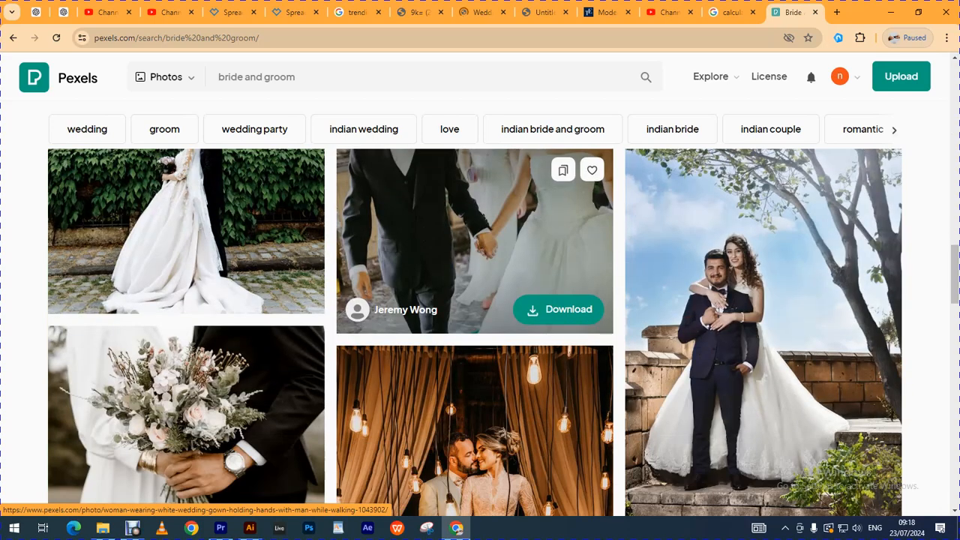
scroll("down", 3)
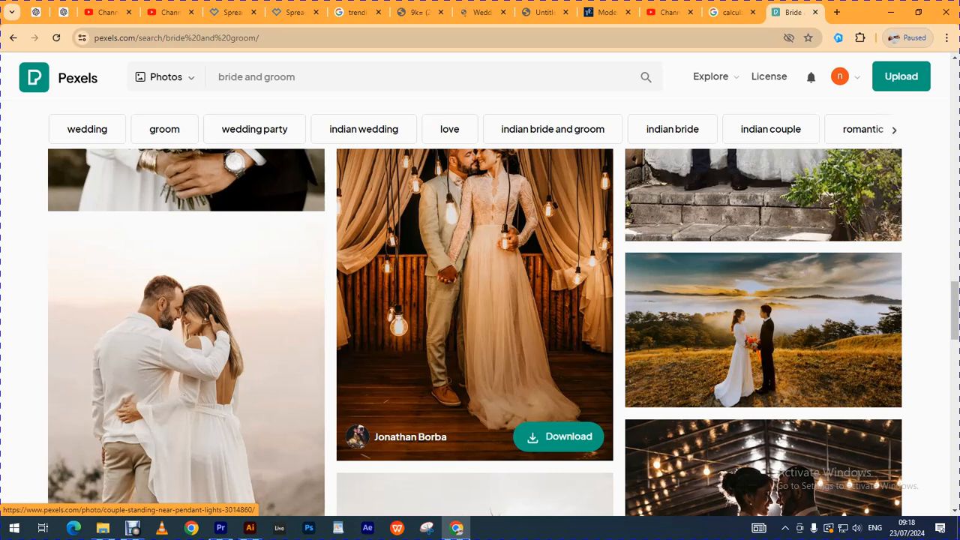
scroll("down", 3)
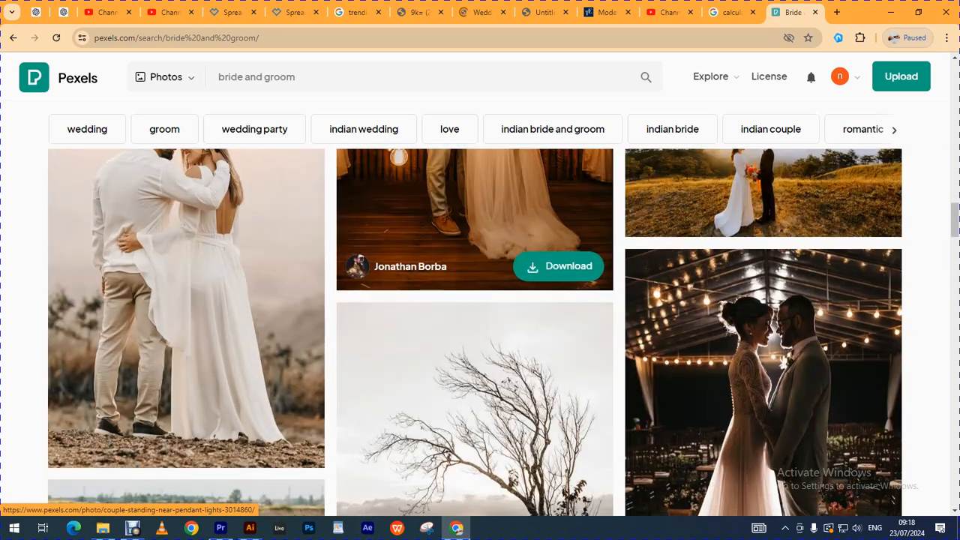
scroll("down", 3)
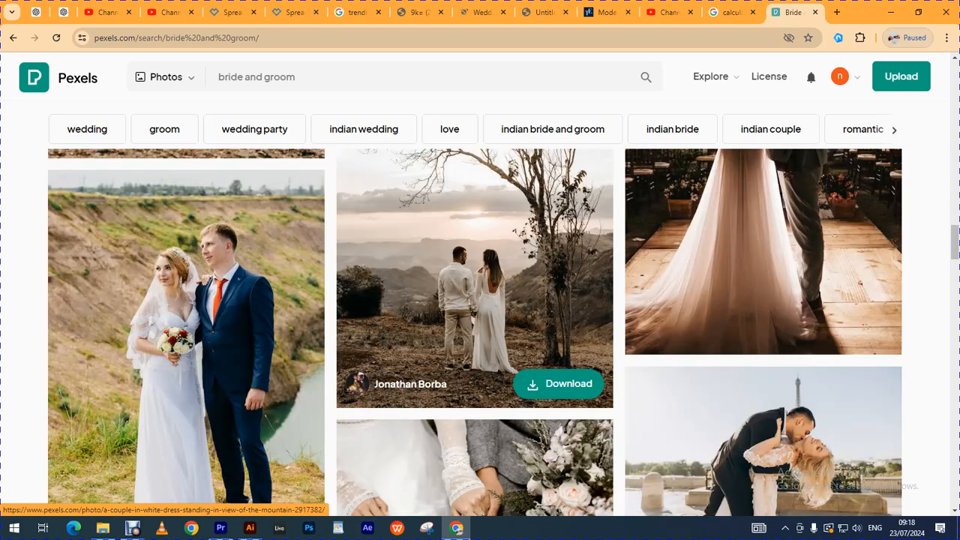
scroll("down", 3)
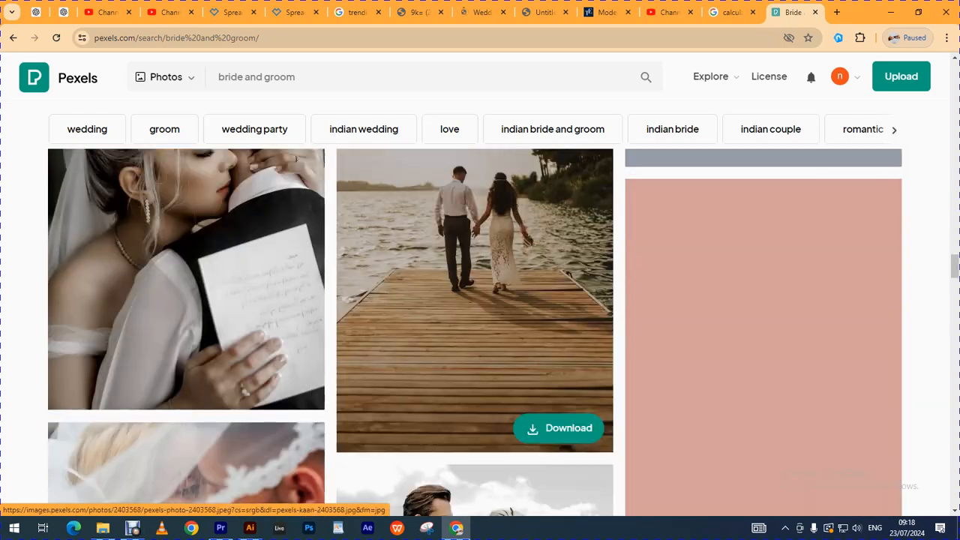
scroll("down", 3)
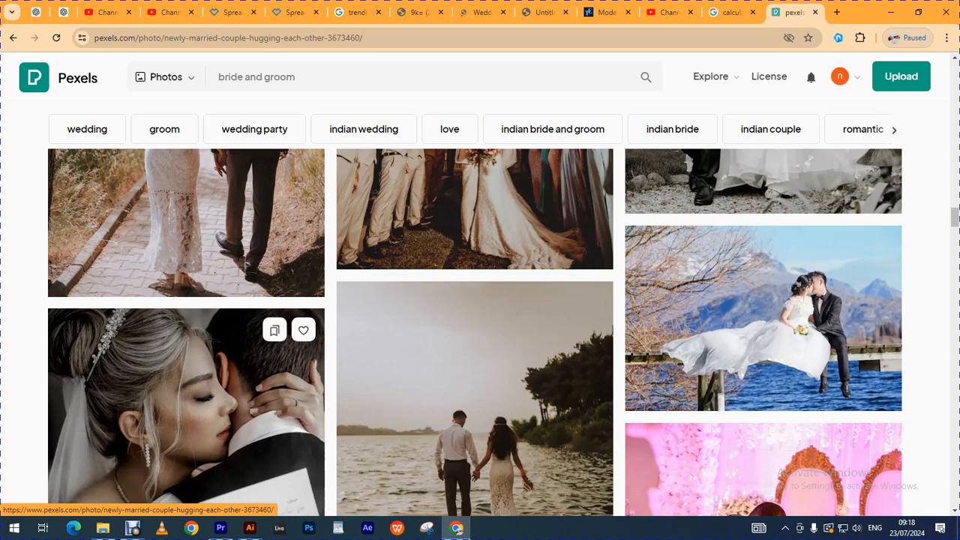
scroll("down", 3)
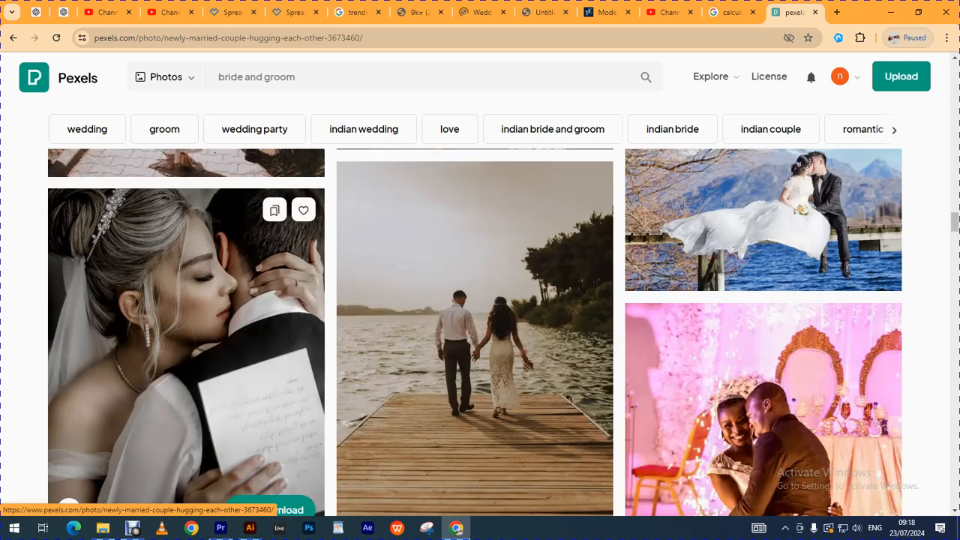
mouse_move(763, 219)
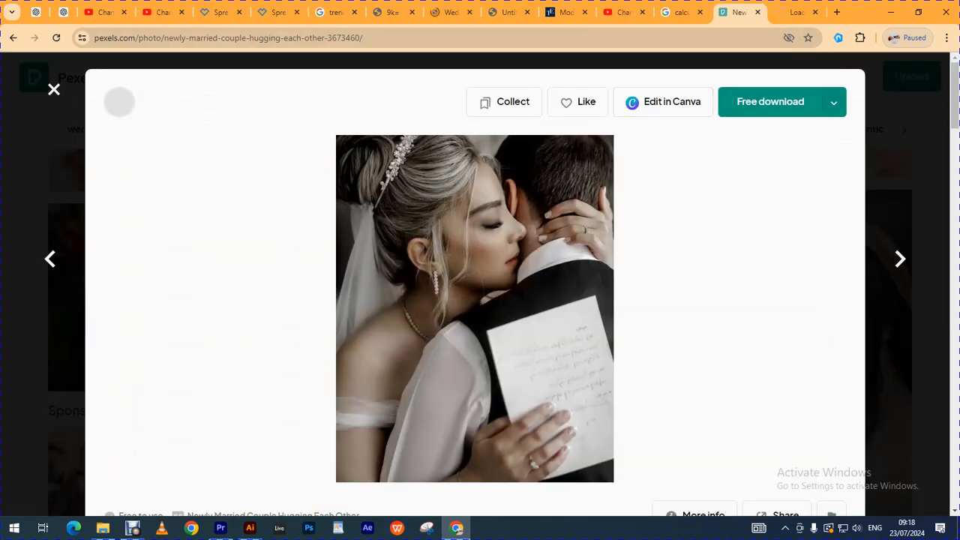
Download the hugging-couple photo at original 2313×2891 size and dismiss the thank-you popup
left_click(833, 101)
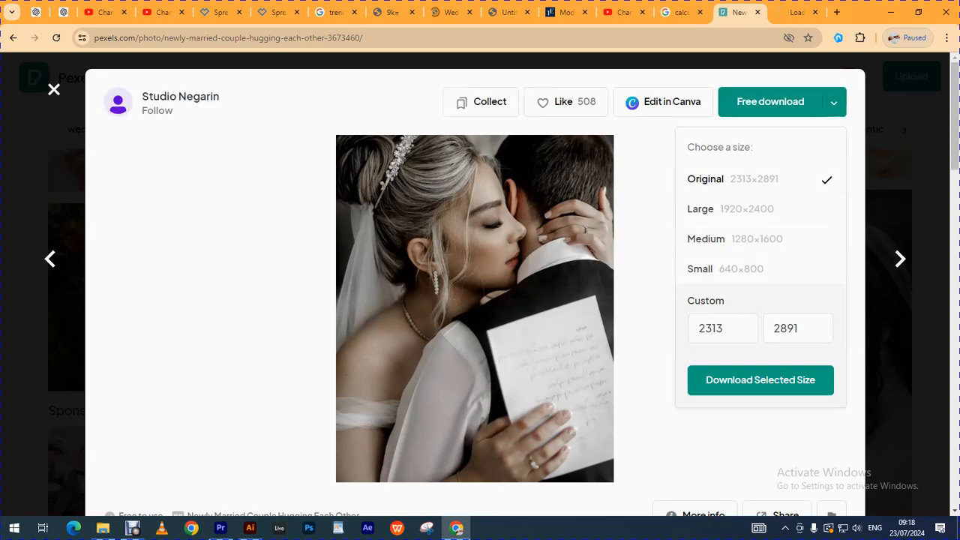
left_click(759, 379)
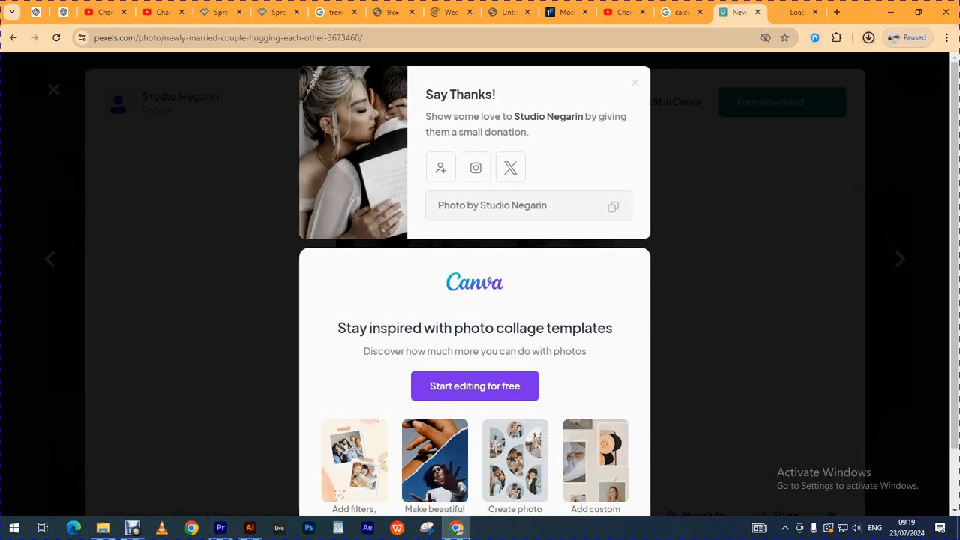
left_click(635, 82)
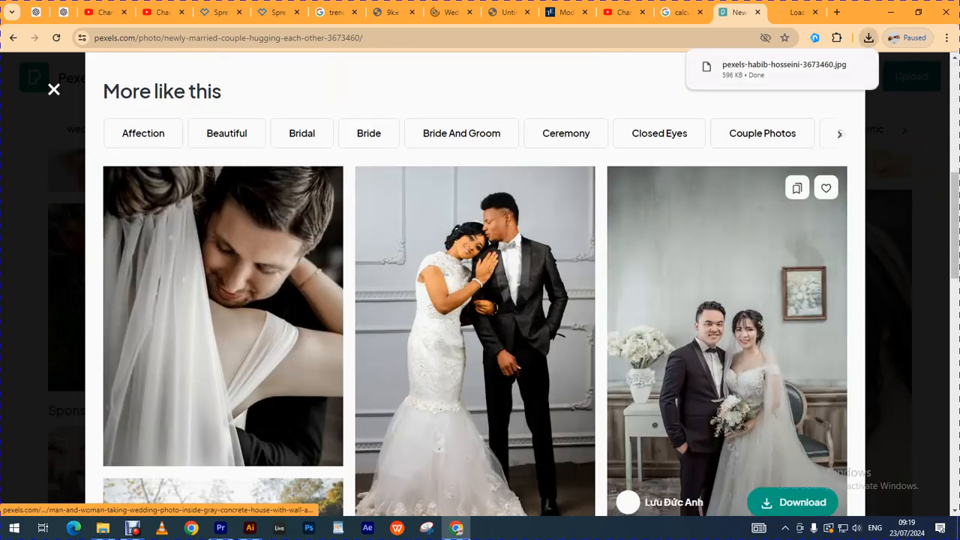
Scroll the More like this photos and open the black-suit groom kissing the bride
scroll("down", 3)
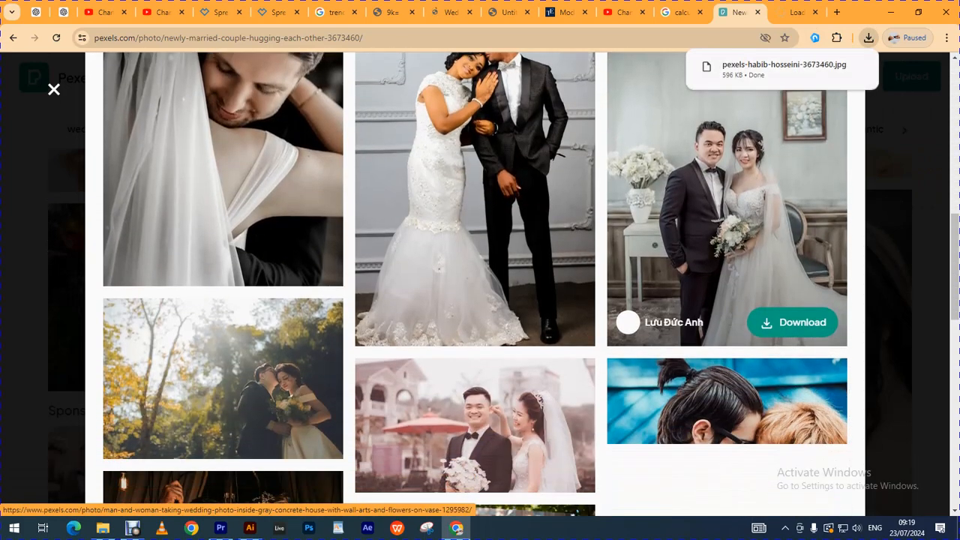
scroll("down", 3)
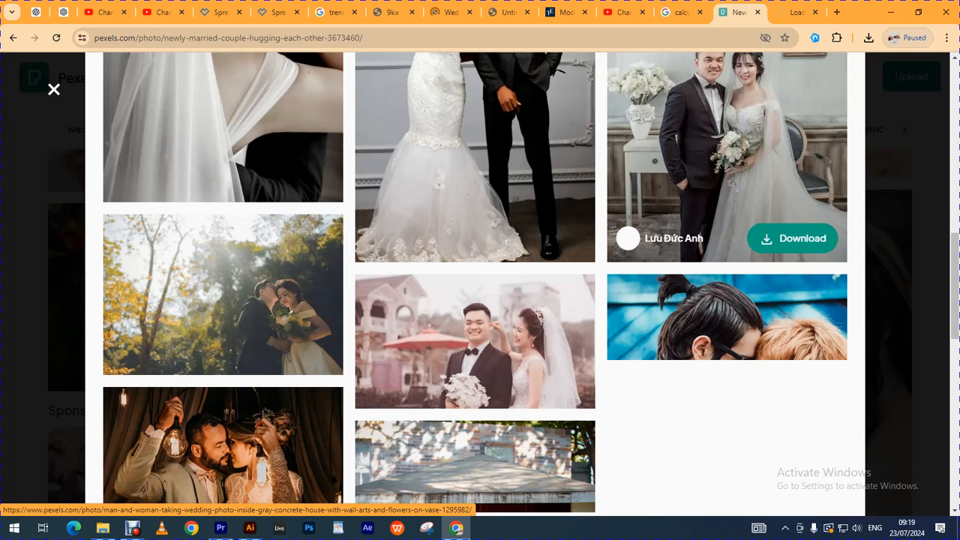
scroll("down", 3)
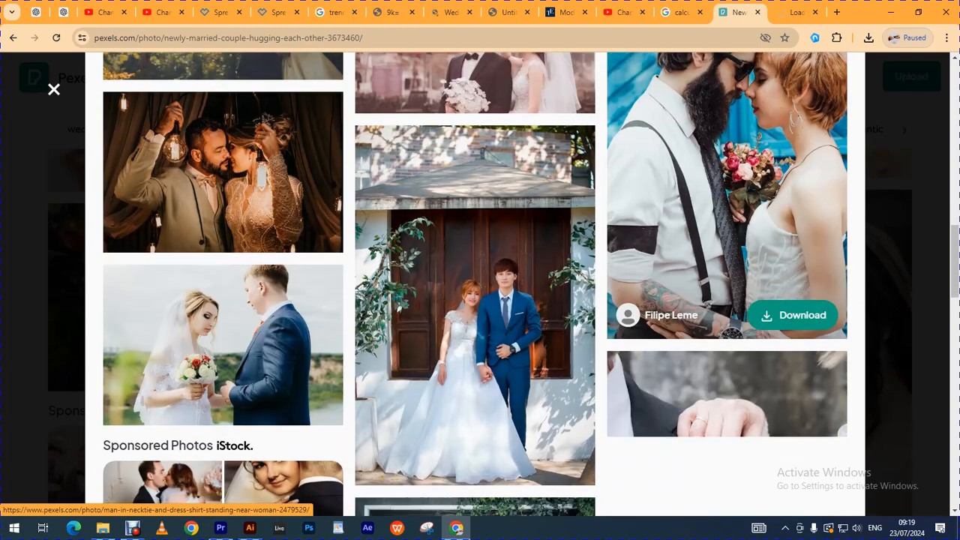
scroll("down", 3)
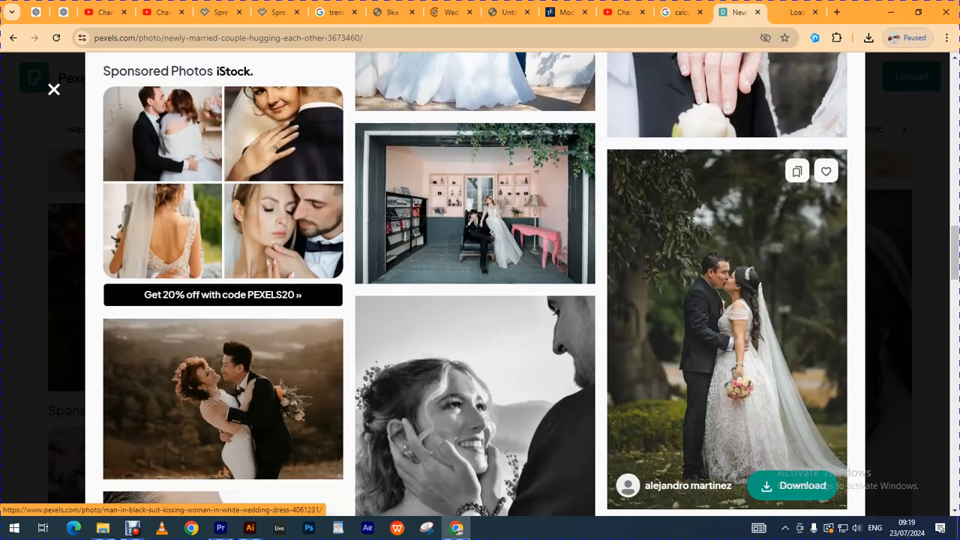
scroll("down", 3)
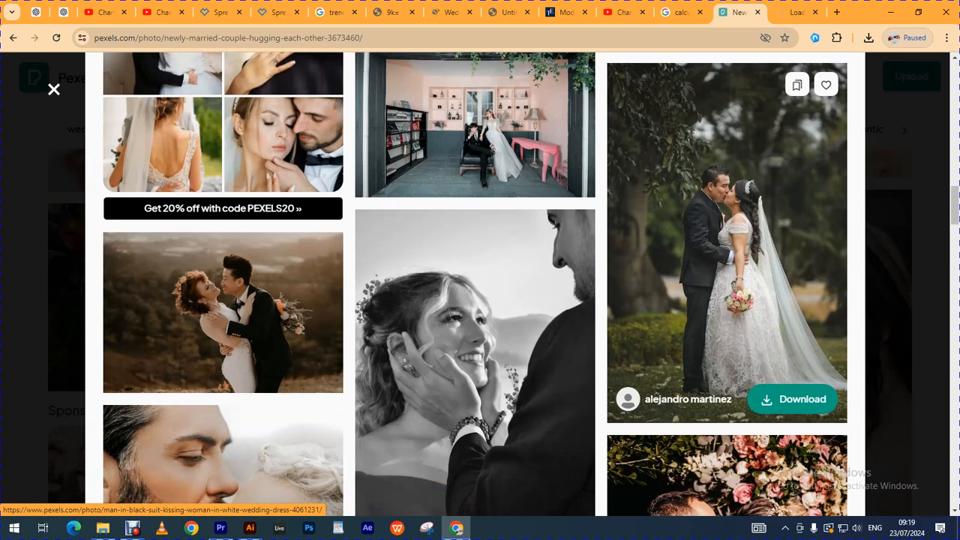
scroll("down", 3)
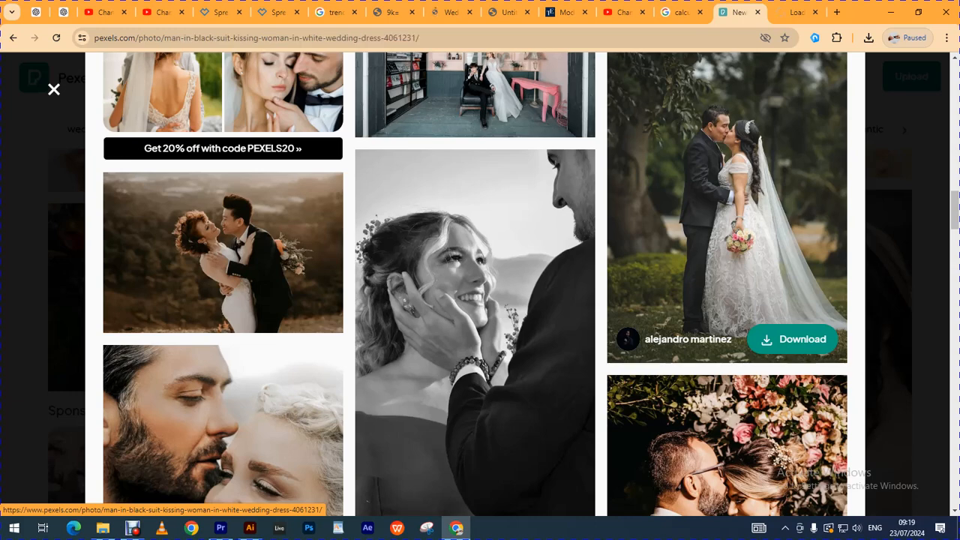
left_click(726, 208)
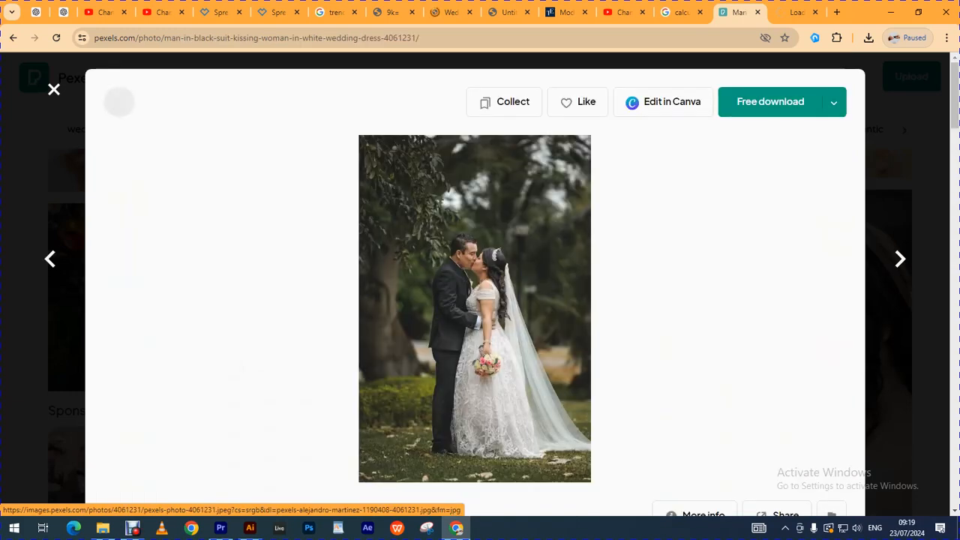
Switch to the close-up smiling-bride photo and download it at original 4000×5000
left_click(833, 103)
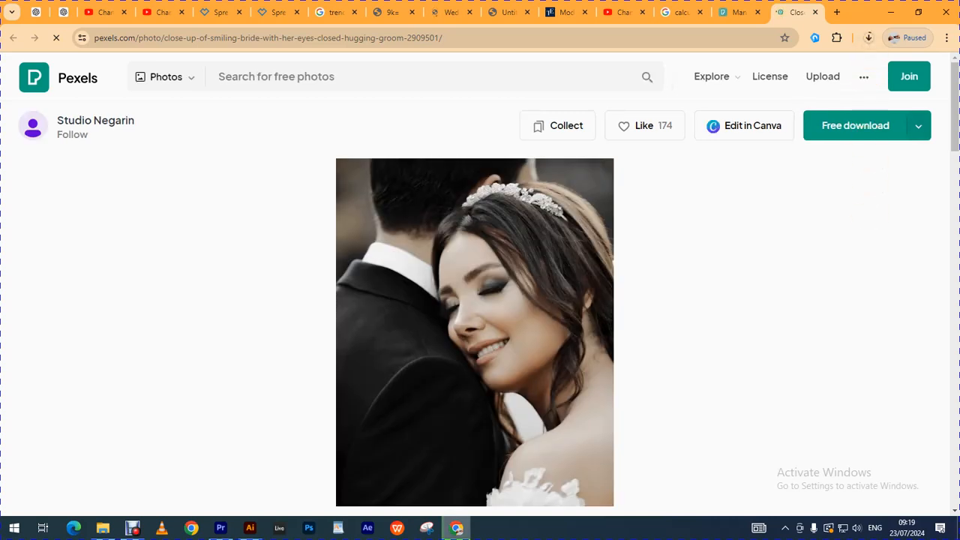
left_click(918, 125)
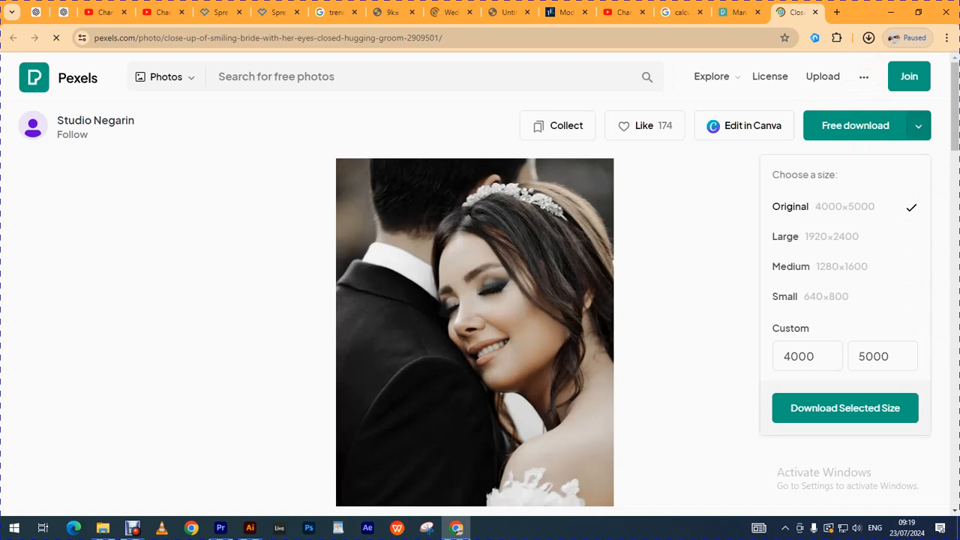
left_click(844, 408)
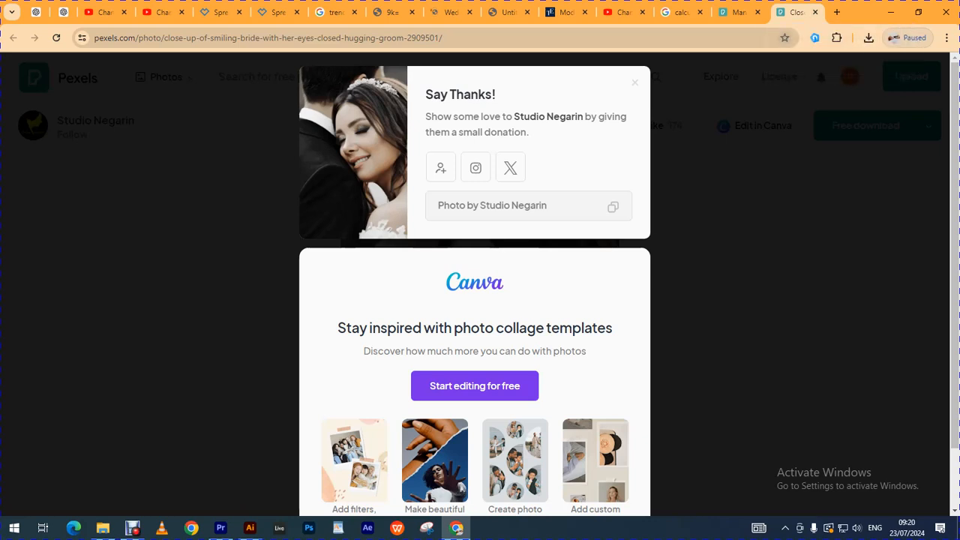
mouse_move(784, 38)
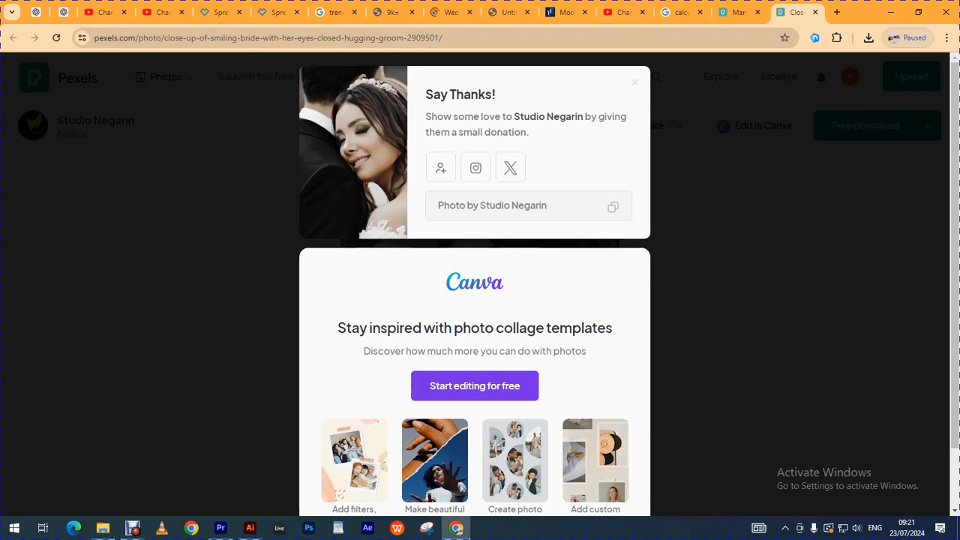
mouse_move(250, 527)
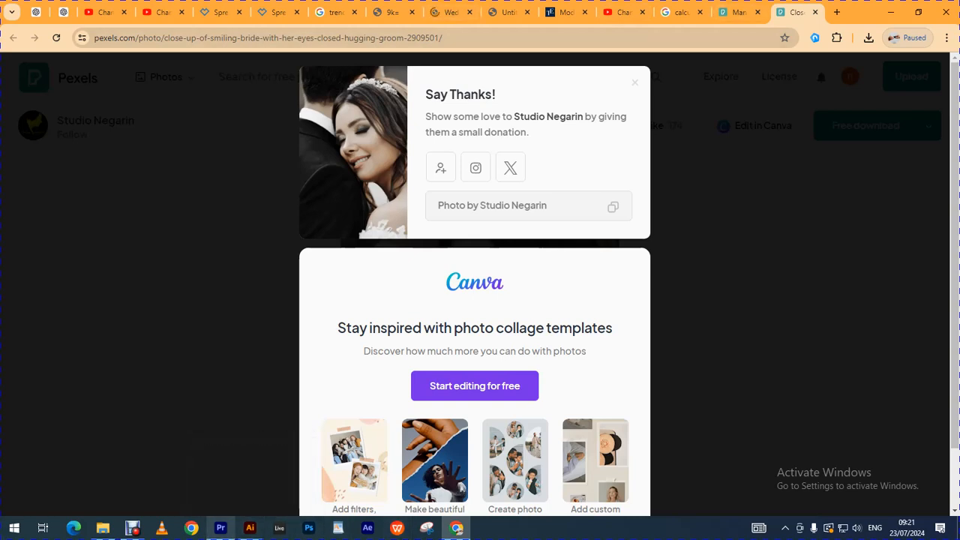
Leave Chrome once the close-up photo download has finished
left_click(220, 528)
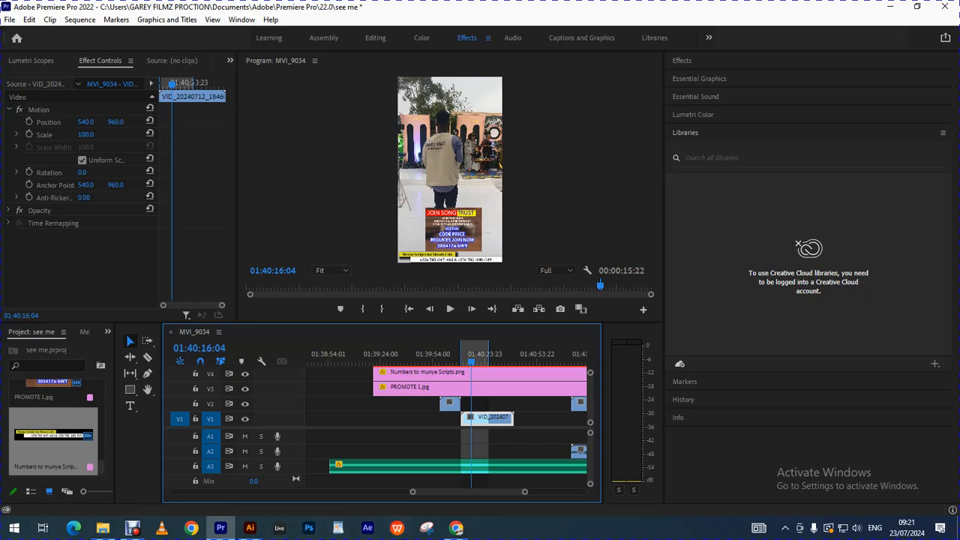
Switch to the Untitled-1 Illustrator document from the taskbar
left_click(250, 527)
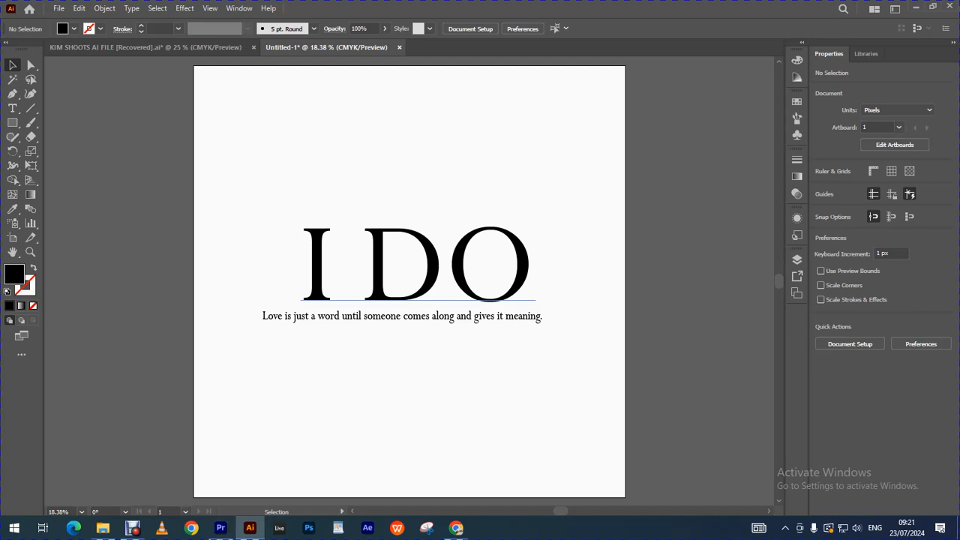